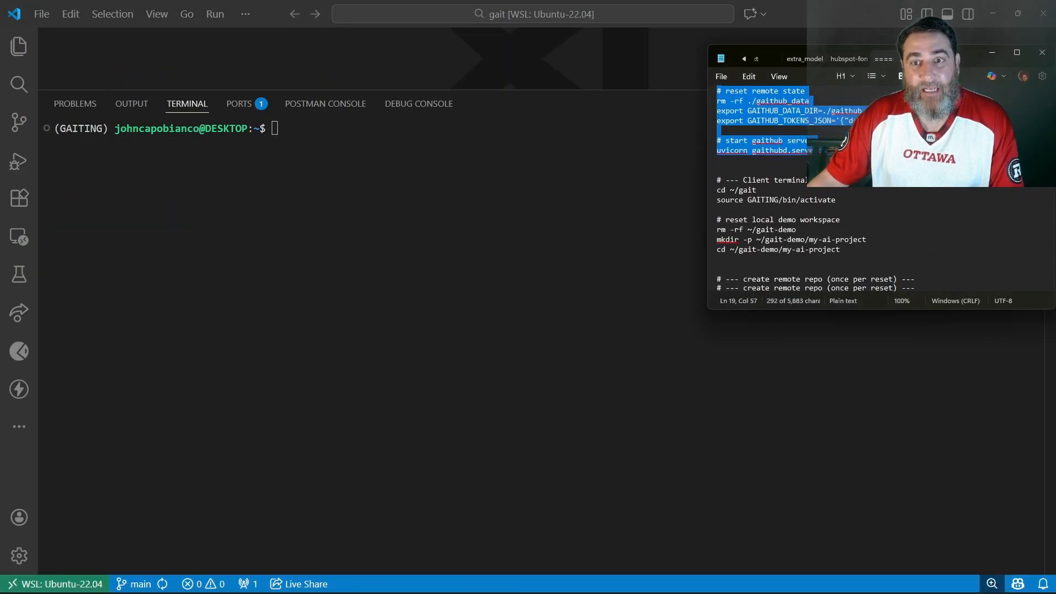
# Scroll the demo notes to the remote repo step and select its curl command
pyautogui.scroll(-3)
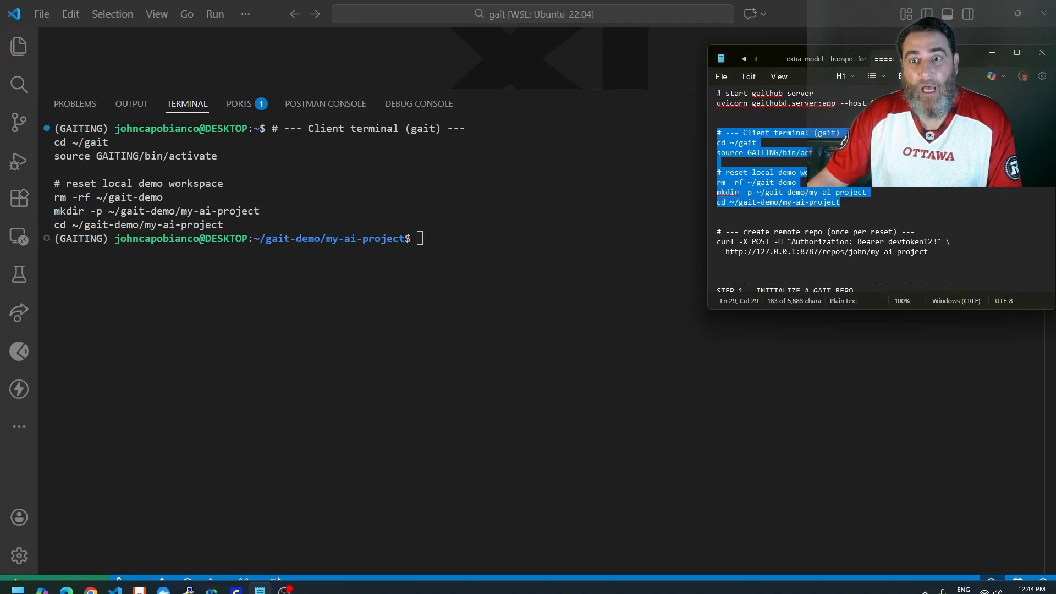
pyautogui.scroll(-3)
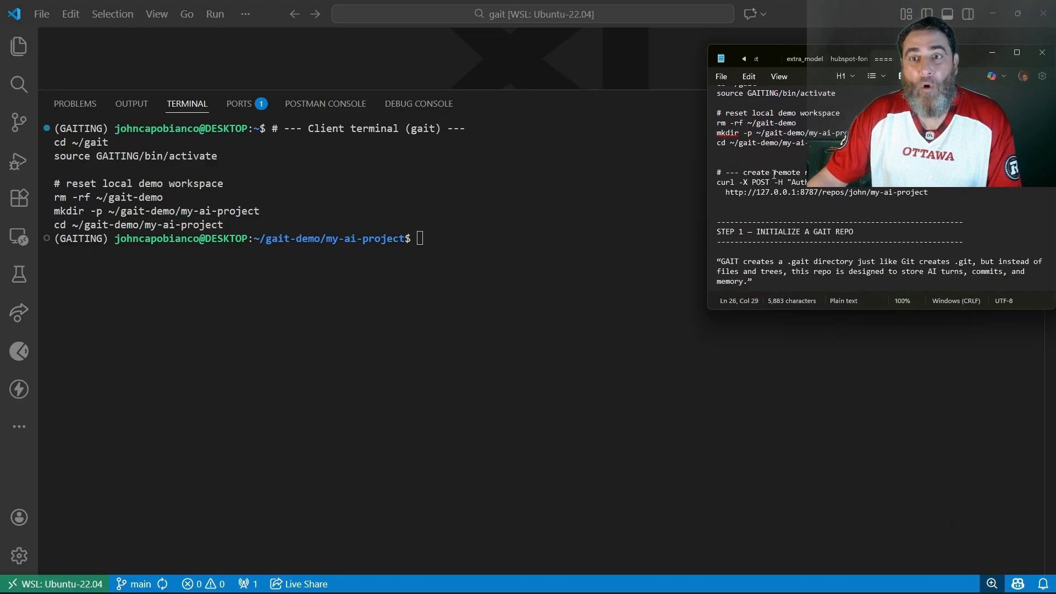
pyautogui.doubleClick(786, 172)
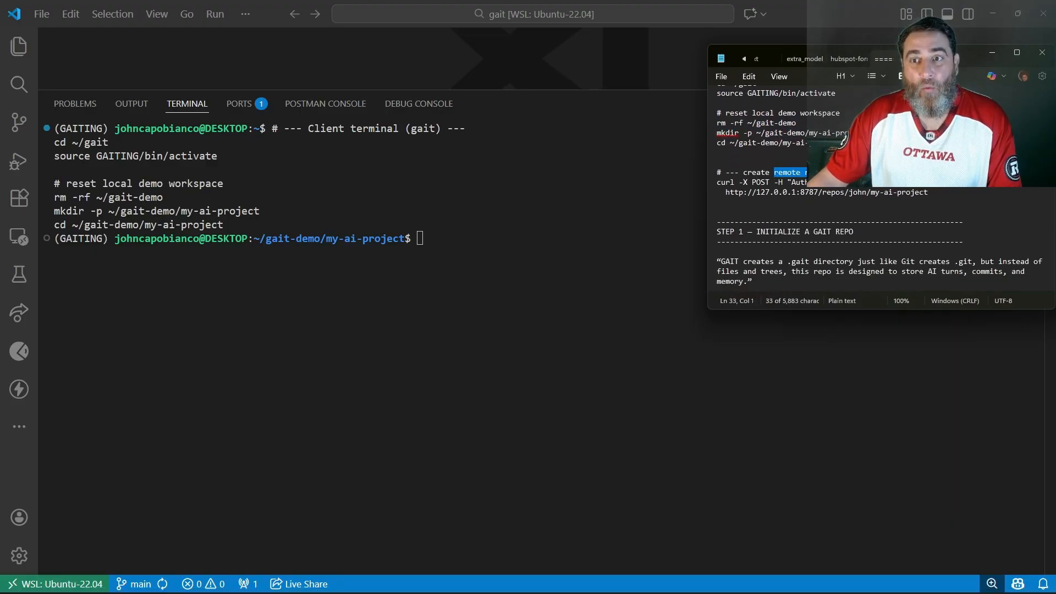
pyautogui.click(928, 191)
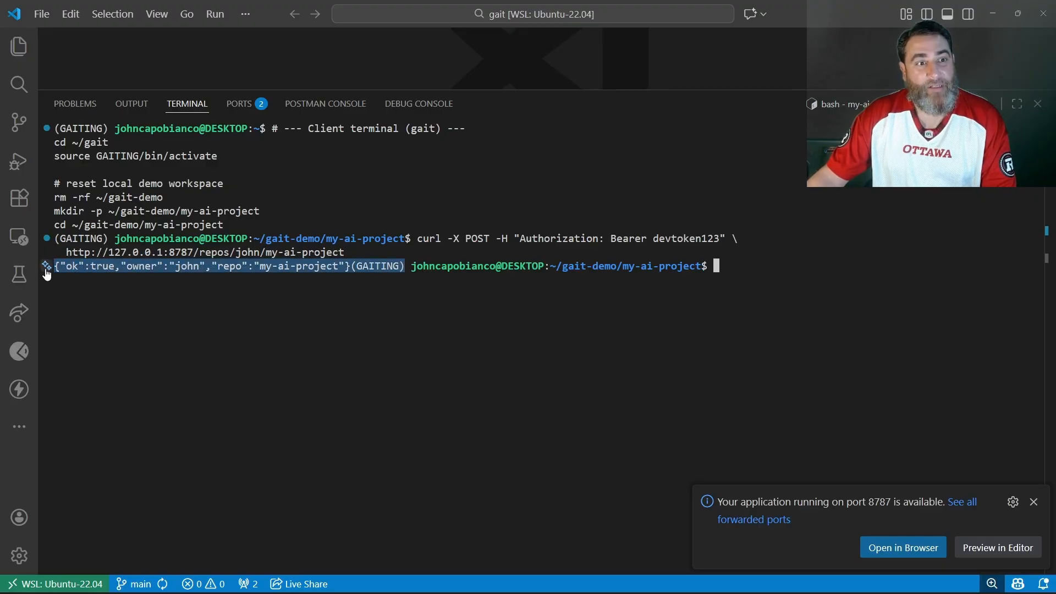
pyautogui.moveTo(114, 579)
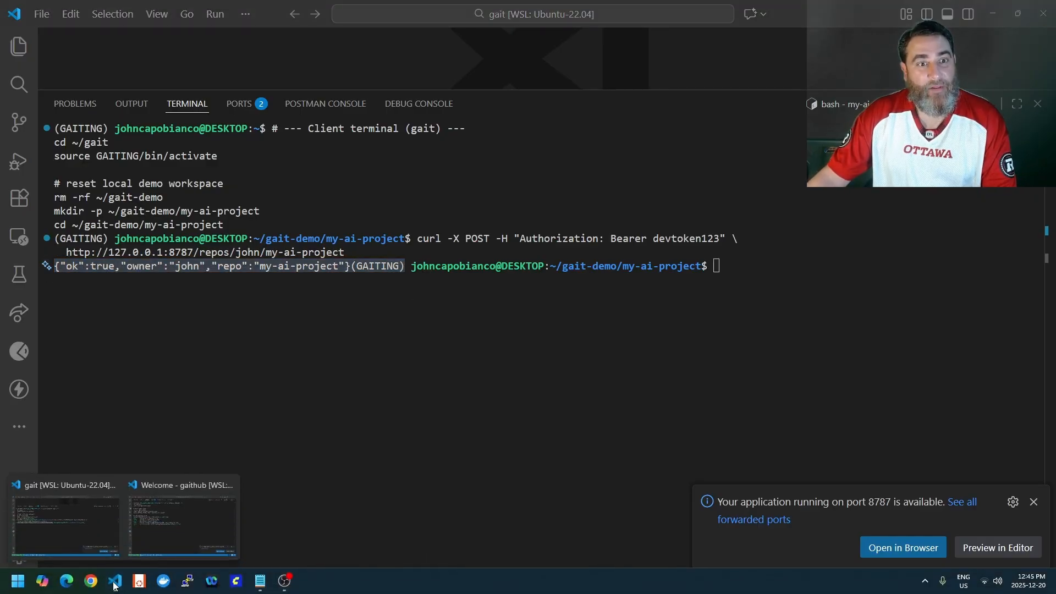
# Bring the demo notes forward and scroll to the gait init and AI-native chat steps
pyautogui.click(182, 526)
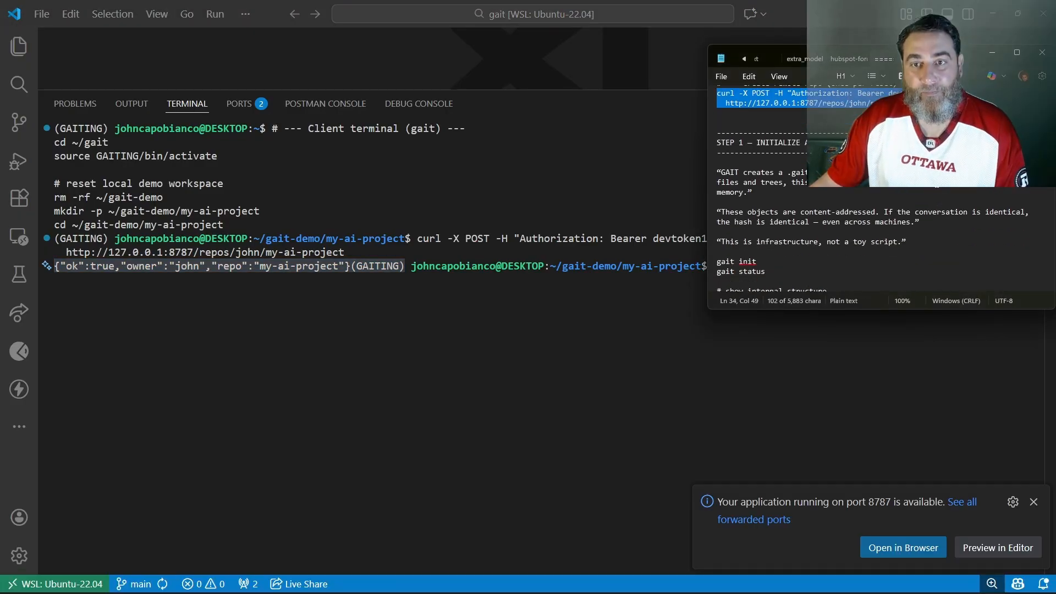
pyautogui.scroll(-3)
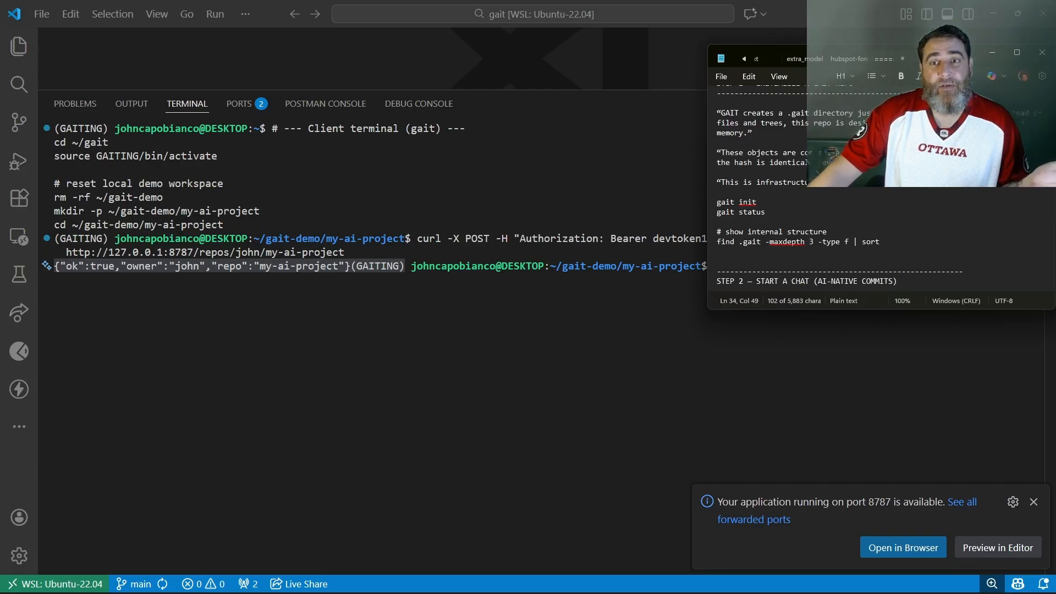
pyautogui.scroll(-3)
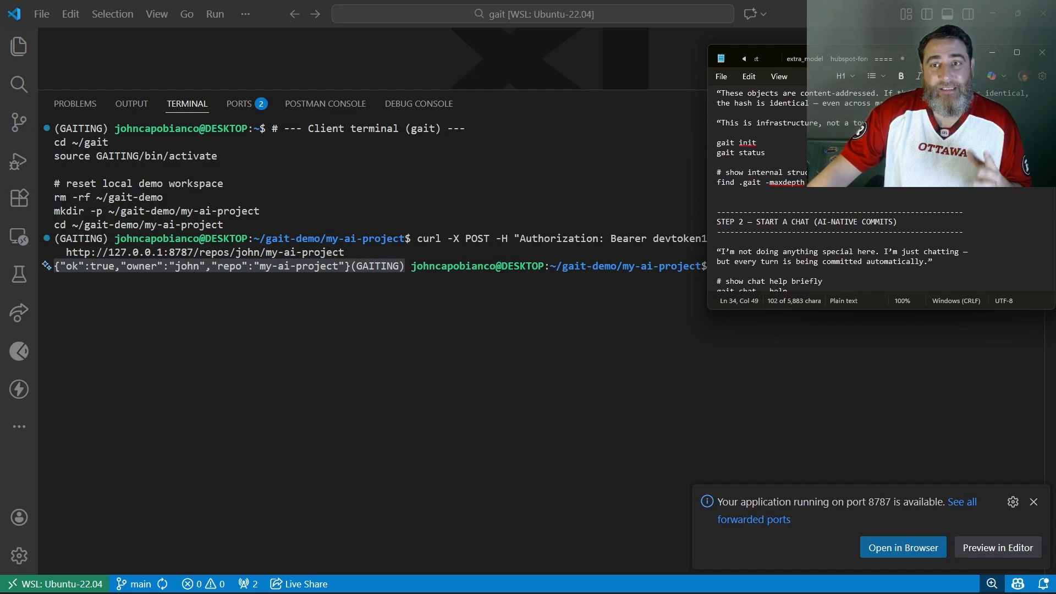
pyautogui.scroll(-3)
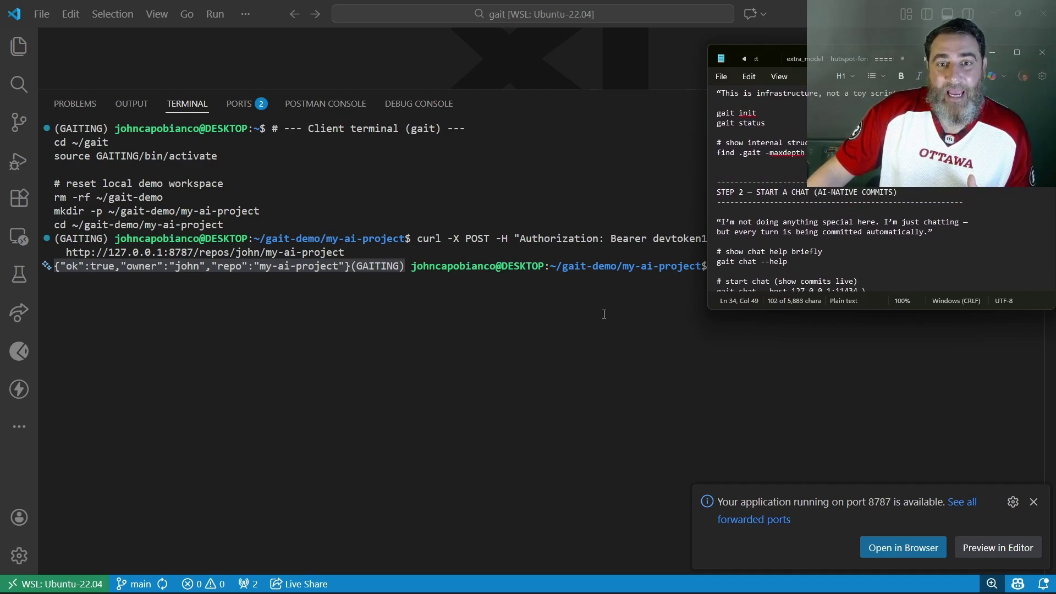
# Run gait init and gait status, showing an empty repo on branch main
pyautogui.write('gait init')
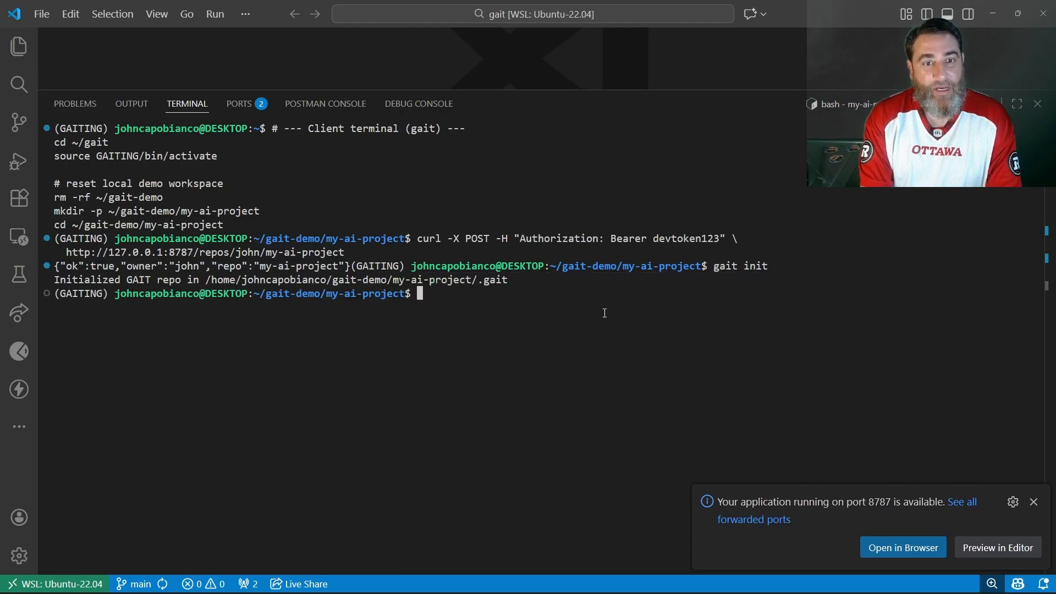
pyautogui.write('gait status')
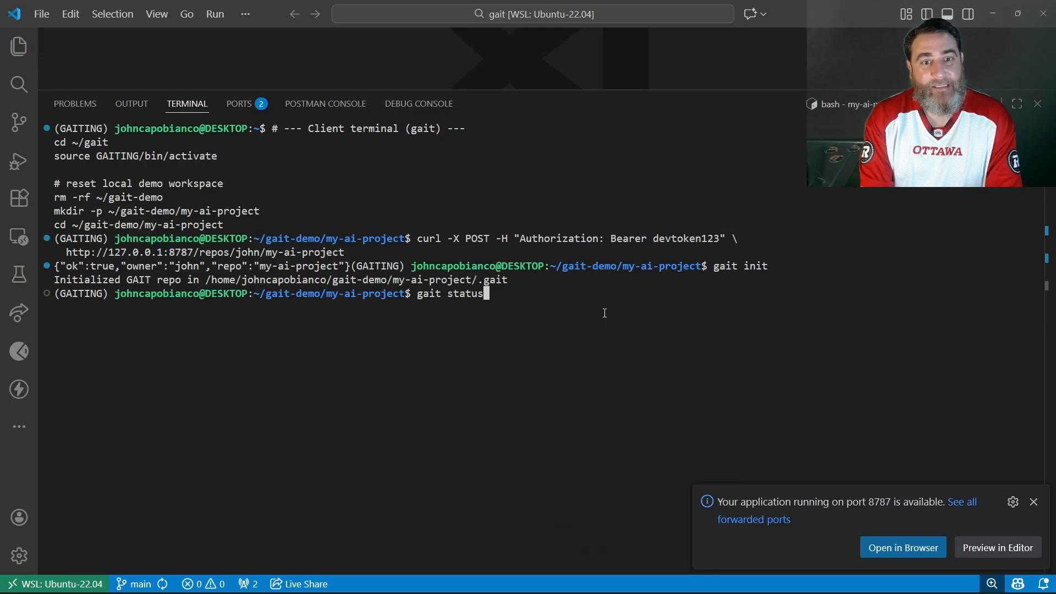
pyautogui.press('Return')
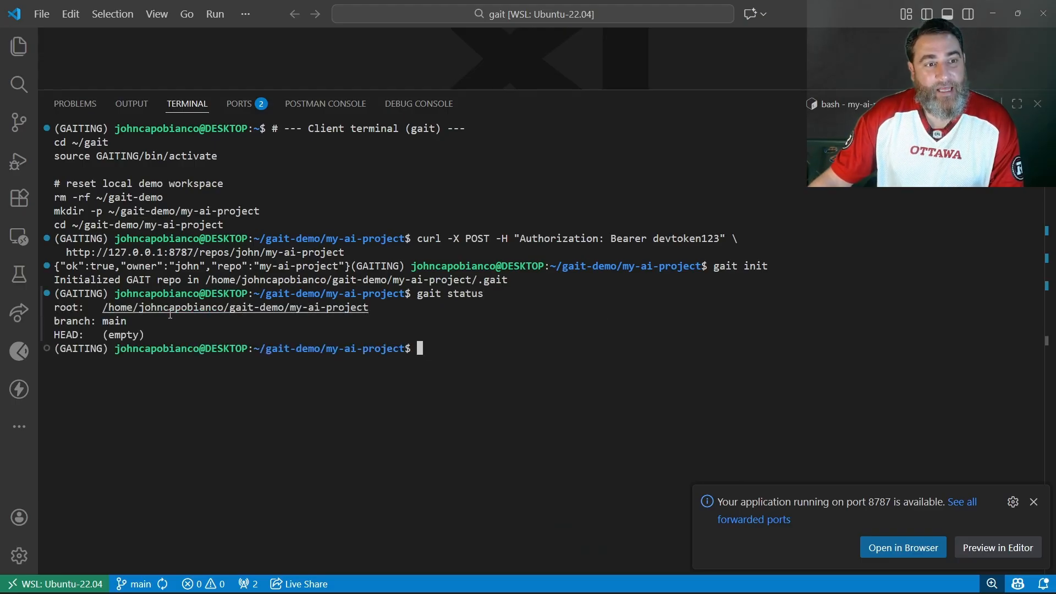
pyautogui.doubleClick(93, 320)
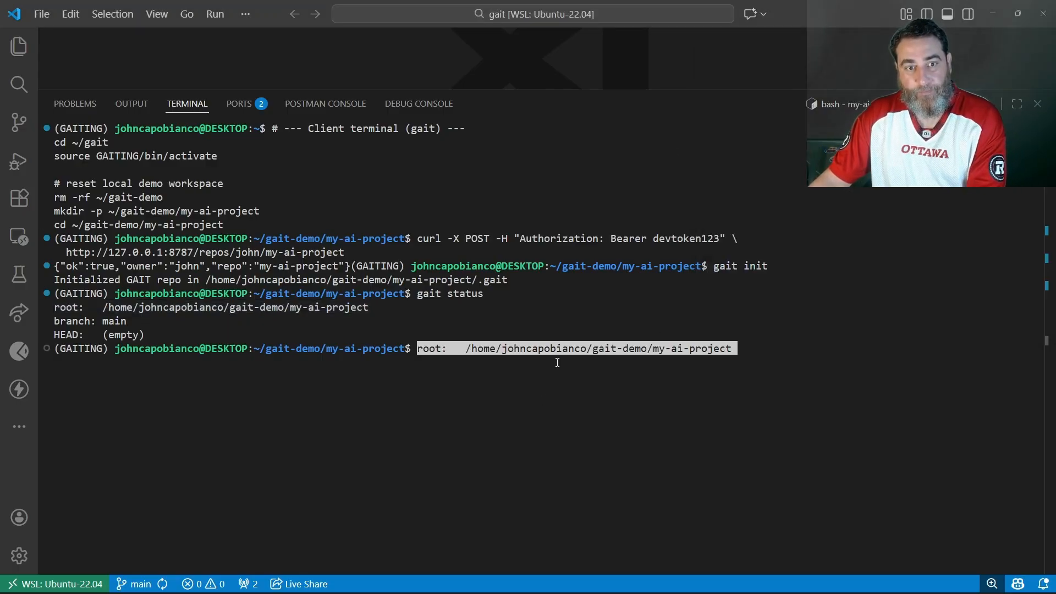
pyautogui.press('Return')
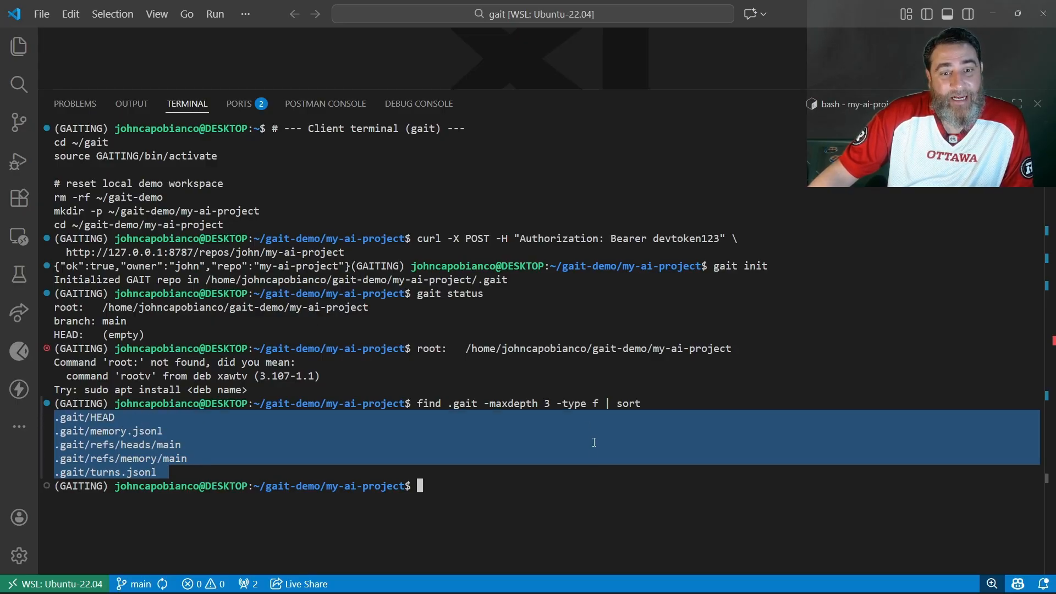
# Review the .gait file listing (HEAD, memory.jsonl, refs, turns.jsonl) and move the notes onward
pyautogui.click(205, 541)
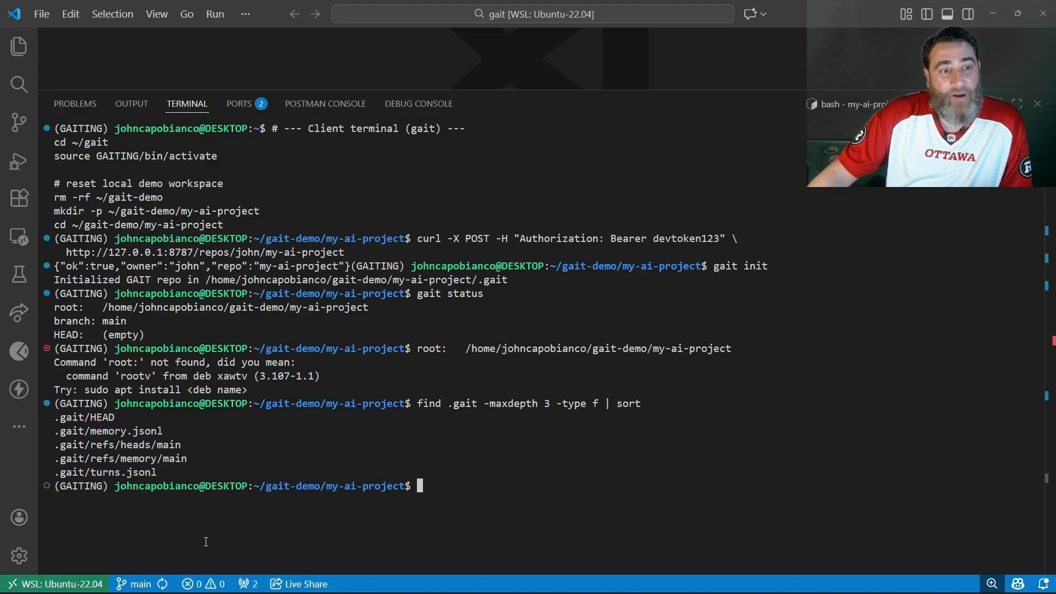
pyautogui.doubleClick(330, 348)
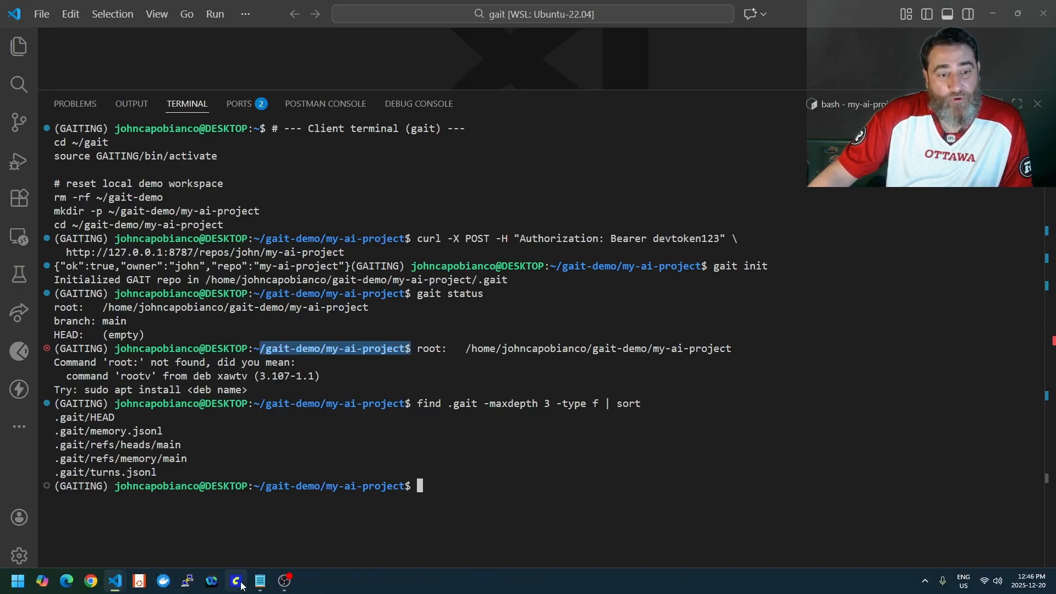
pyautogui.click(259, 580)
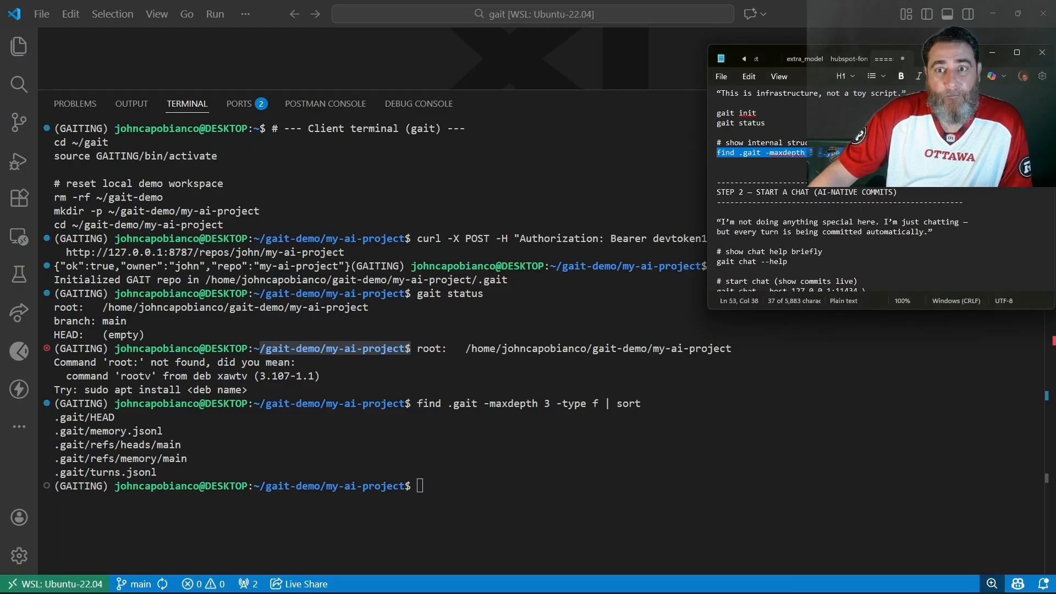
pyautogui.scroll(-3)
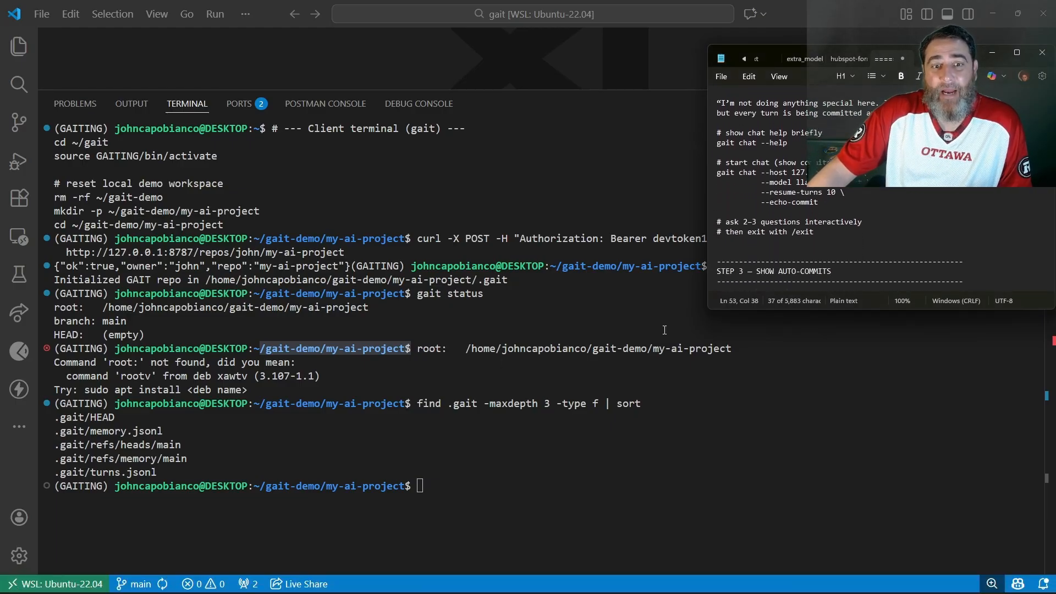
# Enter gait chat --no-resume to start a fresh chat without earlier turns
pyautogui.write('gait')
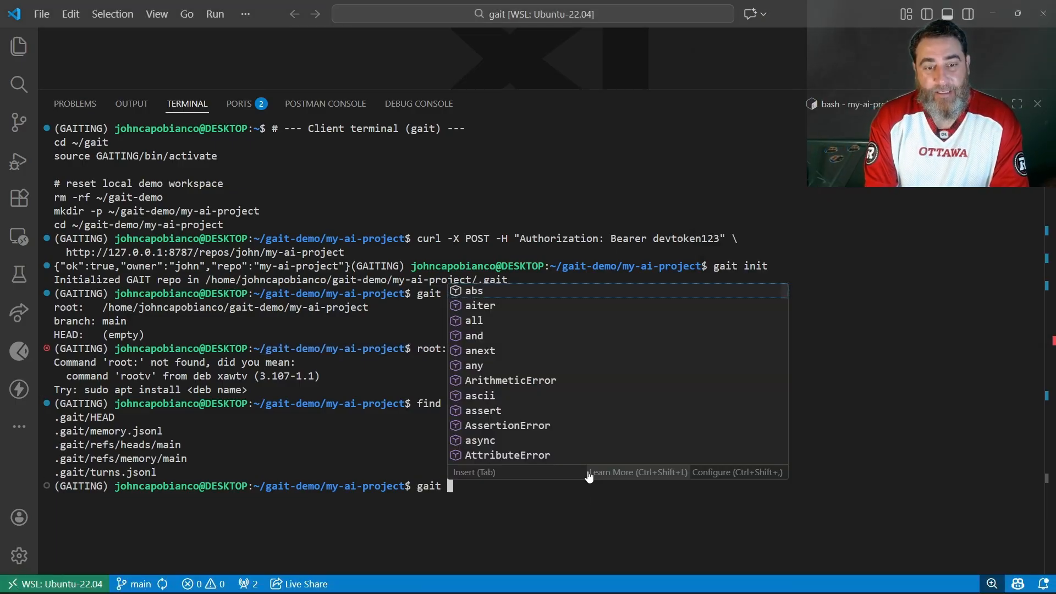
pyautogui.write('chat --no-re')
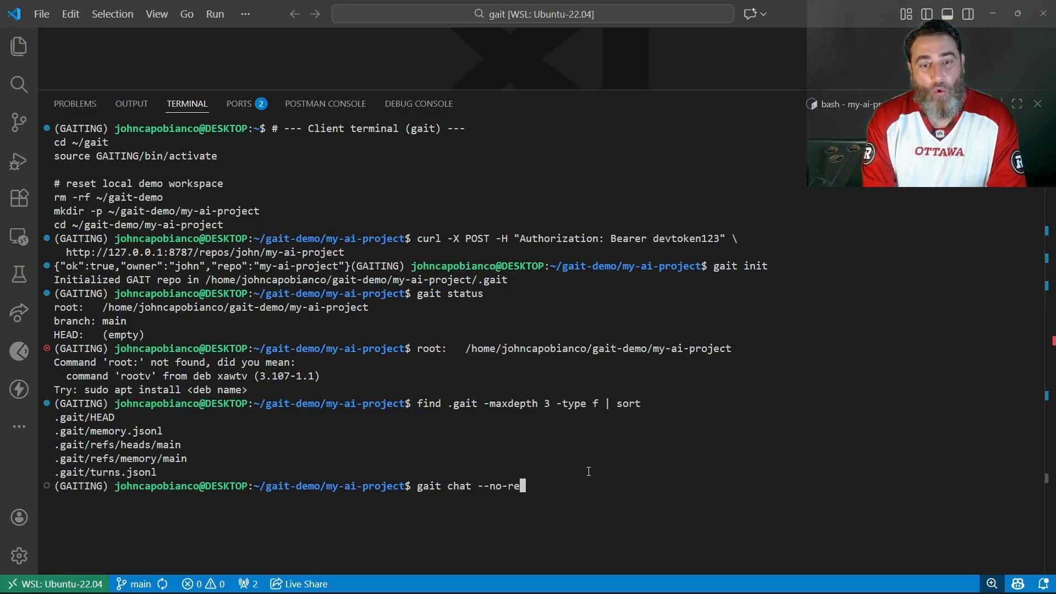
pyautogui.write('sume')
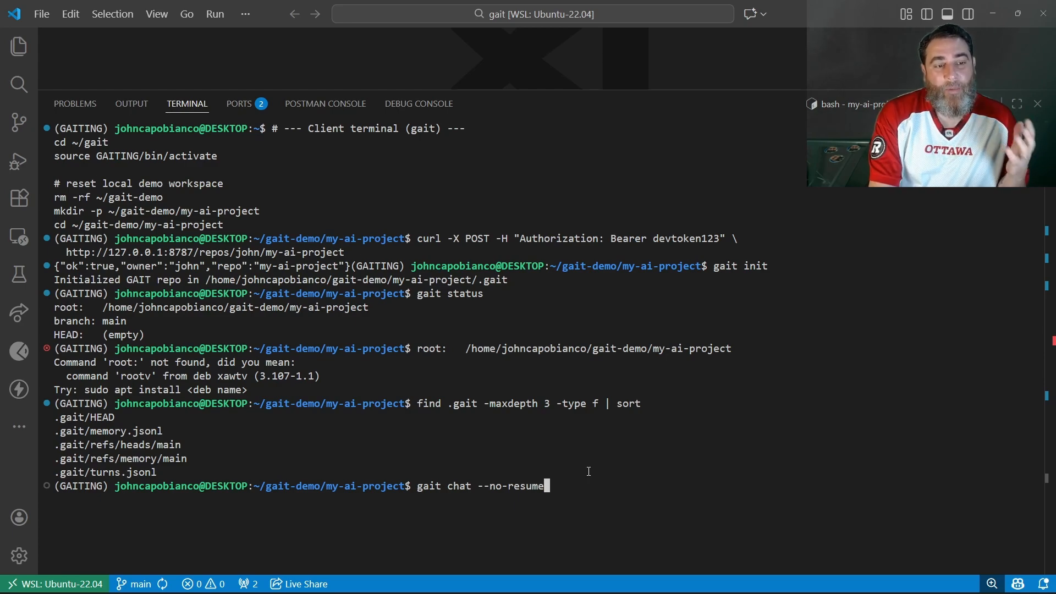
pyautogui.press('Return')
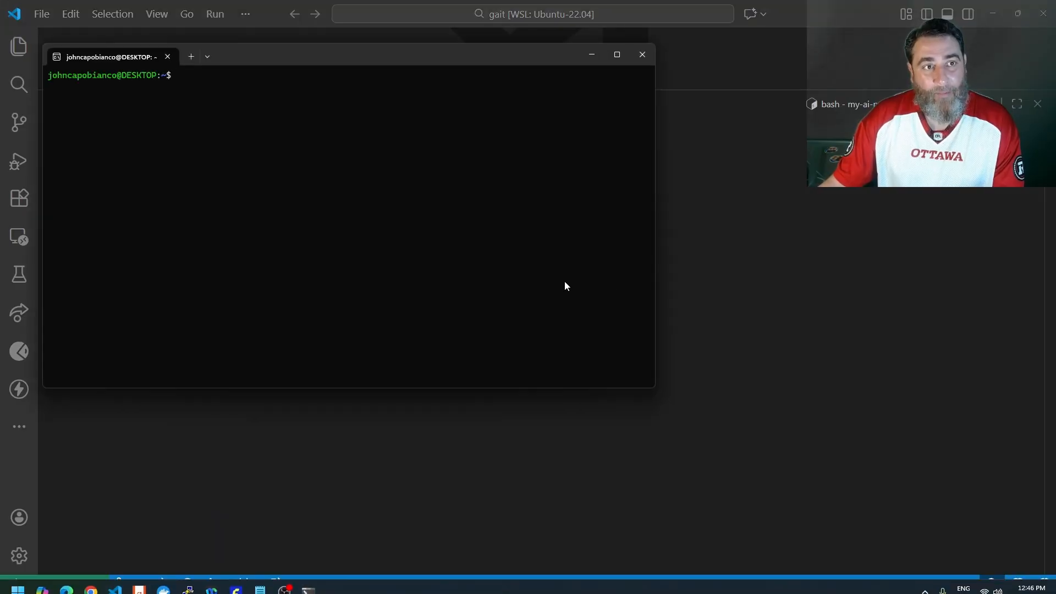
# Start ollama serve, listening on 127.0.0.1:11434 with the GPU detected
pyautogui.write('oll')
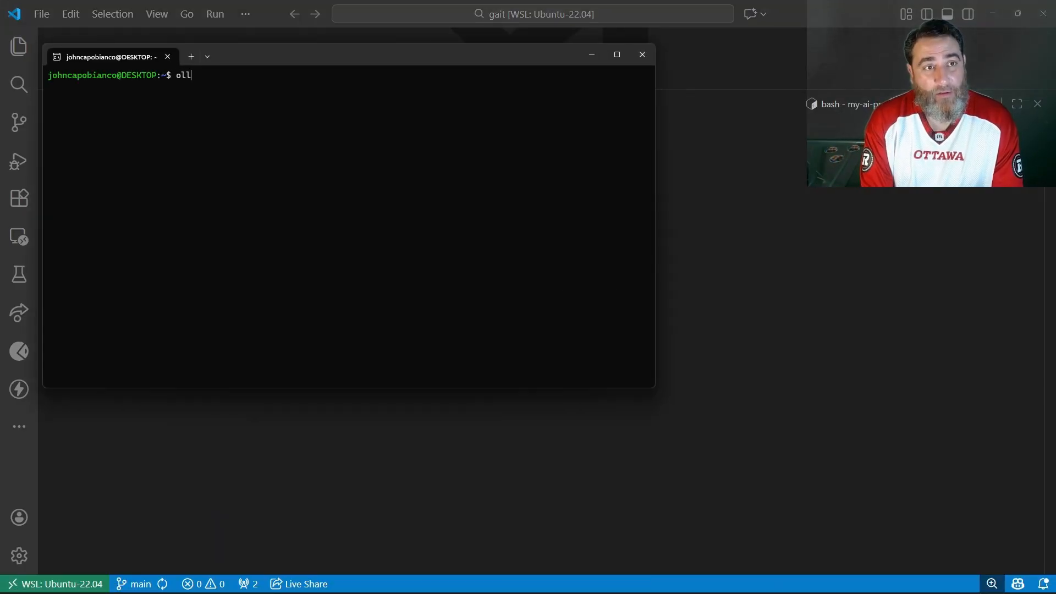
pyautogui.write('ama serve')
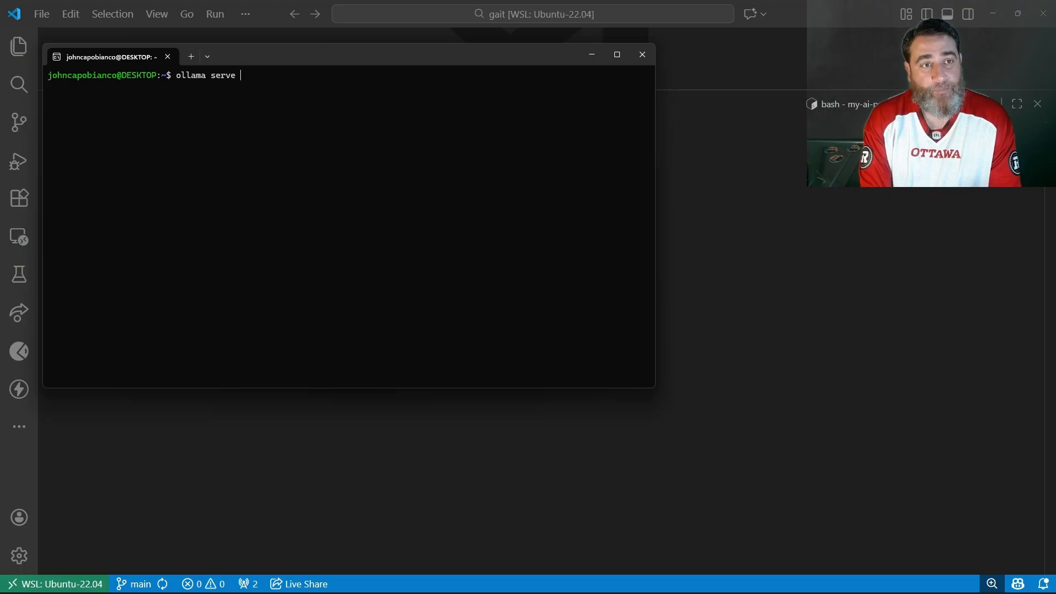
pyautogui.press('Return')
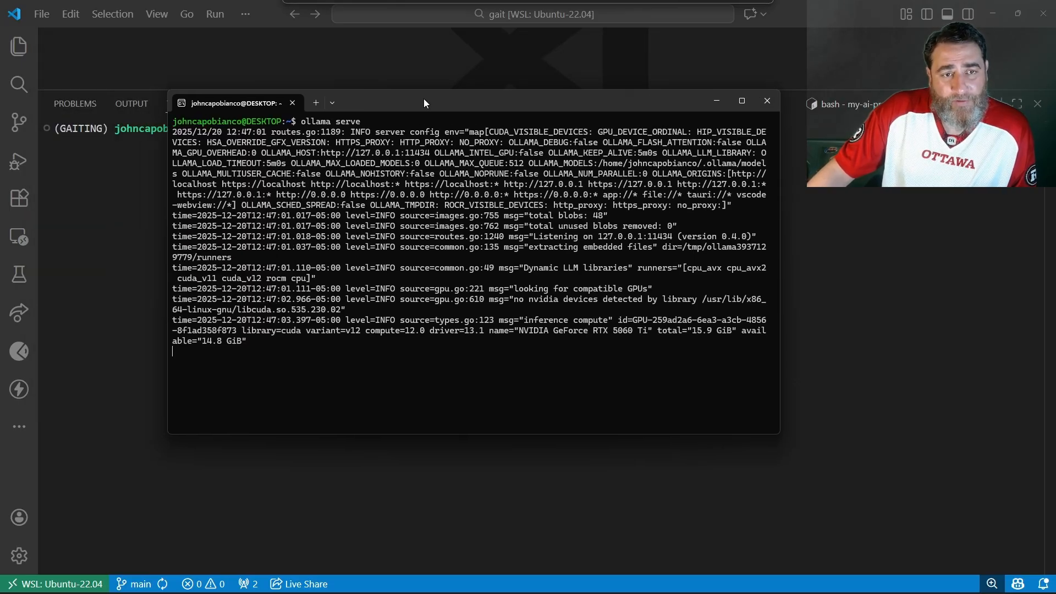
pyautogui.moveTo(471, 268)
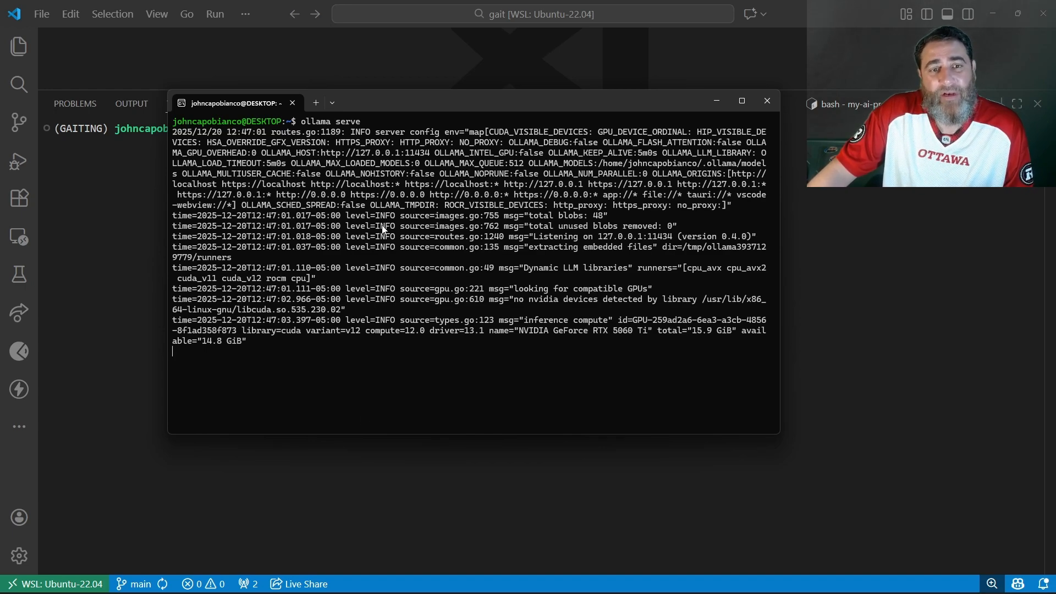
pyautogui.moveTo(296, 395)
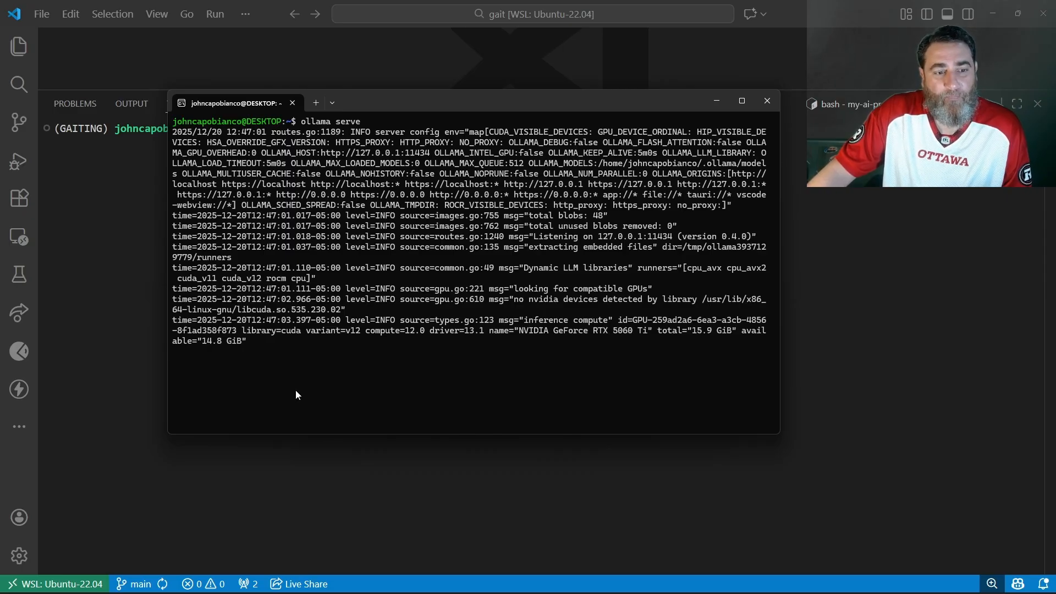
# Launch gait chat --no-resume in the project terminal on llama3.1
pyautogui.click(766, 100)
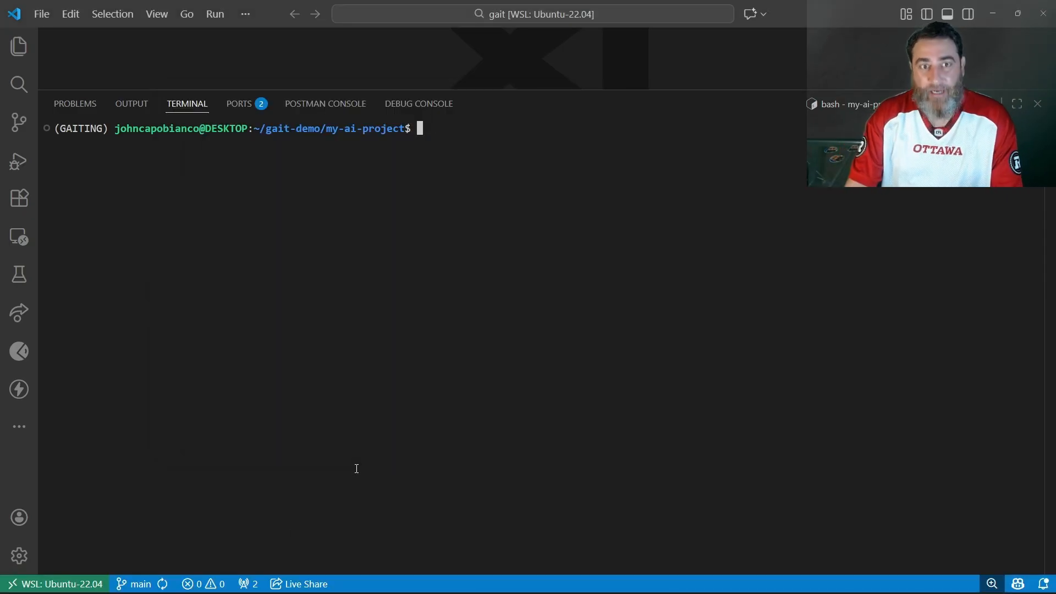
pyautogui.write('gait chat --no-resume')
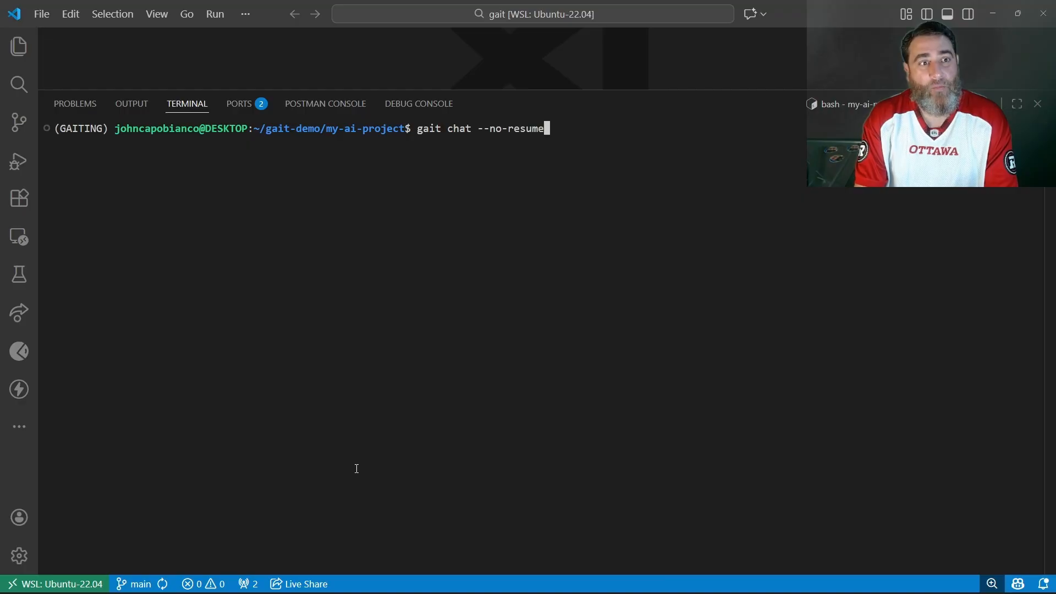
pyautogui.press('Return')
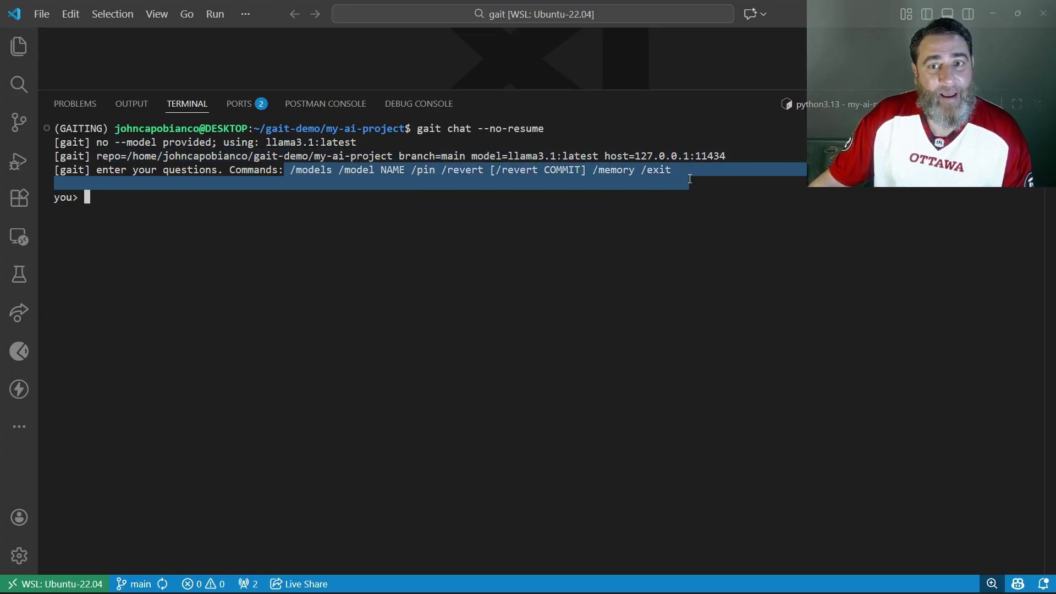
# Ask the model "why is the sky blue" and watch the answer load
pyautogui.click(469, 237)
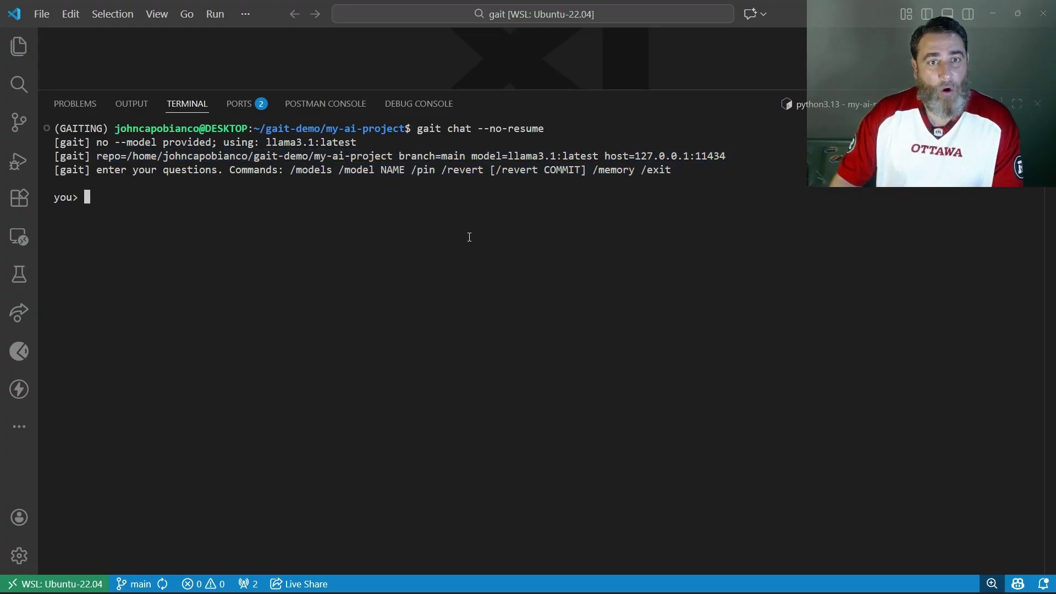
pyautogui.write('why is th')
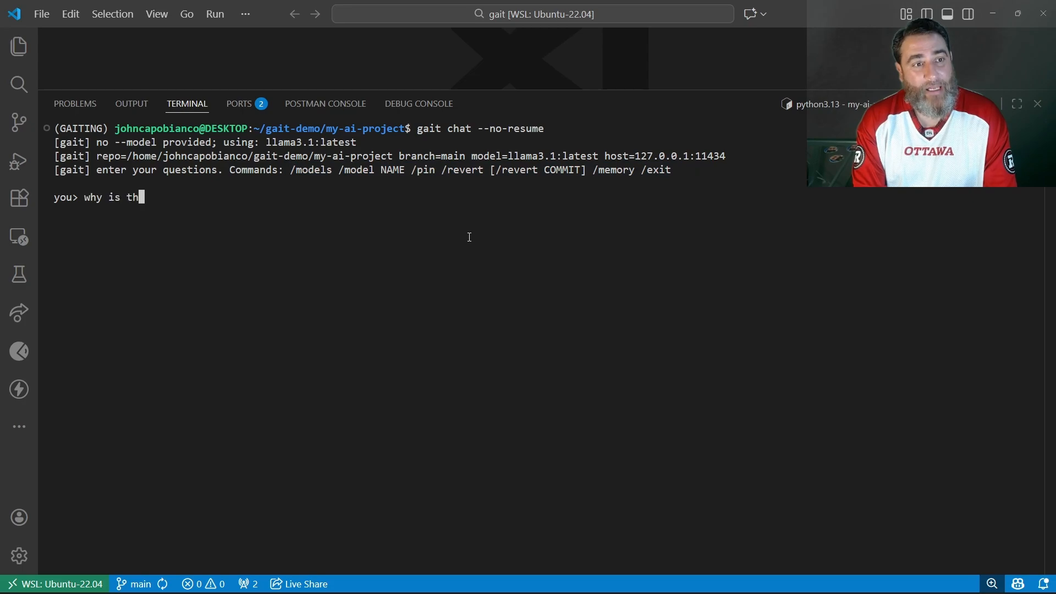
pyautogui.write('e sky blue')
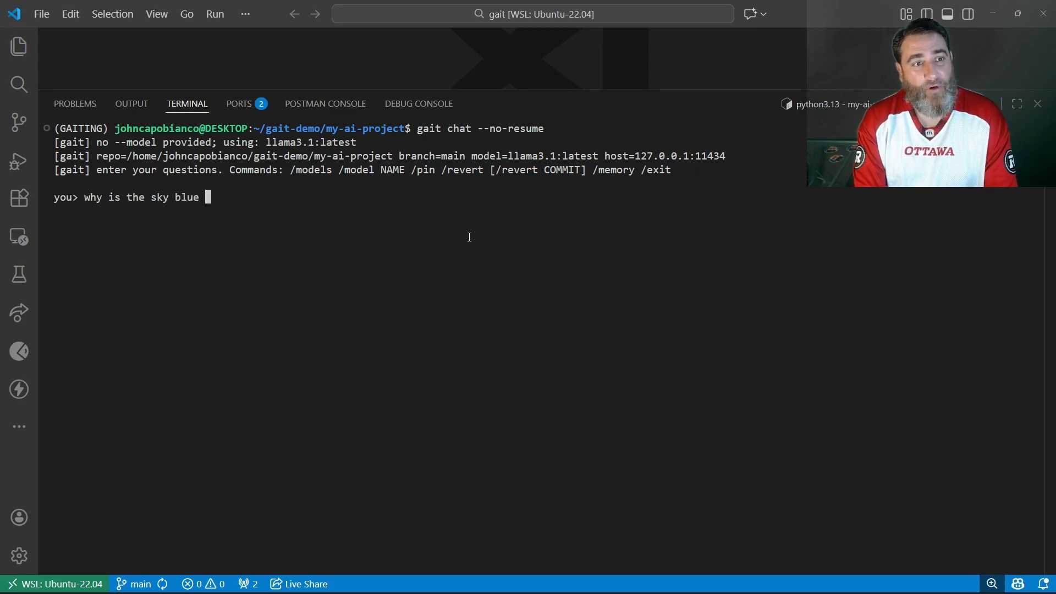
pyautogui.press('Return')
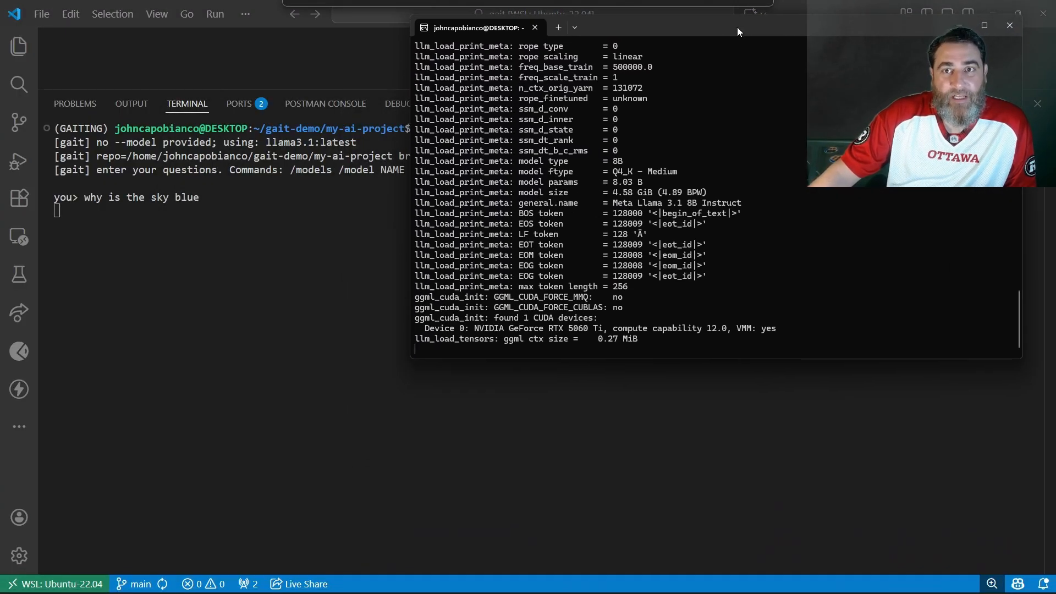
pyautogui.moveTo(769, 137)
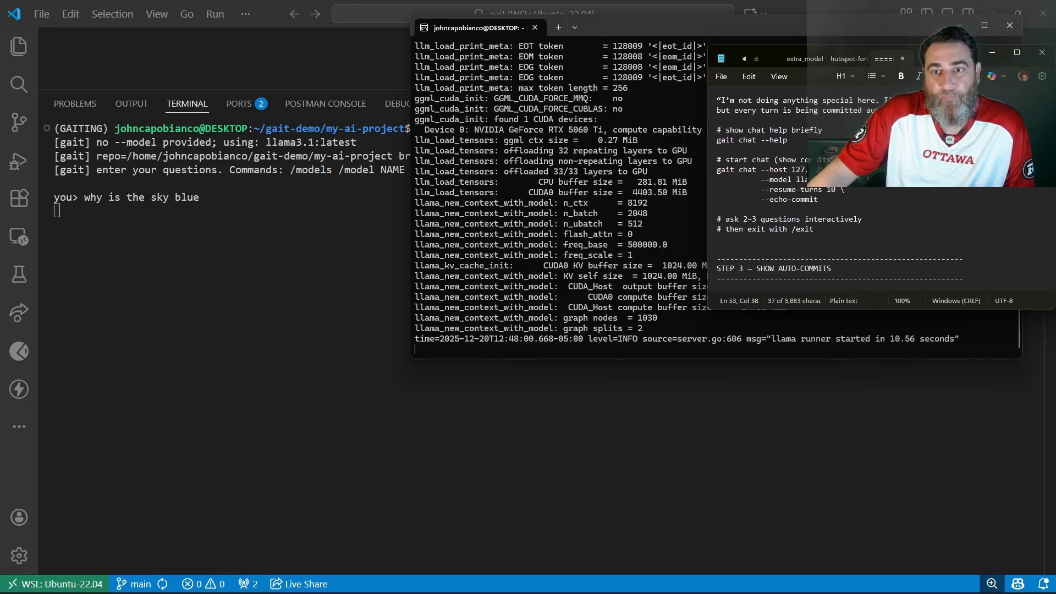
pyautogui.scroll(-3)
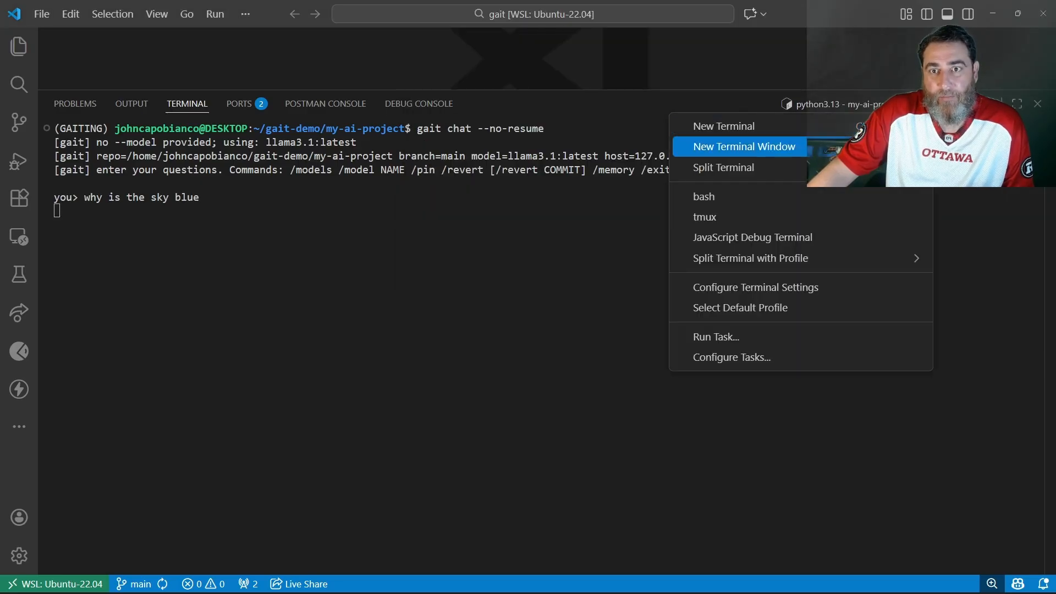
# Open a second terminal and run gait status, which fails outside the repo
pyautogui.click(703, 196)
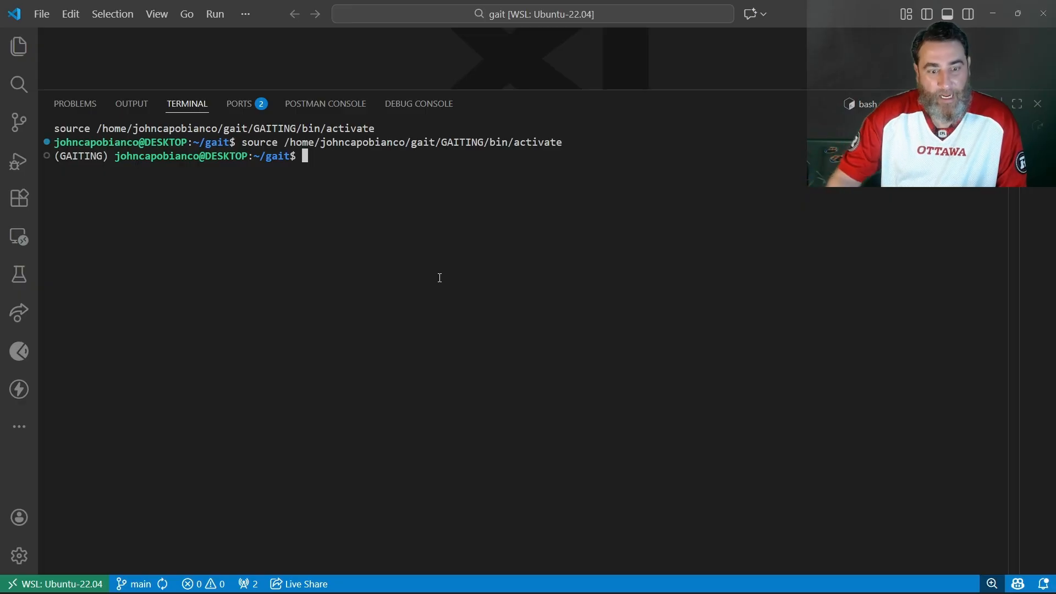
pyautogui.write('gait stuat')
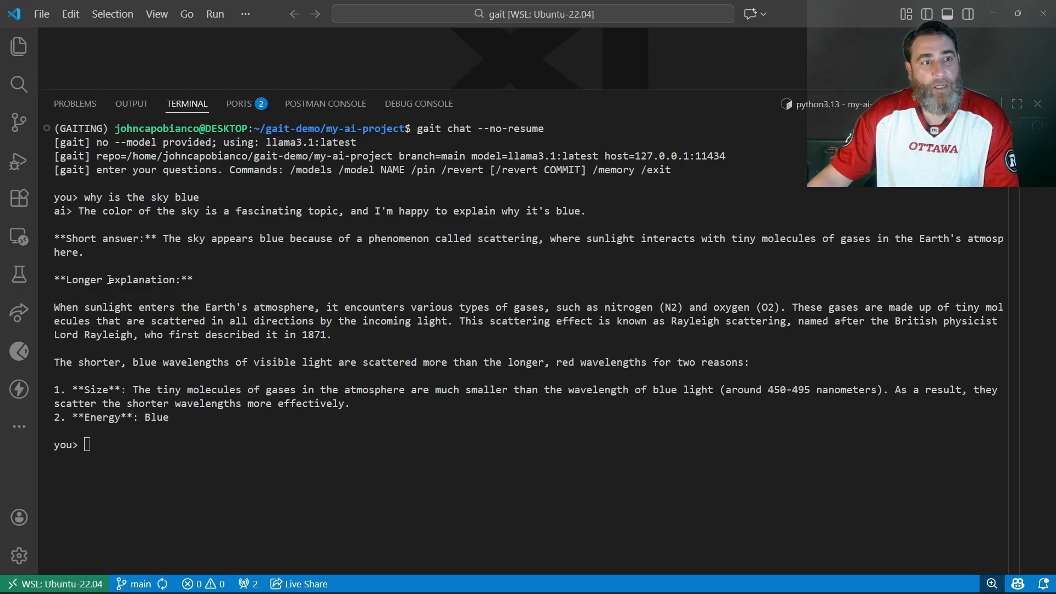
pyautogui.click(308, 579)
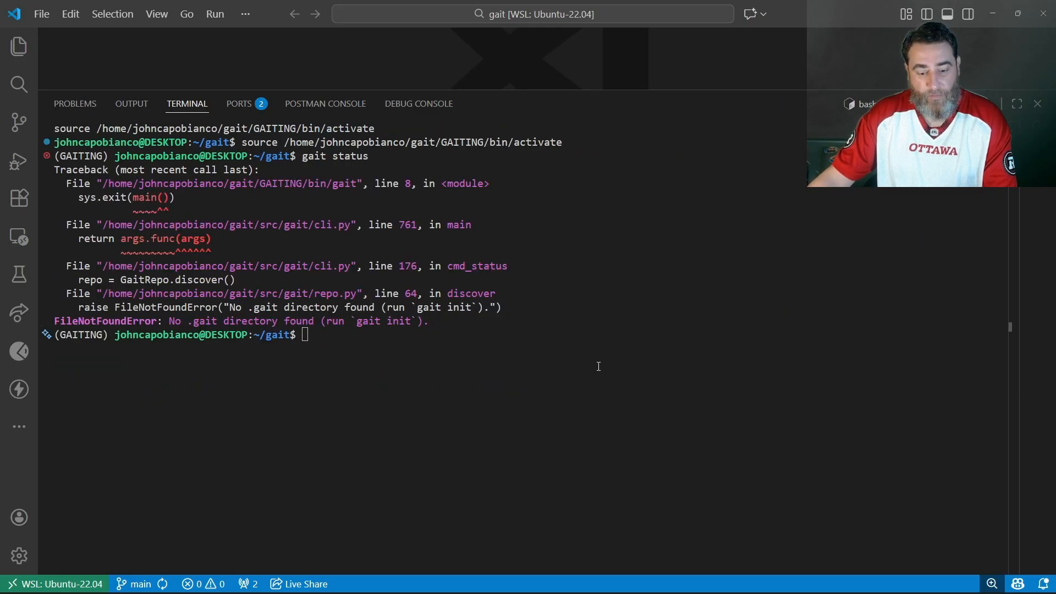
# Change directory toward ~/gait-demo/my-ai-project, correcting a mistyped folder name
pyautogui.write('cd')
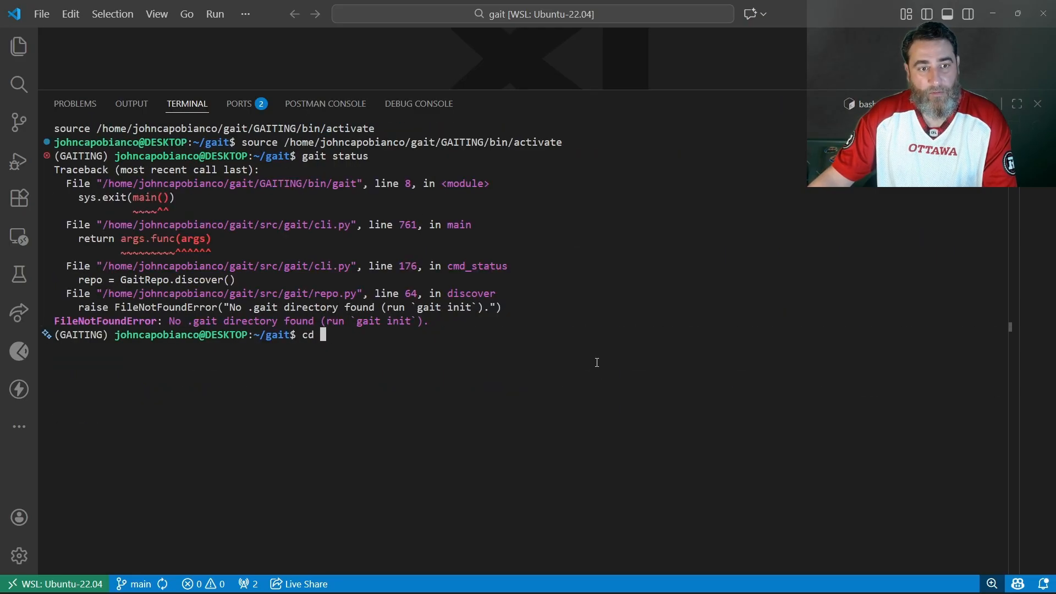
pyautogui.write('aiter')
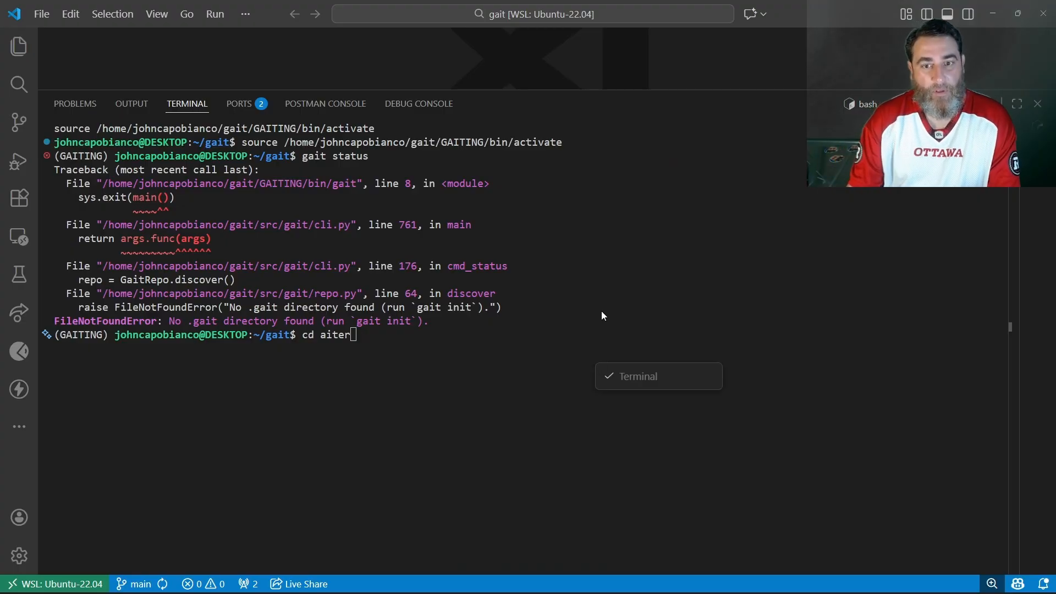
pyautogui.moveTo(614, 297)
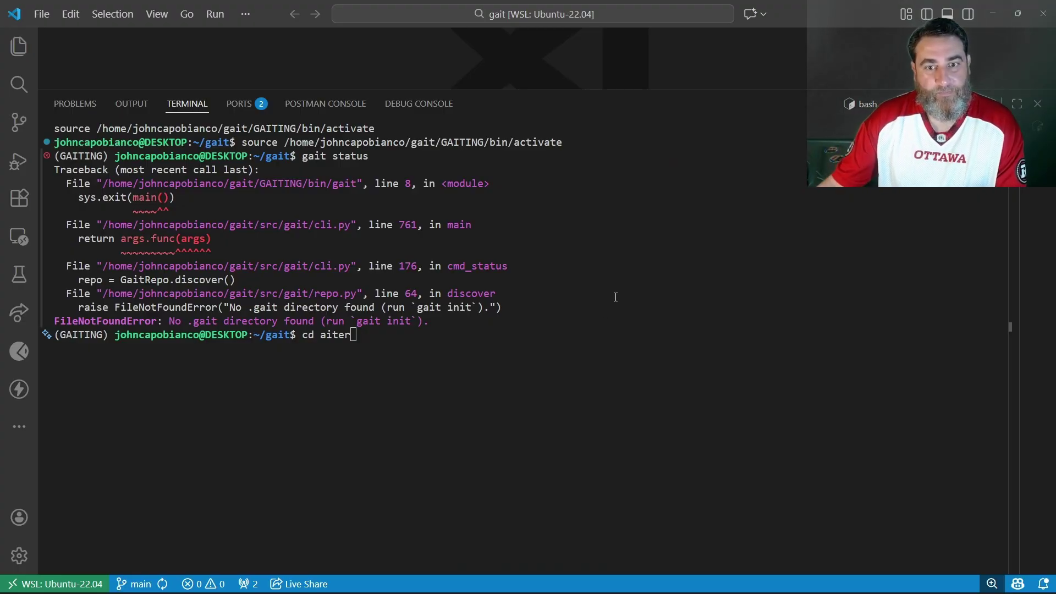
pyautogui.press('BackSpace')
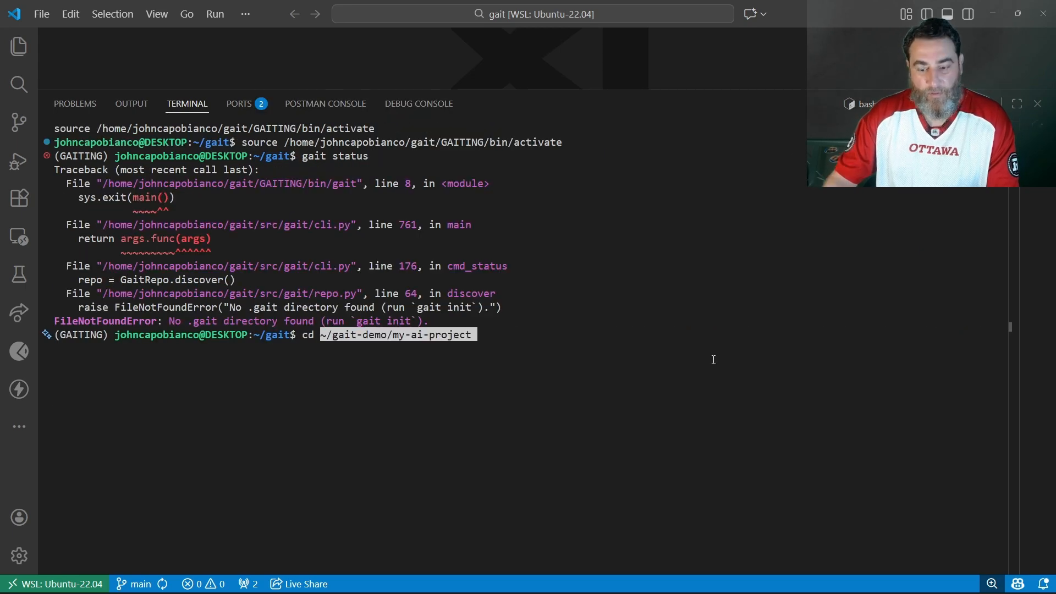
pyautogui.write('gai')
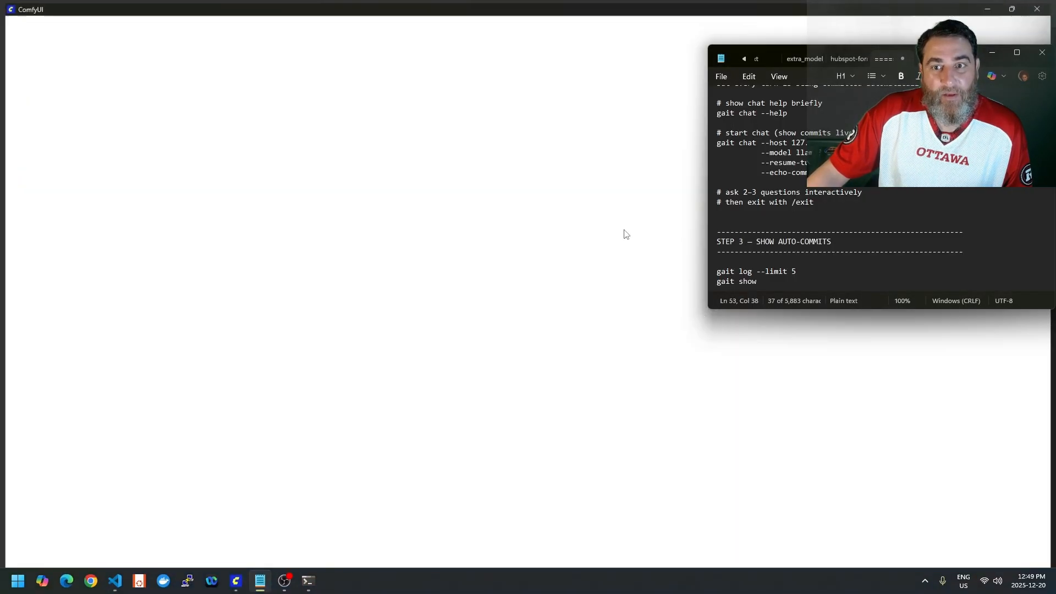
# Paste and run gait chat --help to list the chat options
pyautogui.click(115, 583)
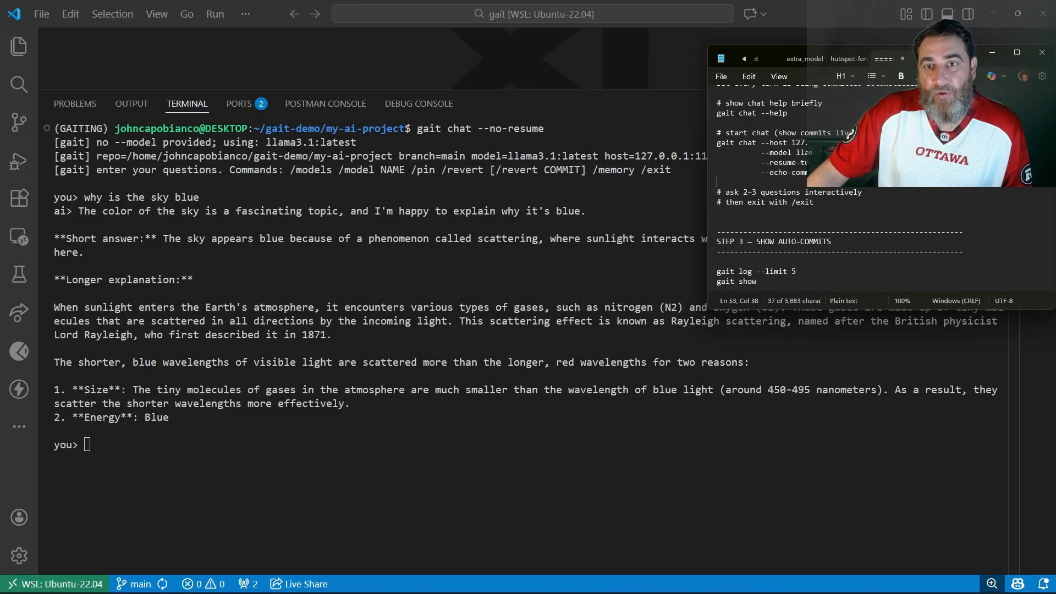
pyautogui.scroll(3)
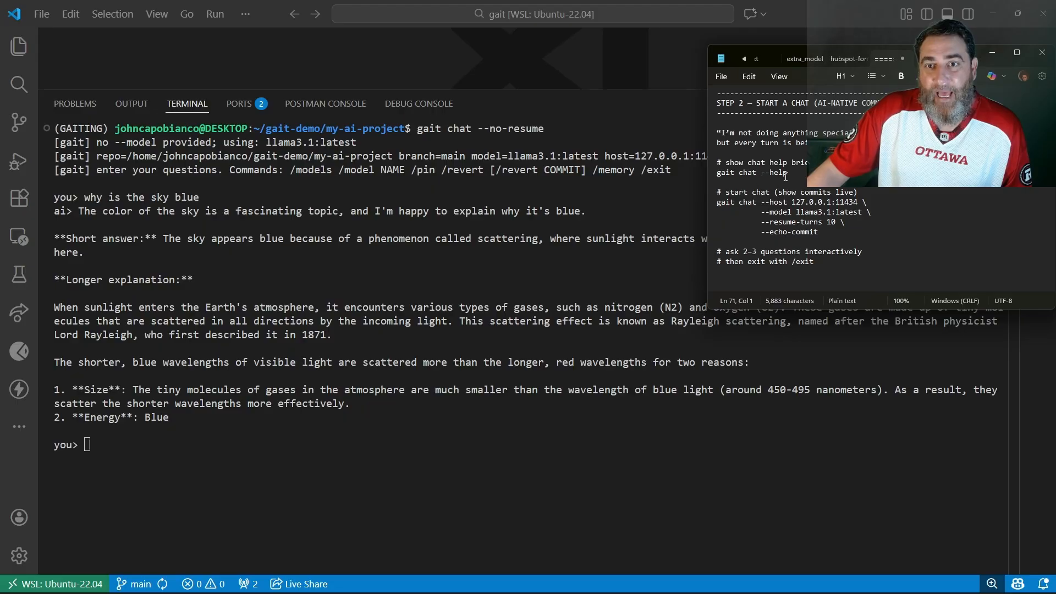
pyautogui.rightClick(761, 172)
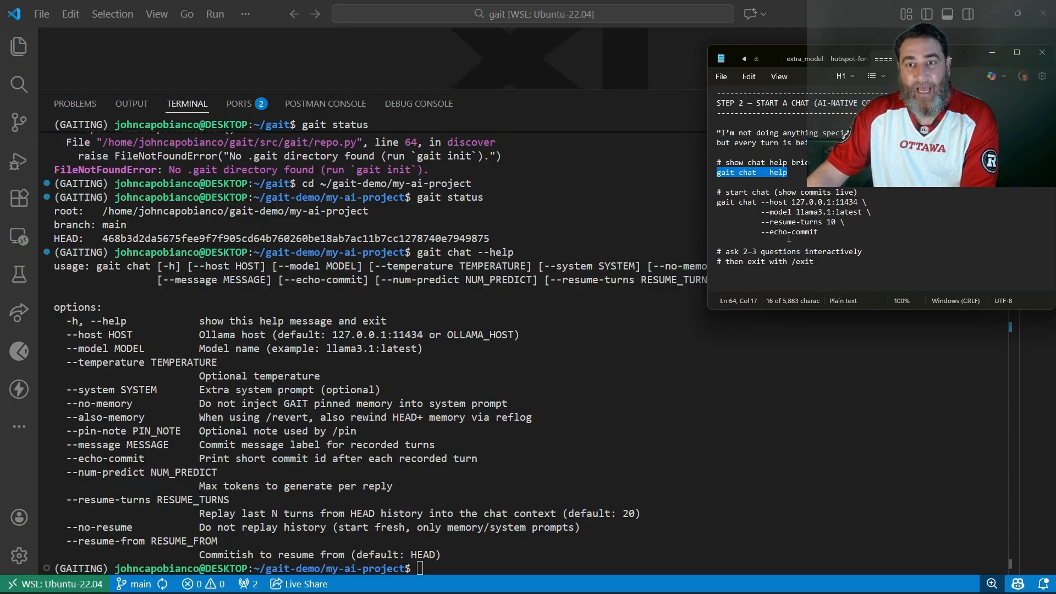
# Paste gait log --limit 5 and gait show to inspect the auto commit on main
pyautogui.scroll(-3)
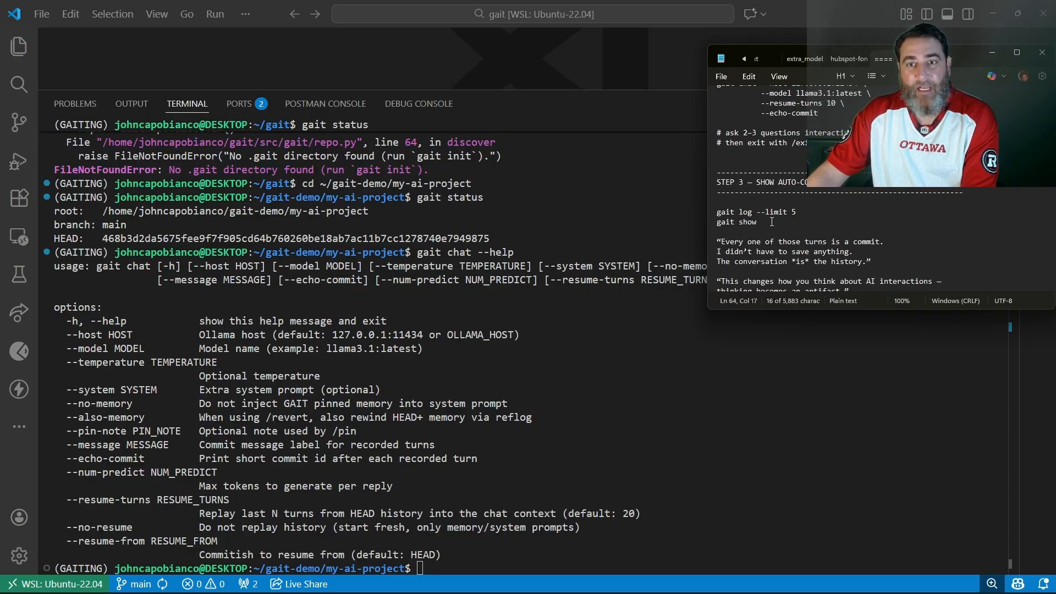
pyautogui.rightClick(758, 215)
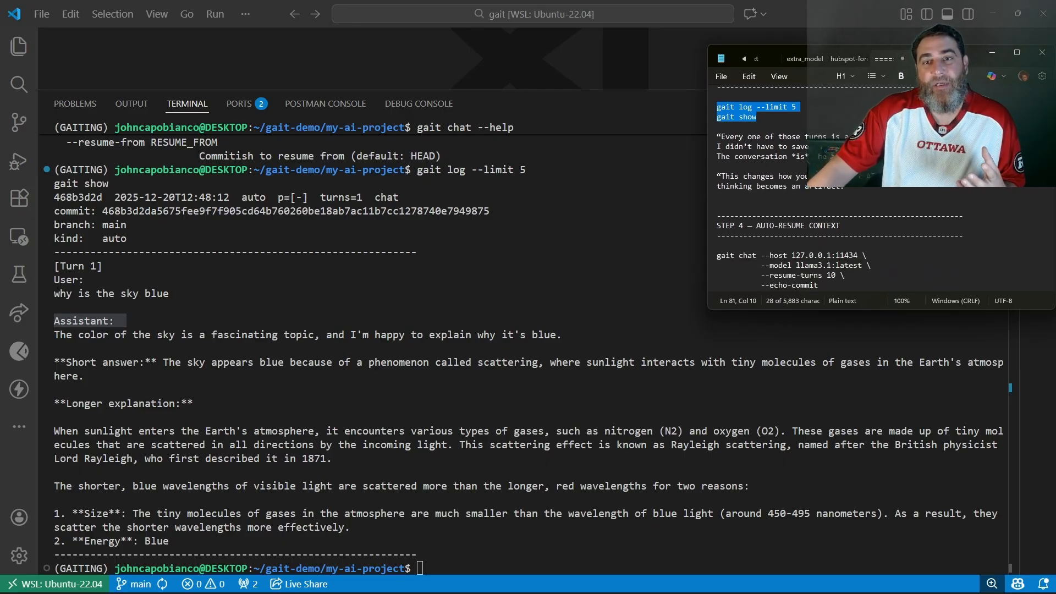
# Scroll through the auto-committed turn 468b3d2d recording the sky question and answer
pyautogui.scroll(-3)
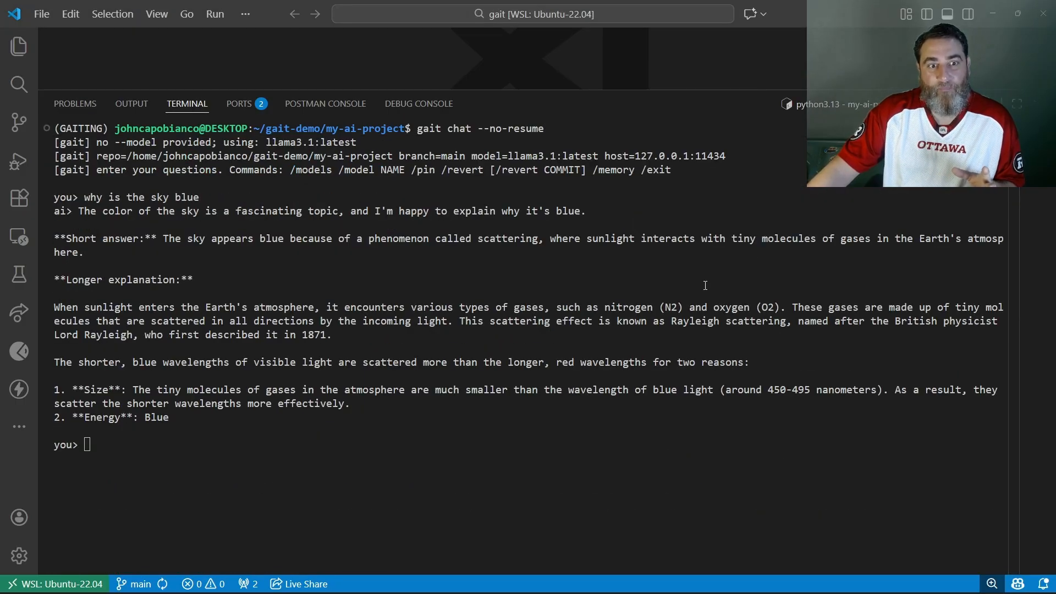
# Exit the chat, resume with gait chat and ask "could you please elaborate ?"
pyautogui.press('ctrl+c')
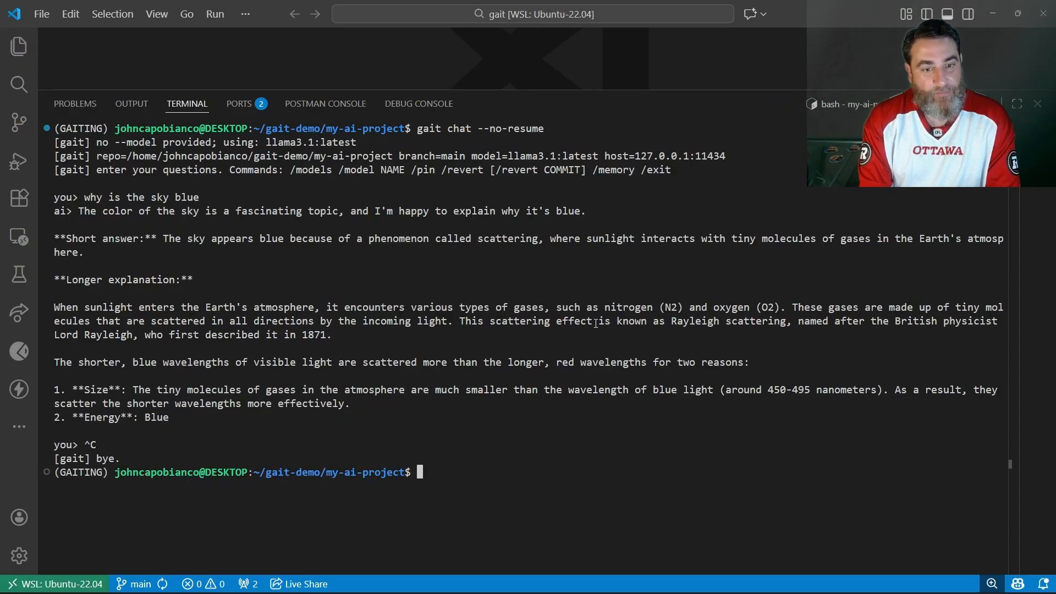
pyautogui.write('gait chat')
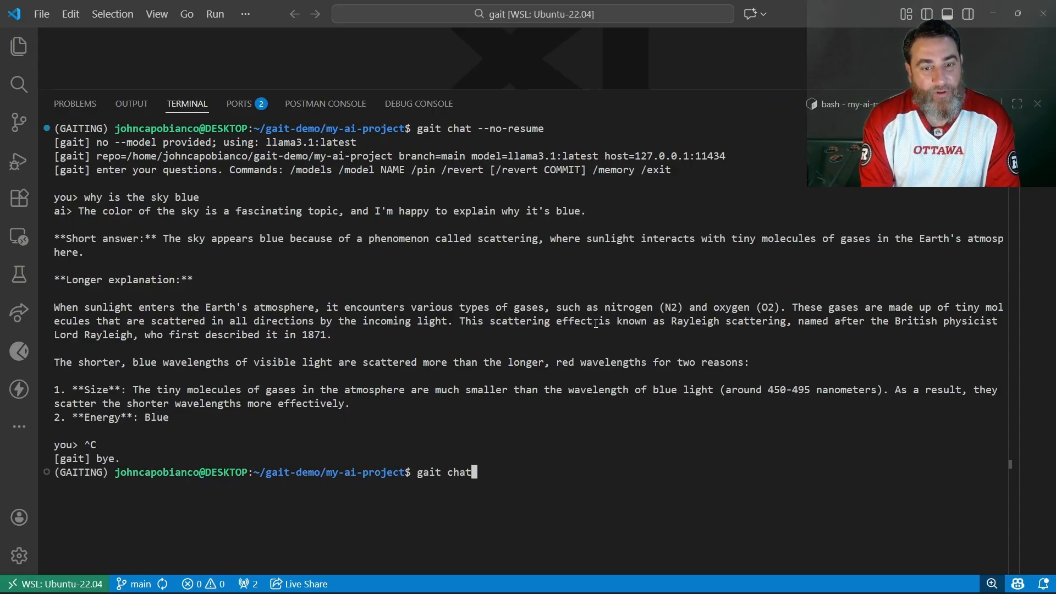
pyautogui.press('Return')
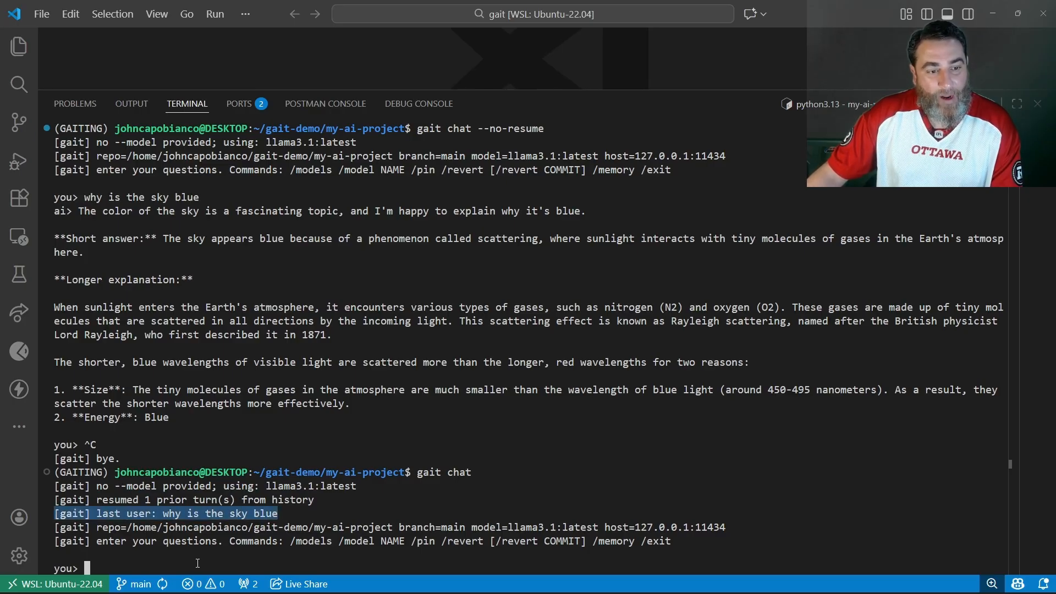
pyautogui.write('could you please elaborate ?')
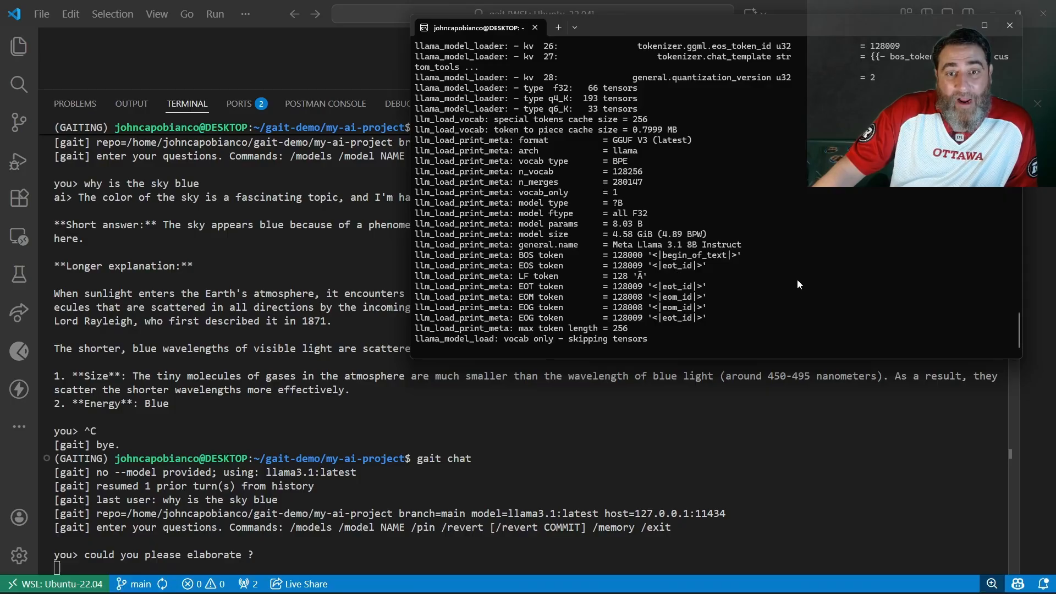
pyautogui.moveTo(823, 238)
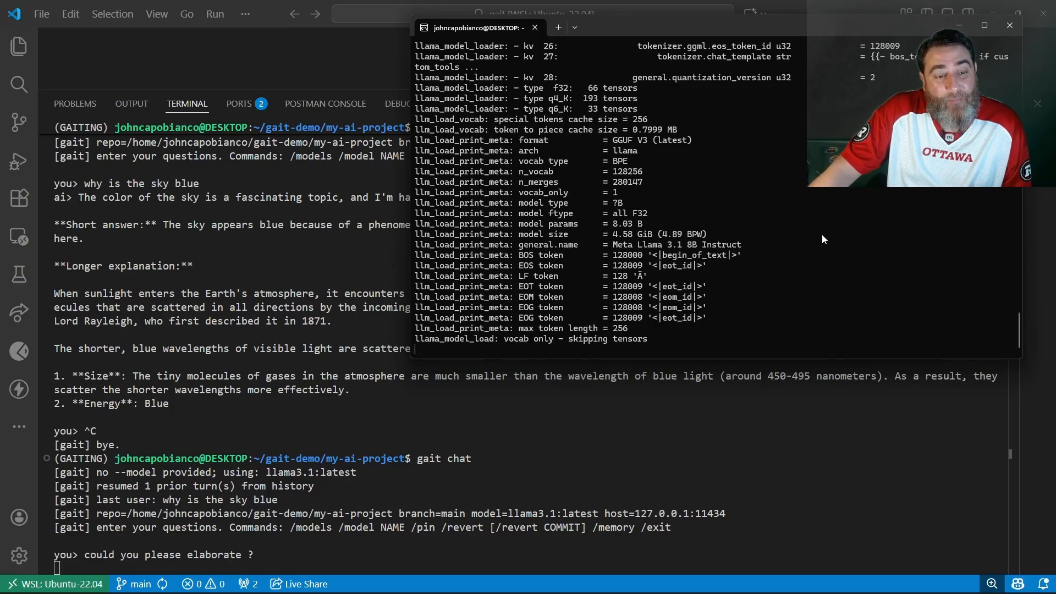
pyautogui.moveTo(780, 241)
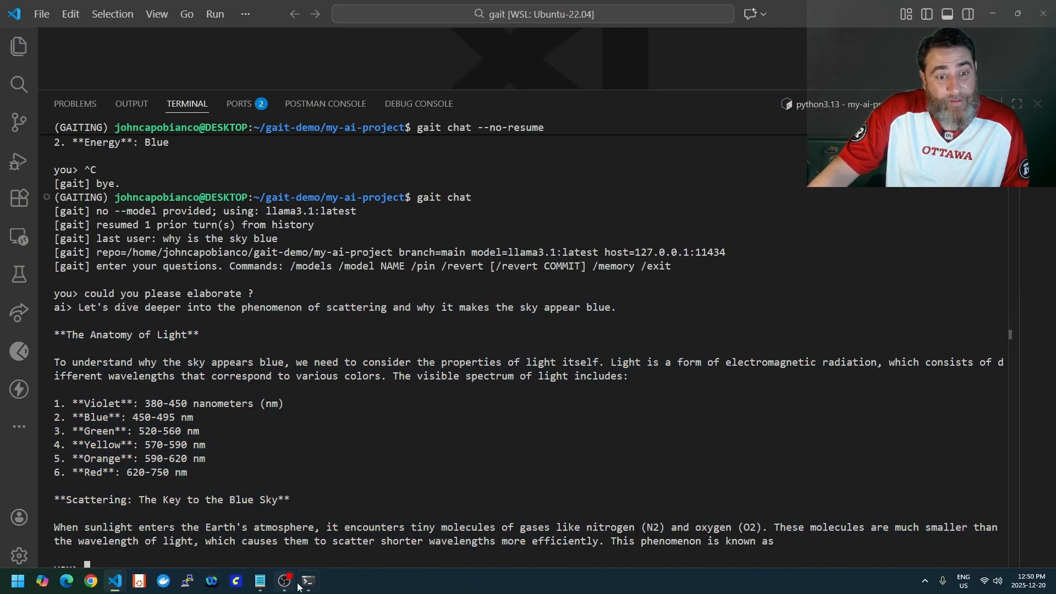
# Bring the notes back and scroll to the next demo step
pyautogui.click(308, 580)
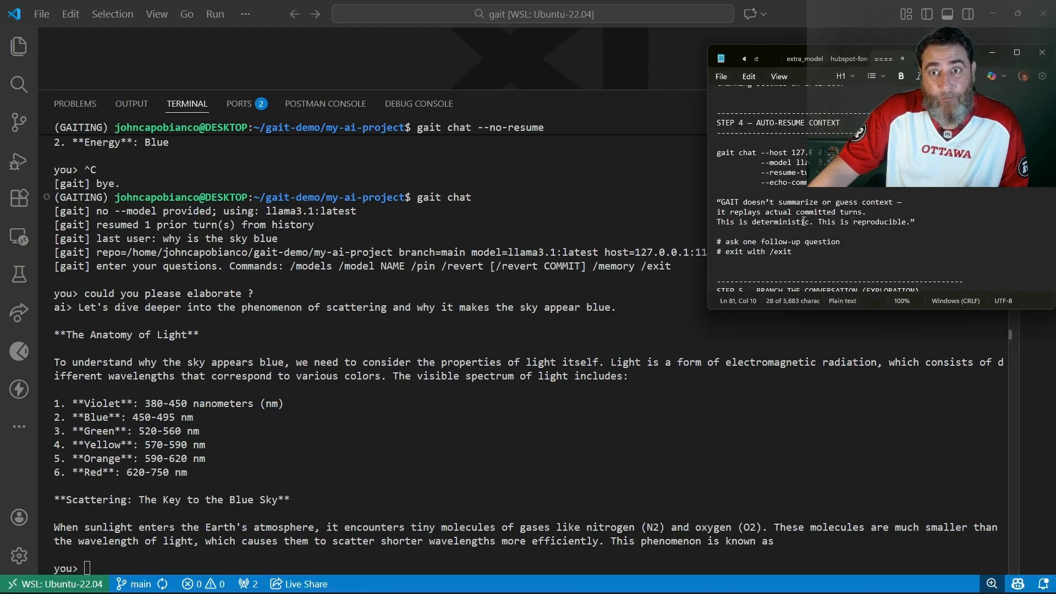
pyautogui.scroll(-3)
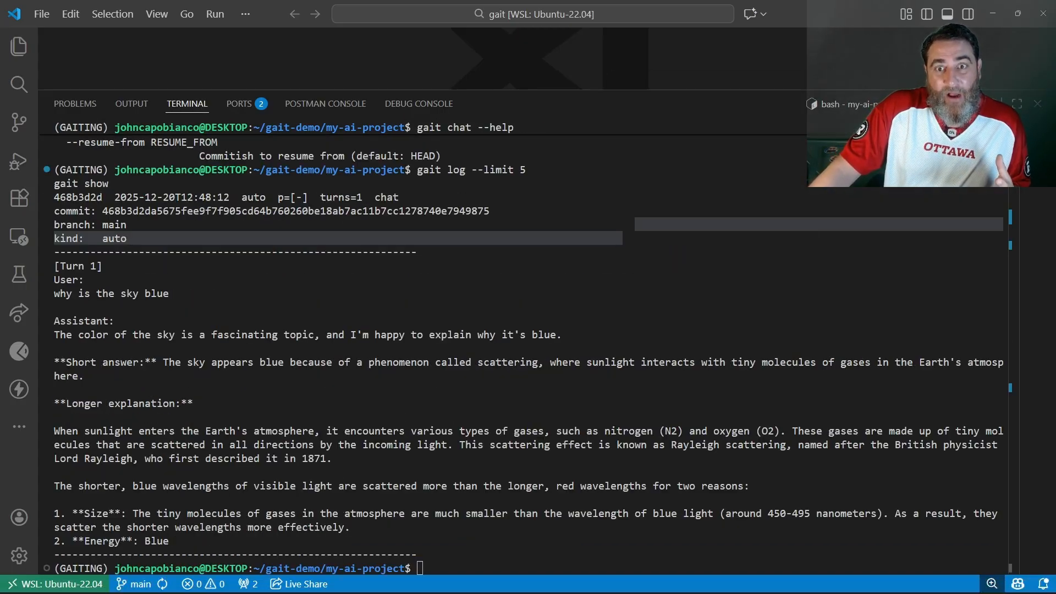
# Show the latest commit bf2d3ccf with gait show, then list recent commits with gait log --limit 5
pyautogui.write('gait show')
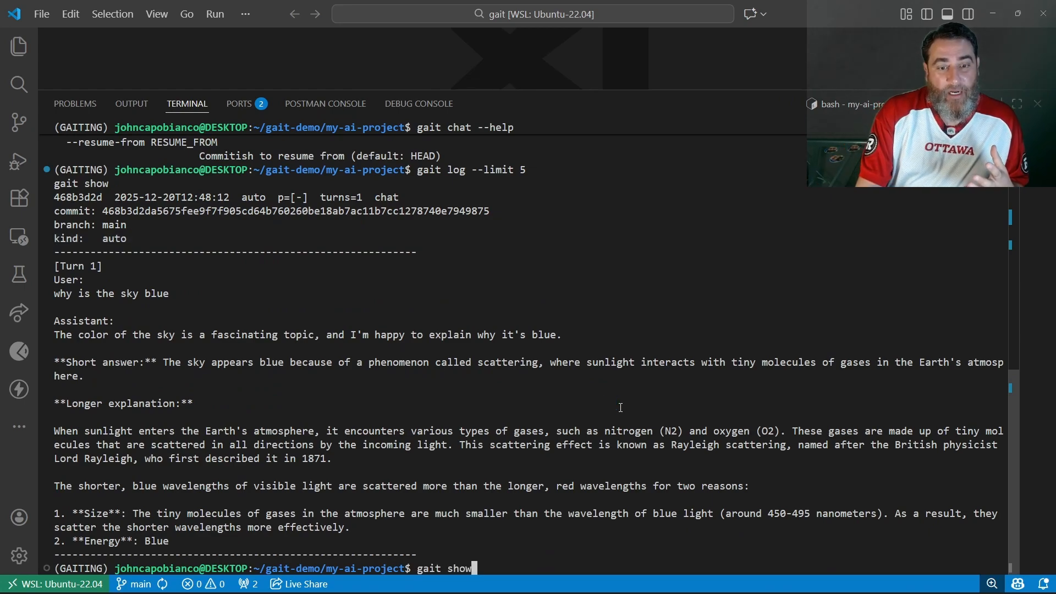
pyautogui.press('Return')
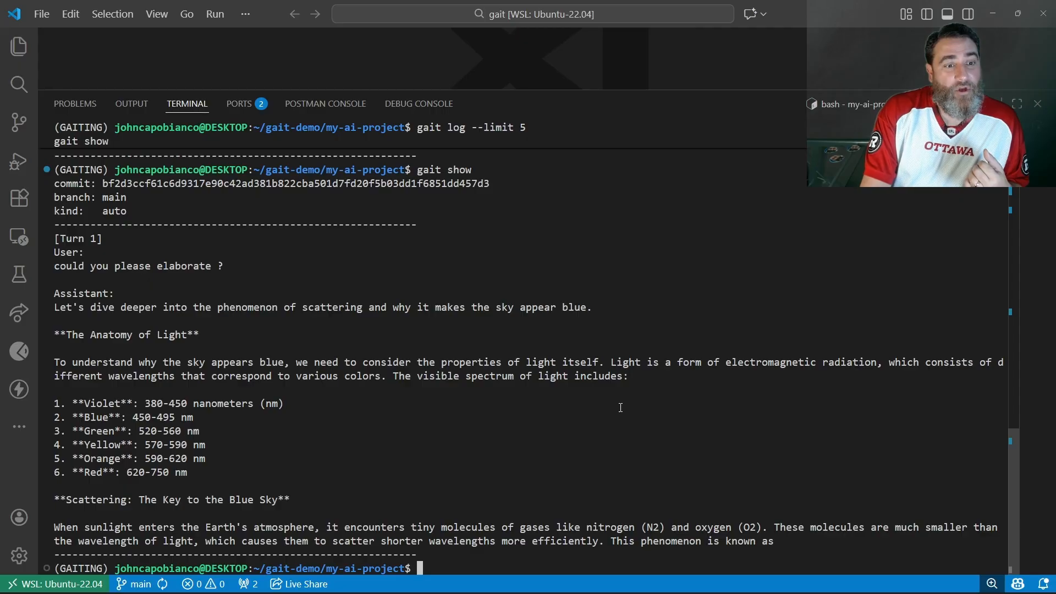
pyautogui.write('gait log --limit 5')
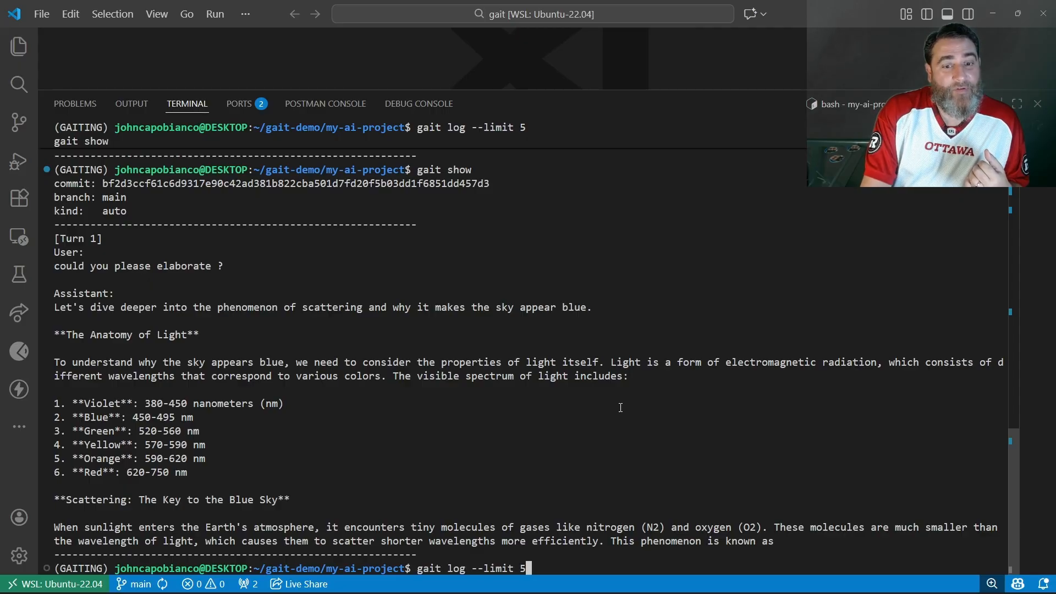
pyautogui.press('Return')
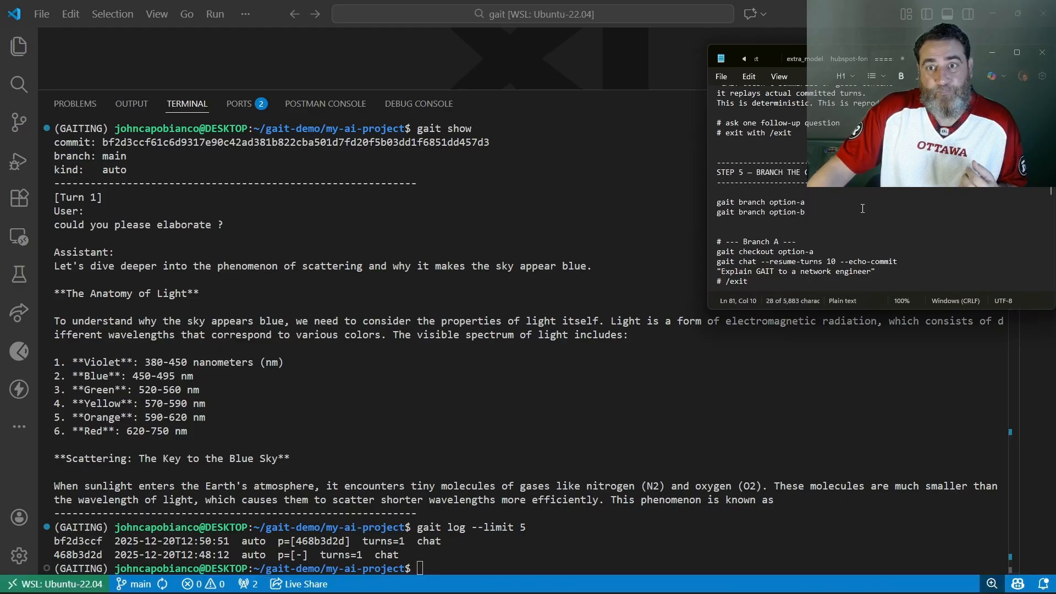
pyautogui.scroll(-3)
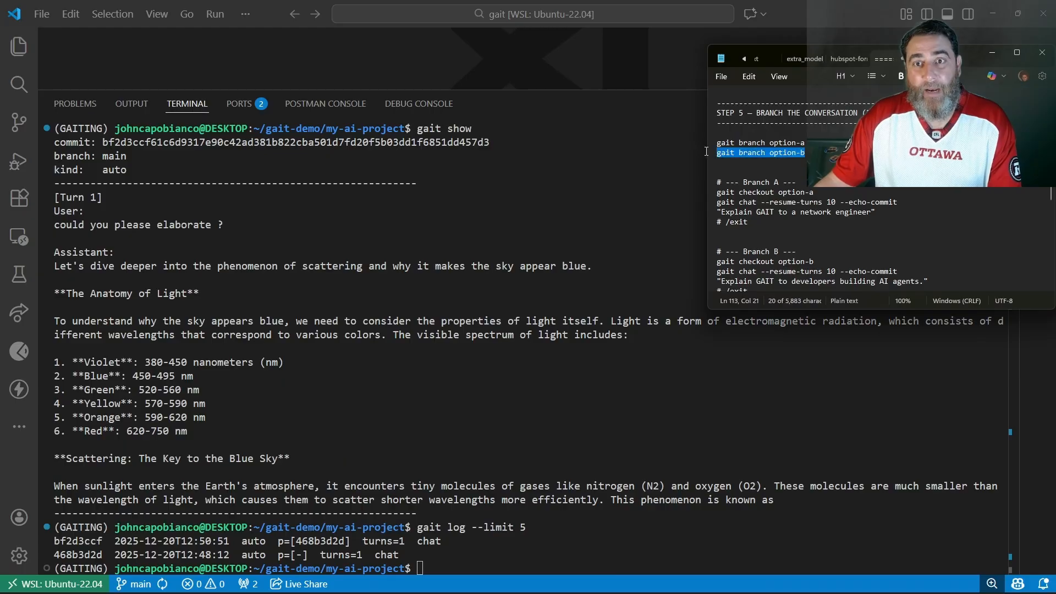
# Create branches option-a and option-b, then switch to option-a with gait checkout
pyautogui.rightClick(759, 147)
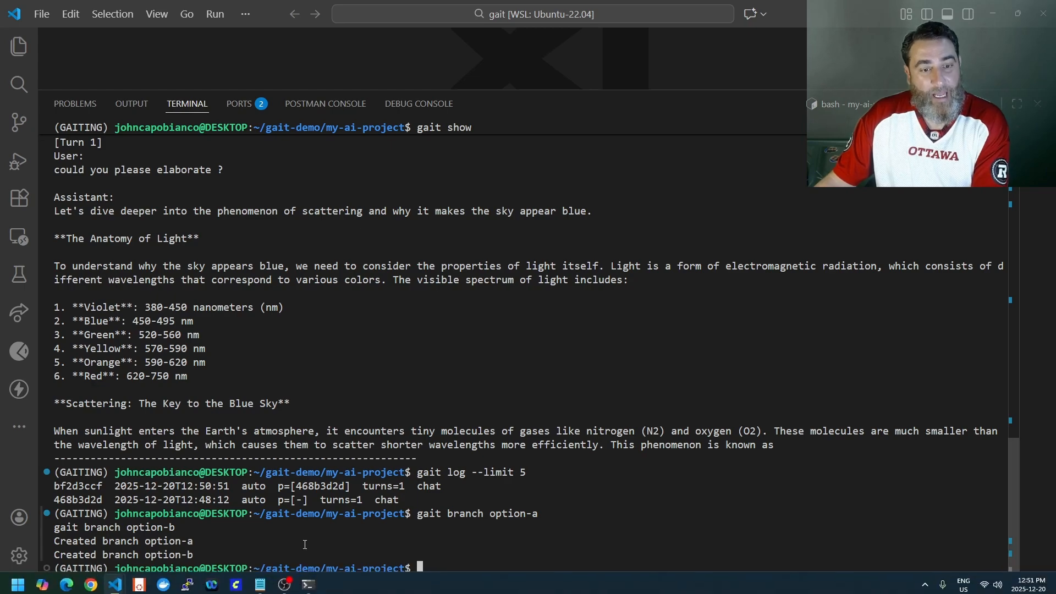
pyautogui.moveTo(115, 580)
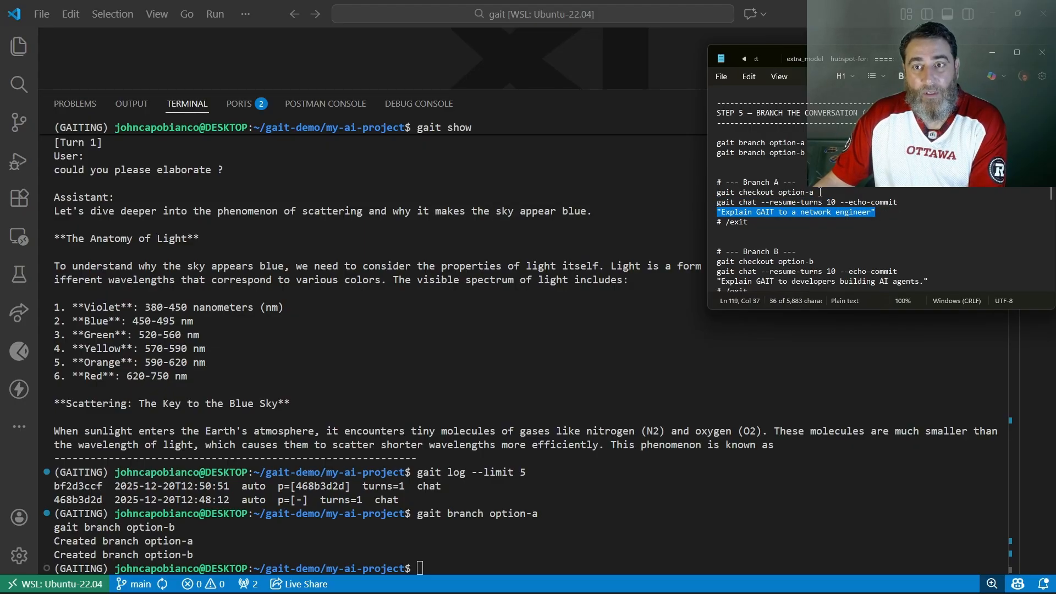
pyautogui.rightClick(764, 192)
pyautogui.write('gait c')
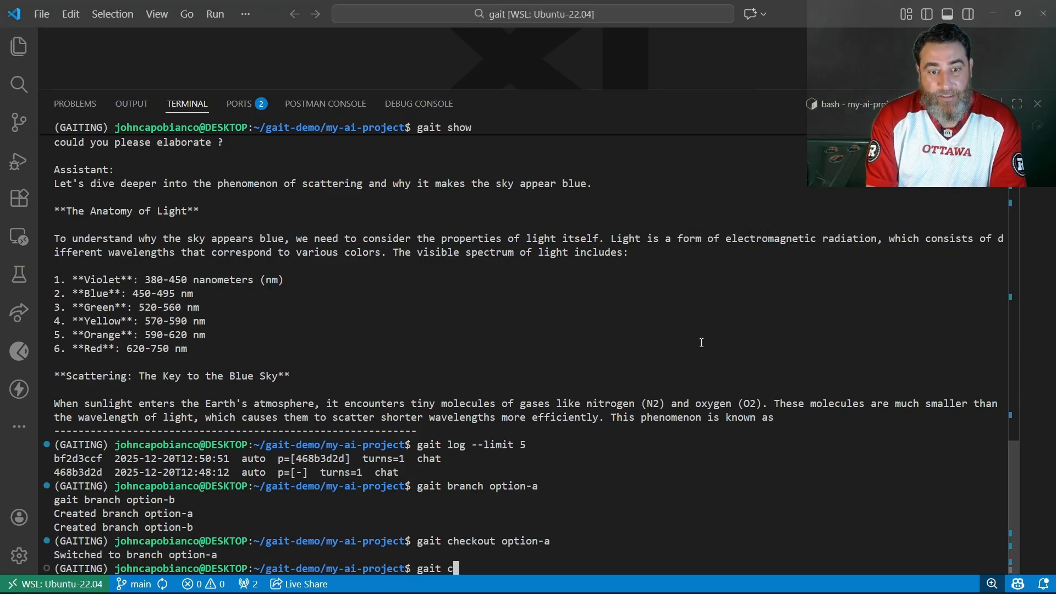
# Resume gait chat on option-a, ask whether ocean colour affects the sky's colour, then exit
pyautogui.write('hat')
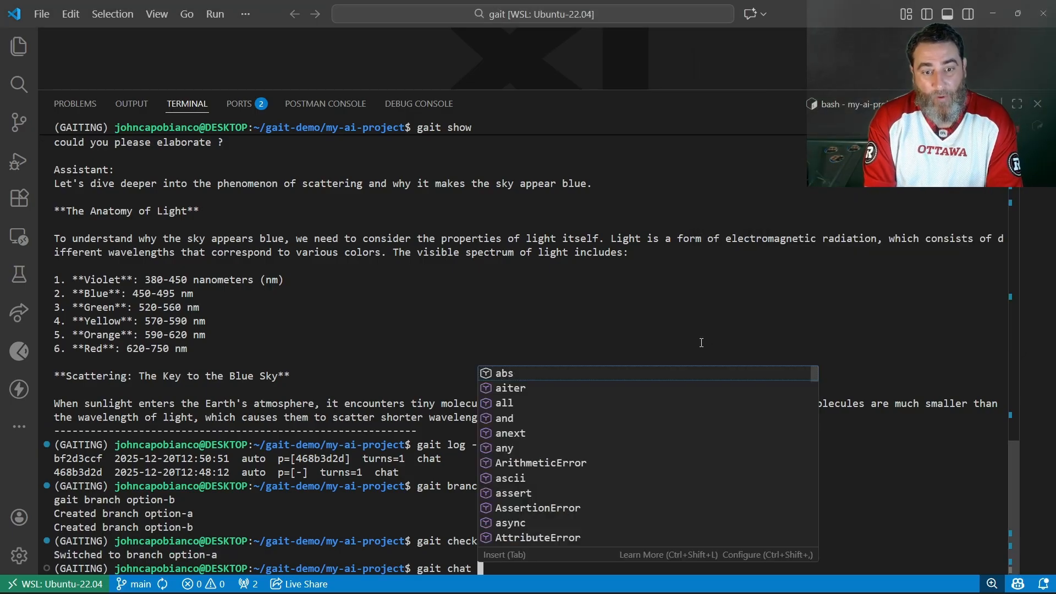
pyautogui.press('Return')
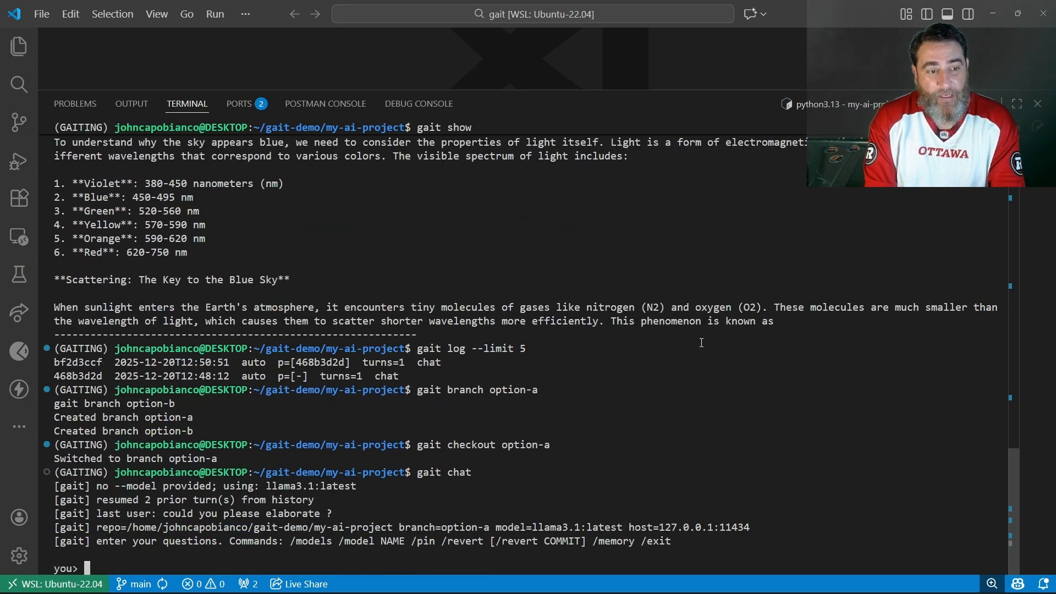
pyautogui.write('is the col')
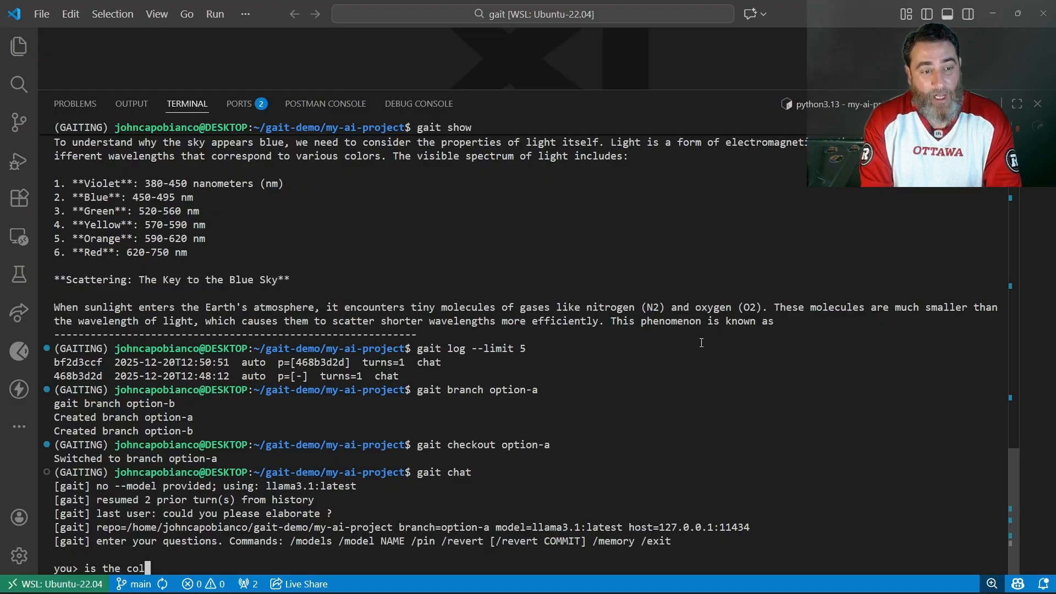
pyautogui.write('our of the sky affected by the')
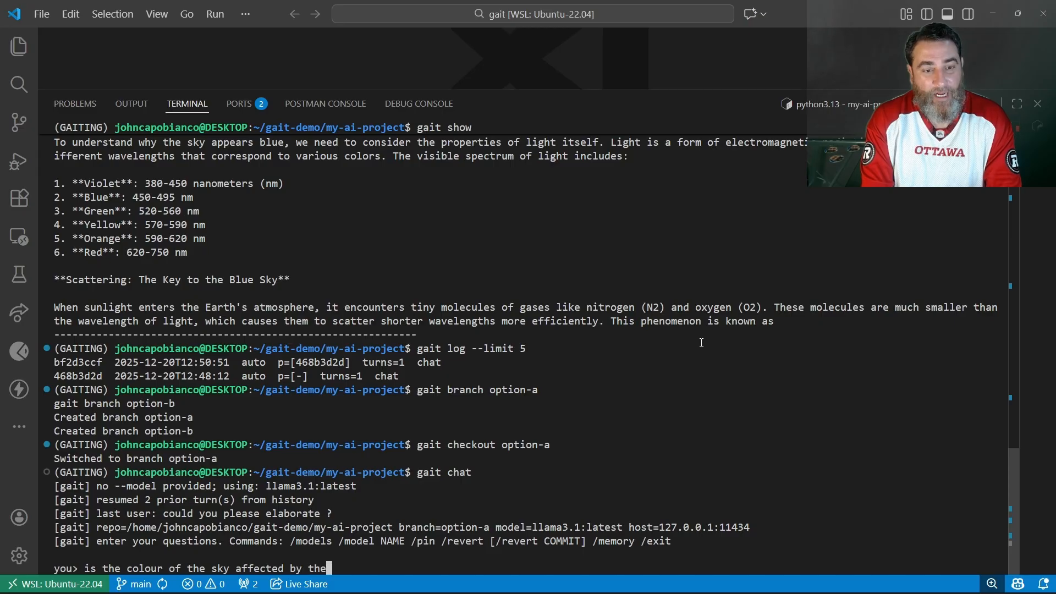
pyautogui.write('colour of the ocean')
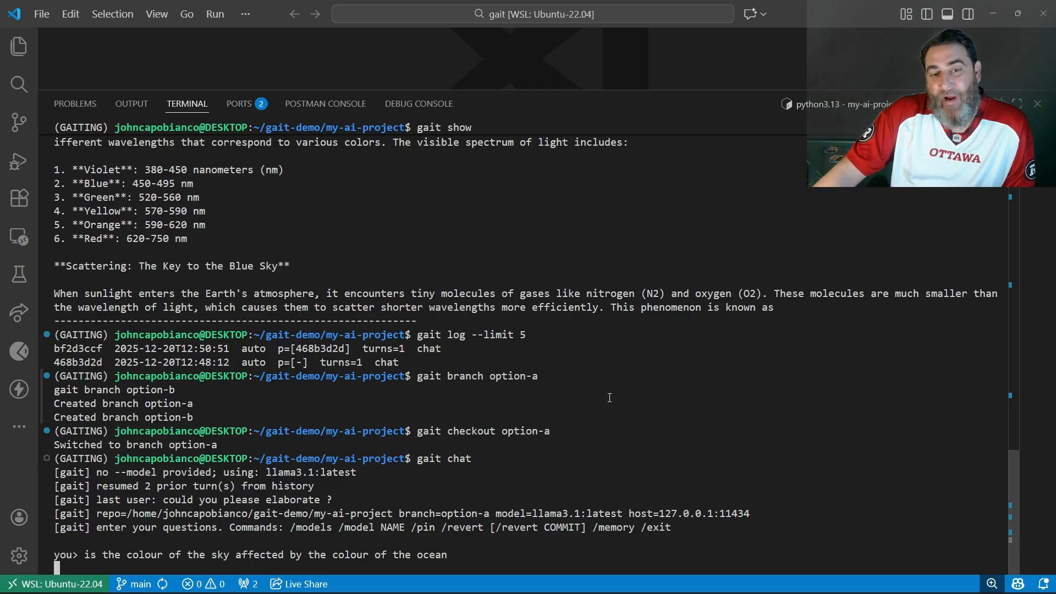
pyautogui.moveTo(603, 397)
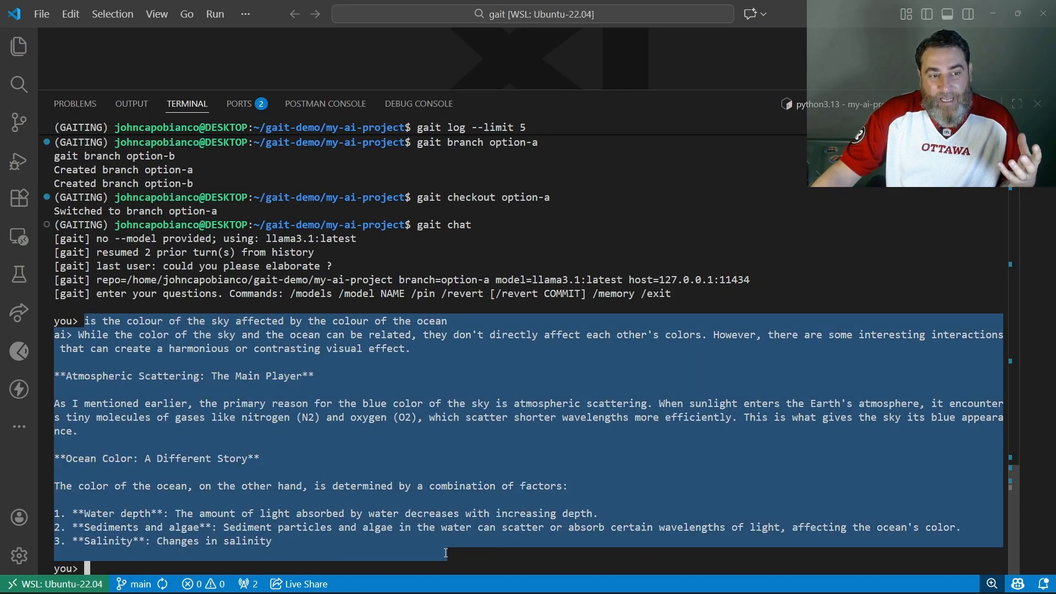
pyautogui.press('ctrl+c')
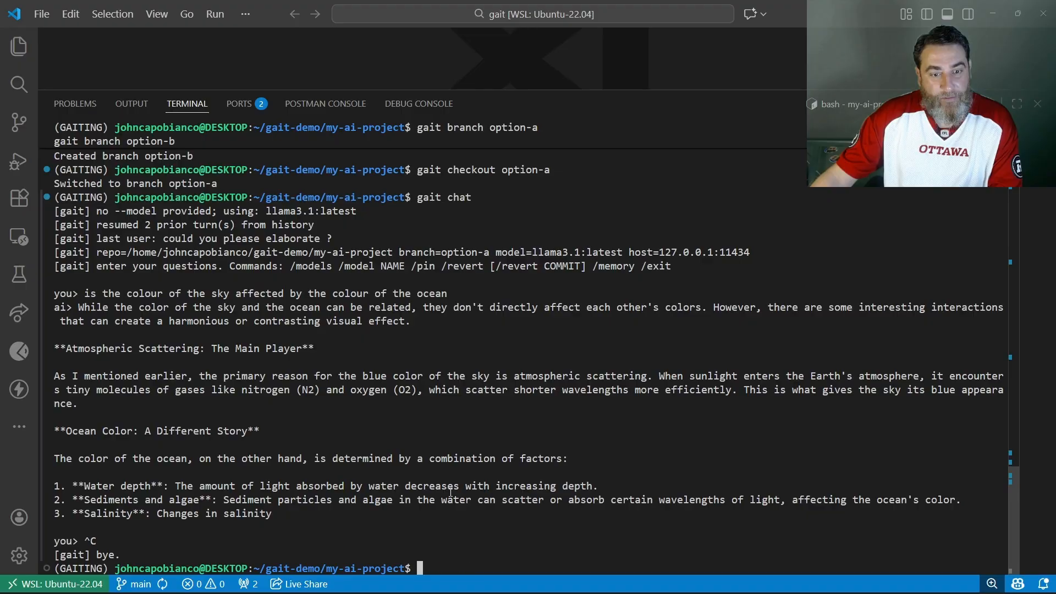
# Switch to option-b, resume gait chat and ask whether the moon affects the sky's colour
pyautogui.write('gait checkout option-b')
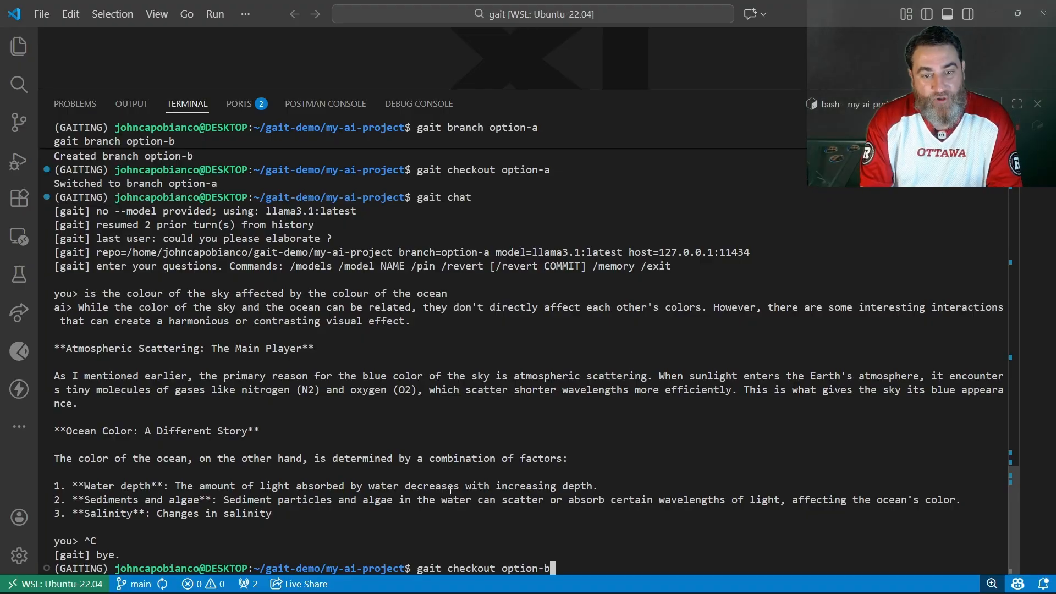
pyautogui.press('Return')
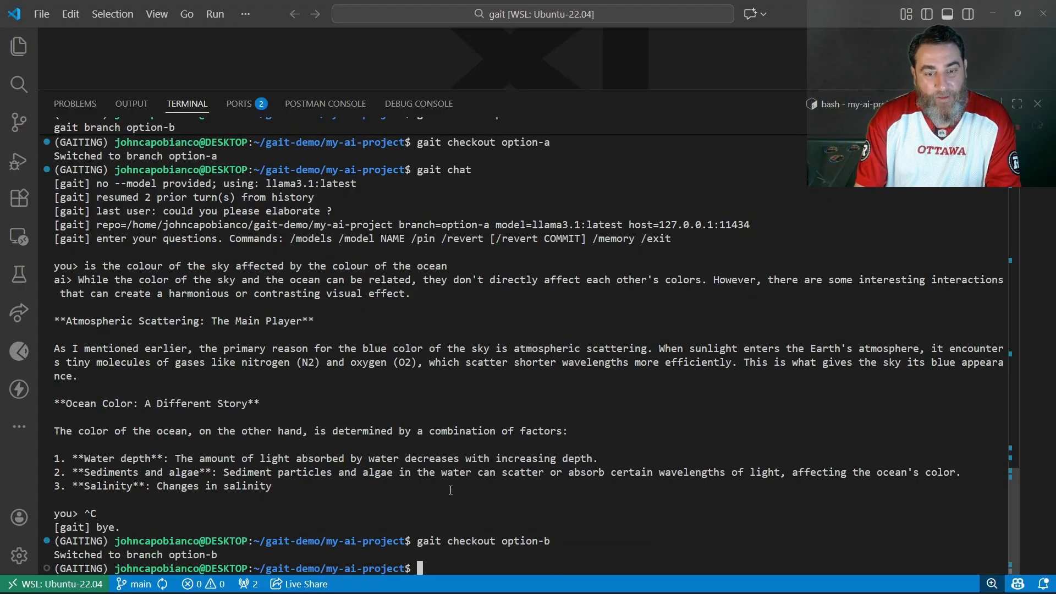
pyautogui.write('gait g')
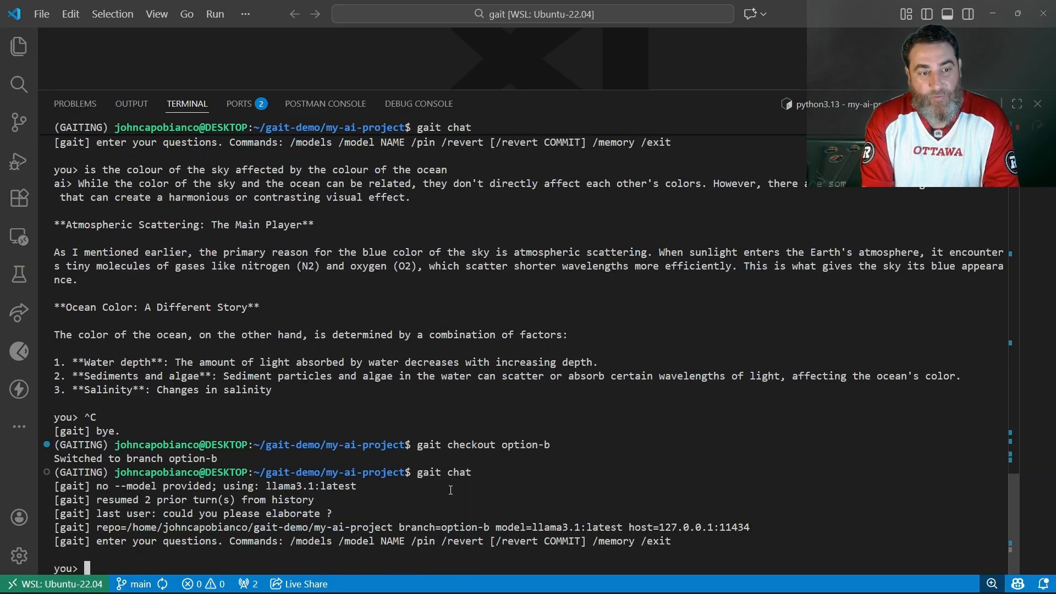
pyautogui.write('does the moon or anything else affect the colour of the sky')
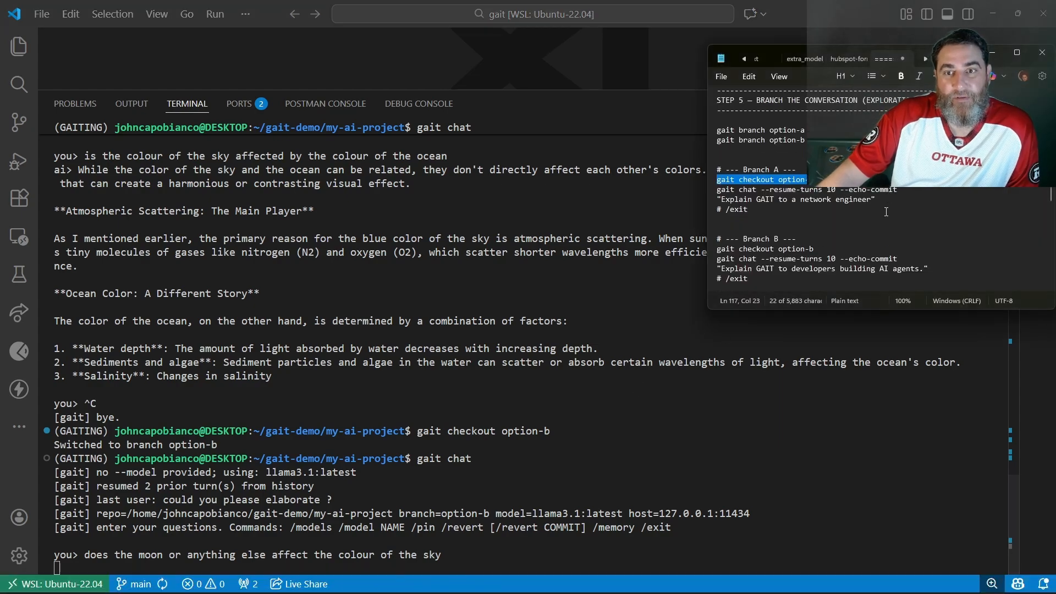
pyautogui.scroll(-3)
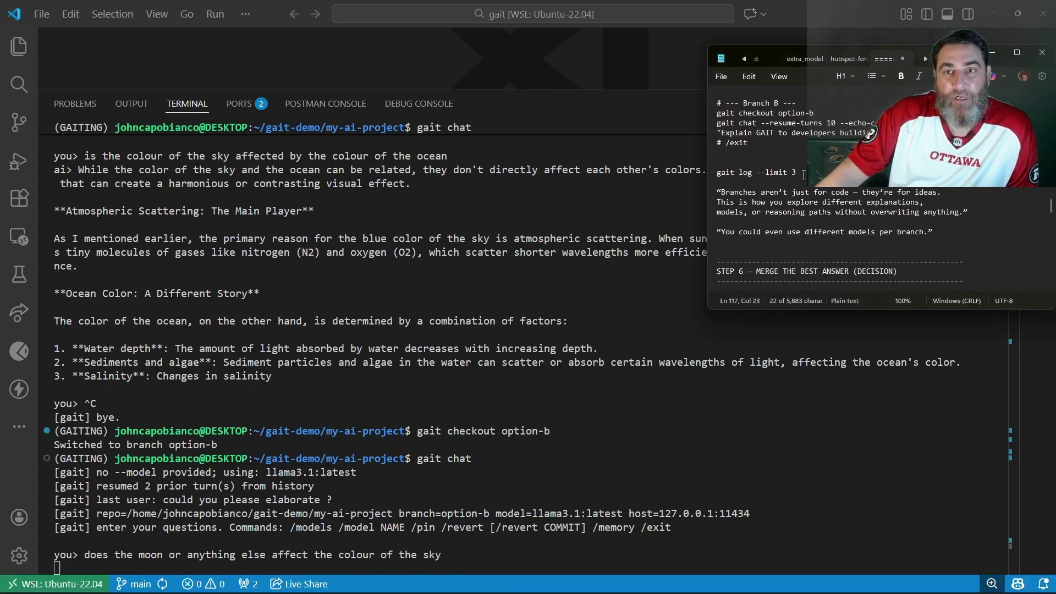
pyautogui.tripleClick(756, 173)
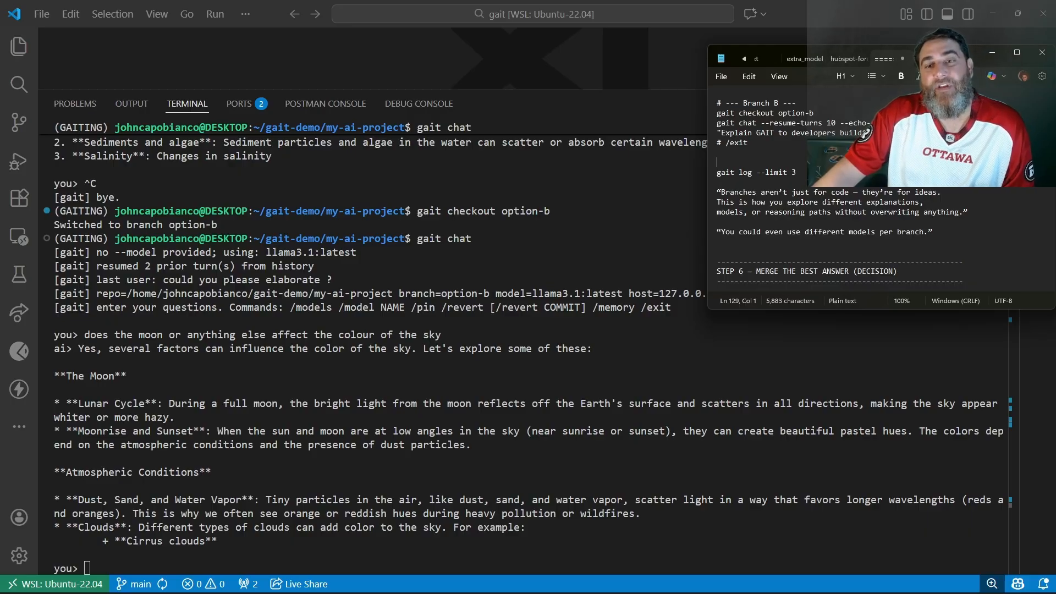
pyautogui.scroll(-3)
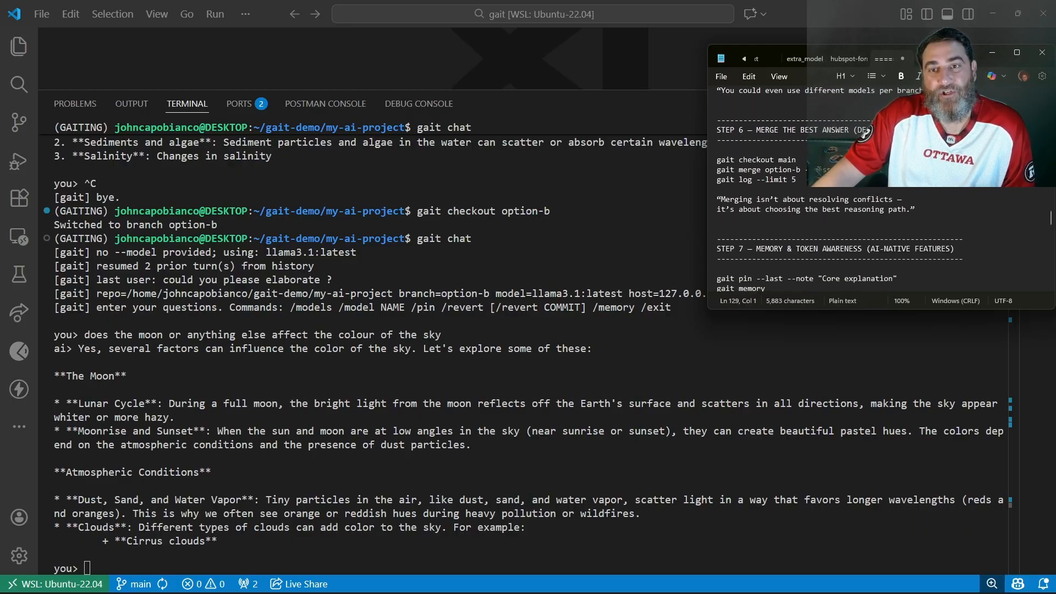
pyautogui.scroll(-3)
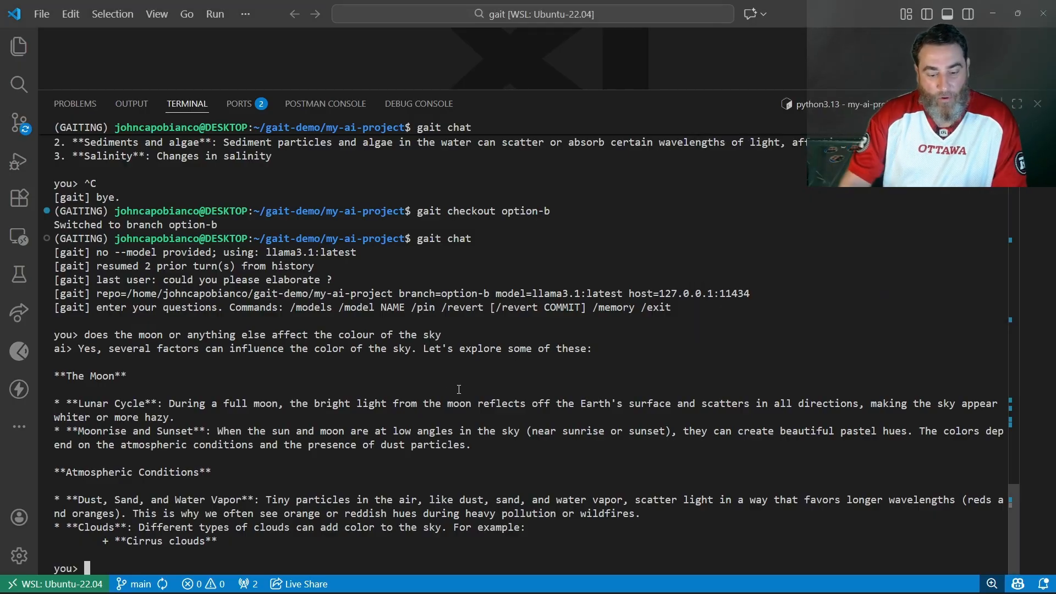
# Exit the option-b chat, check gait status, and switch back to branch main
pyautogui.write('git status')
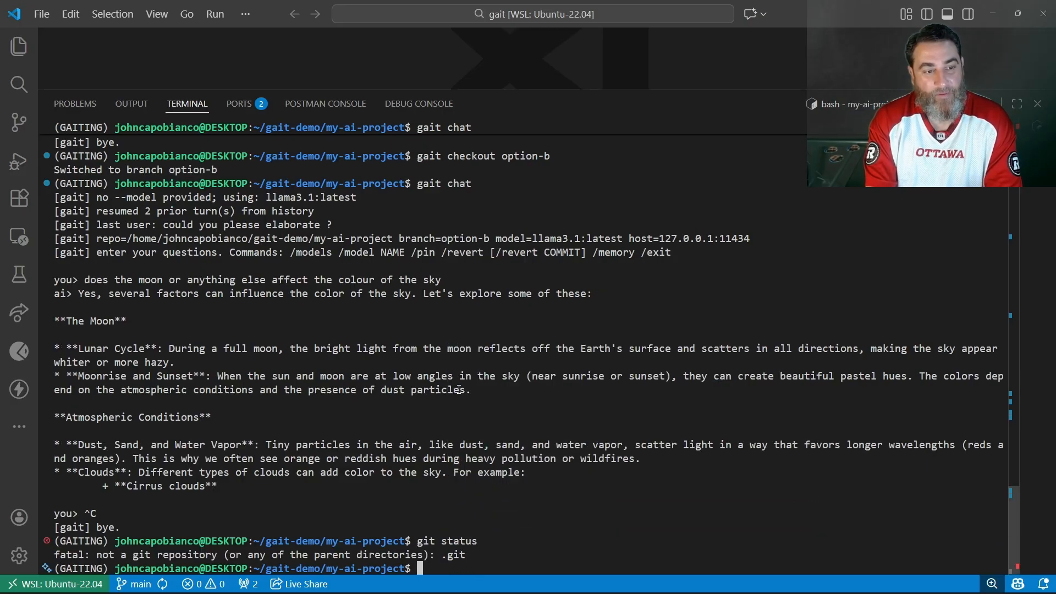
pyautogui.write('gait status')
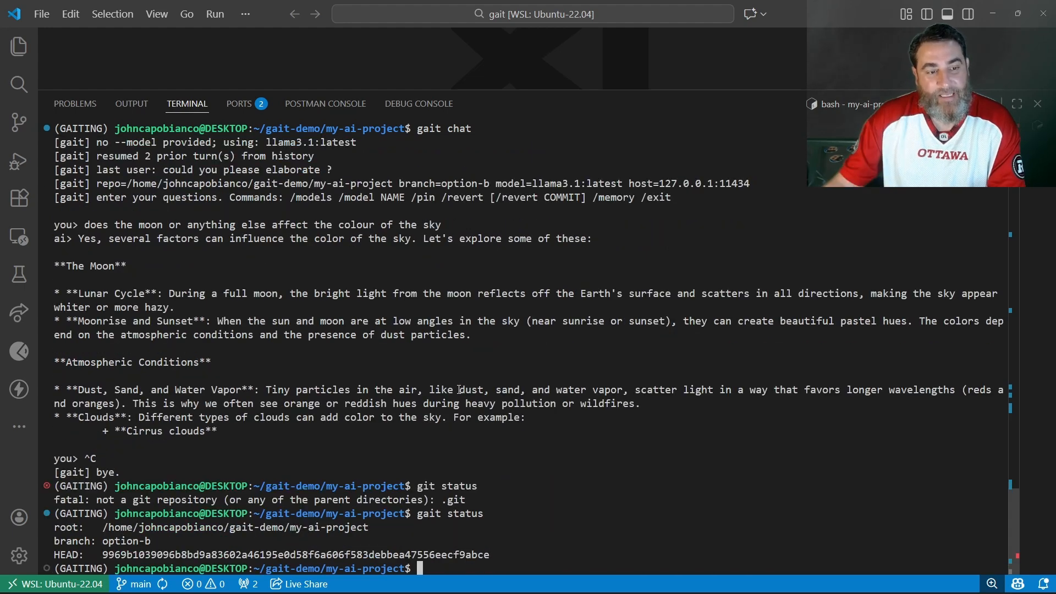
pyautogui.doubleClick(110, 541)
pyautogui.write('gait')
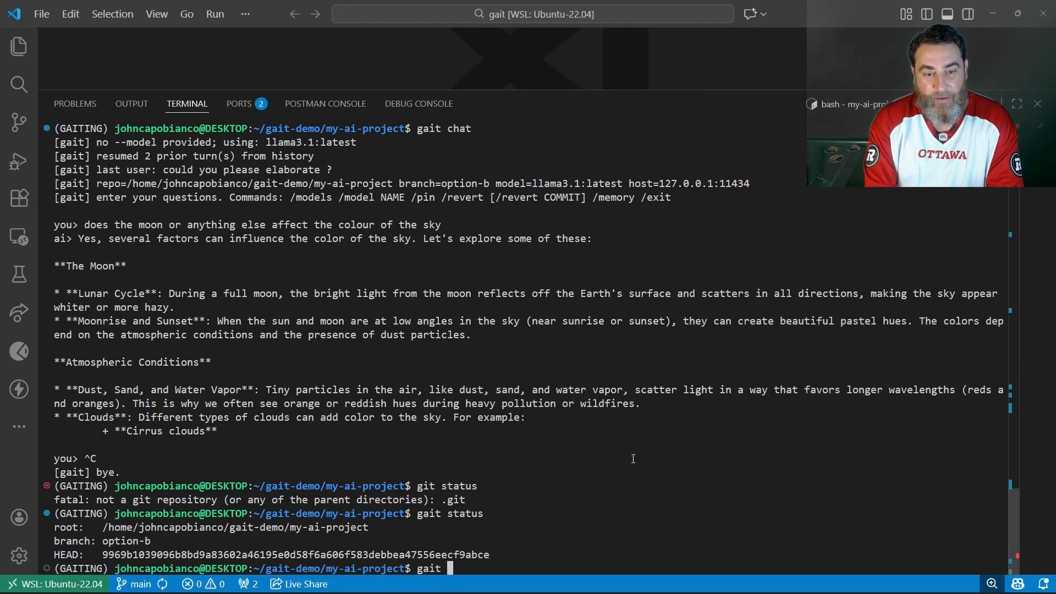
pyautogui.write(' checkout main')
pyautogui.press('Return')
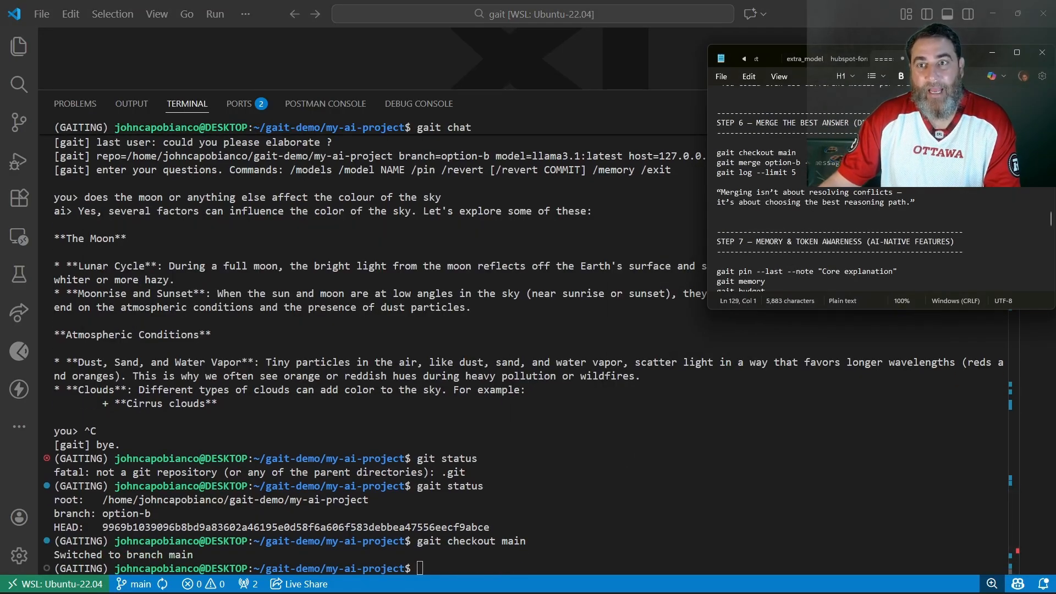
pyautogui.doubleClick(761, 163)
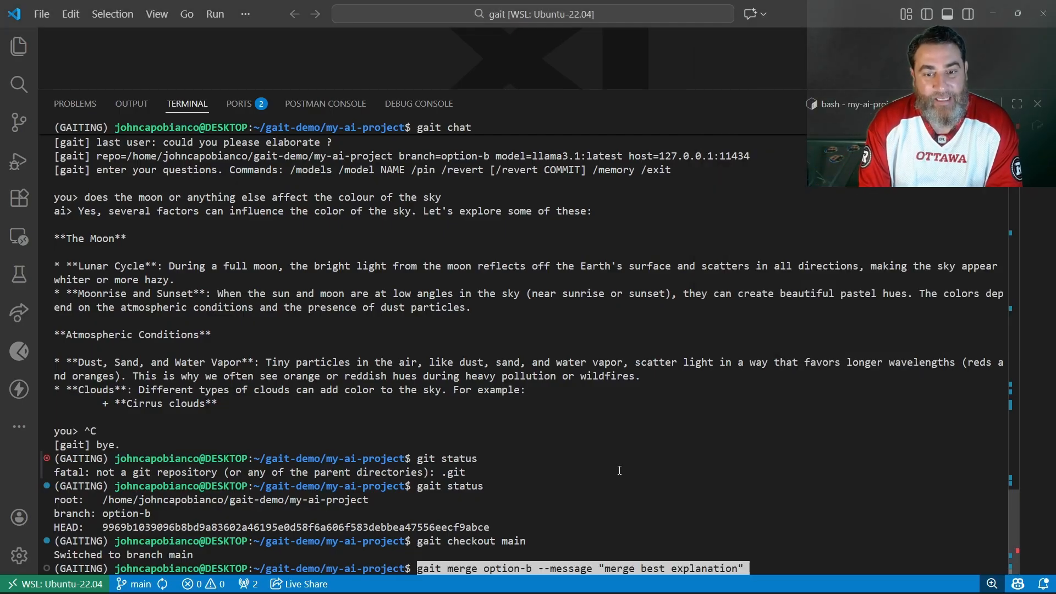
# Merge option-b into main with message 'merge best explanation' and confirm it in gait log
pyautogui.press('Return')
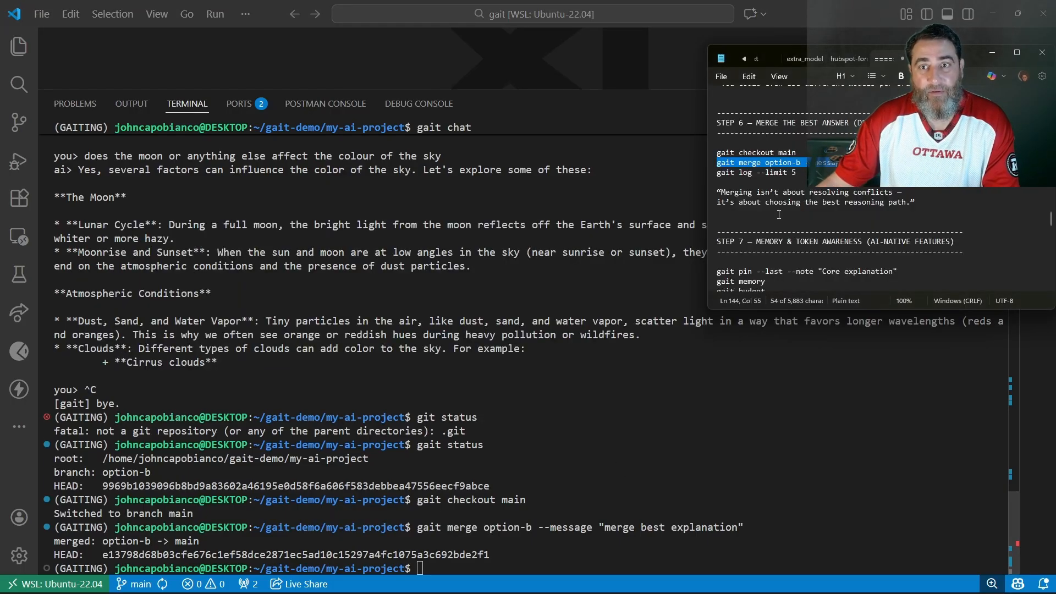
pyautogui.rightClick(761, 173)
pyautogui.write('gait log --limit 5')
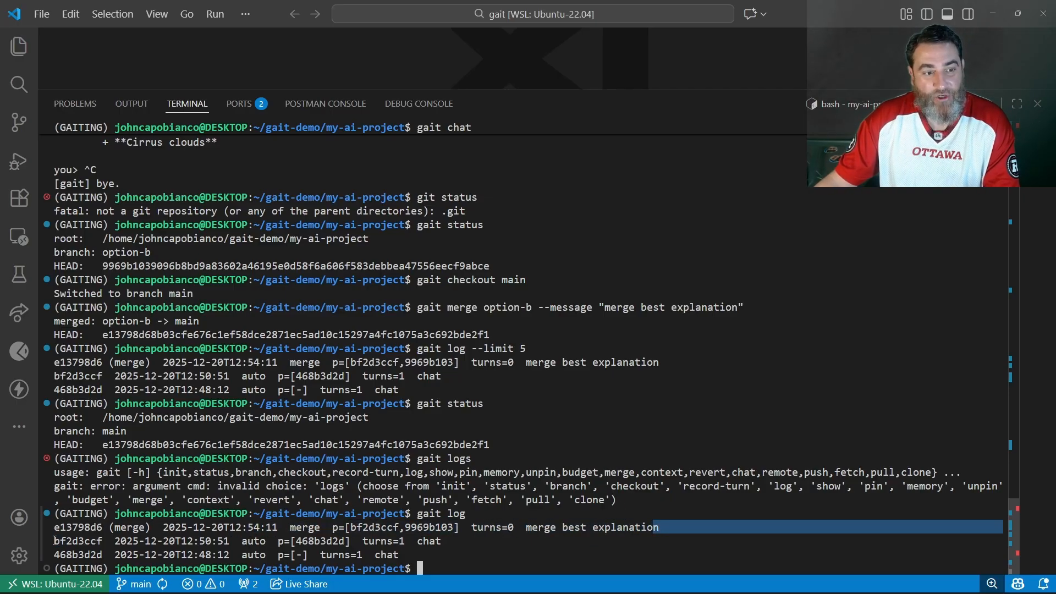
pyautogui.click(258, 580)
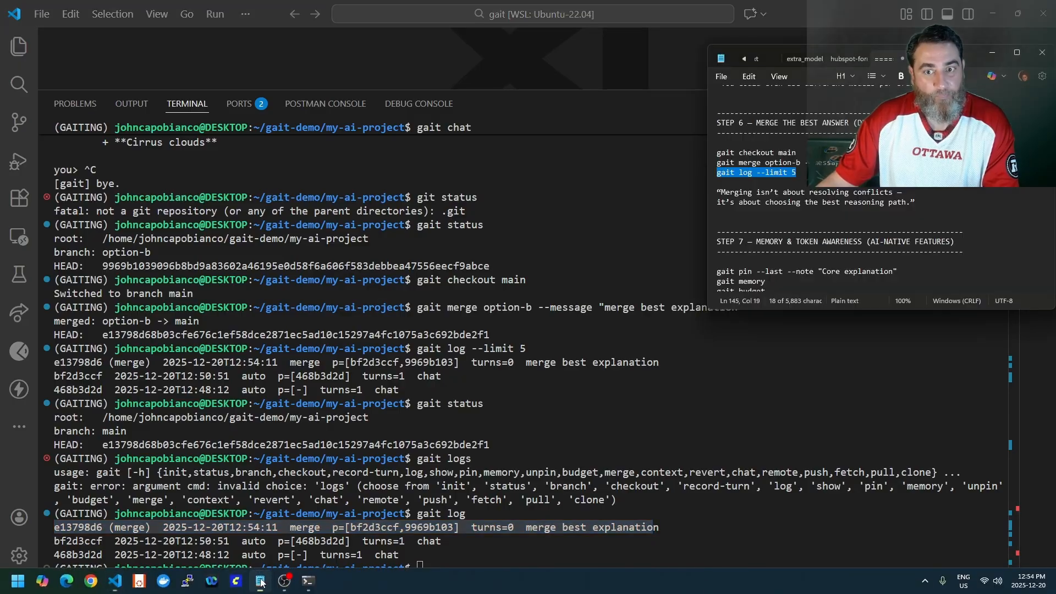
pyautogui.scroll(-3)
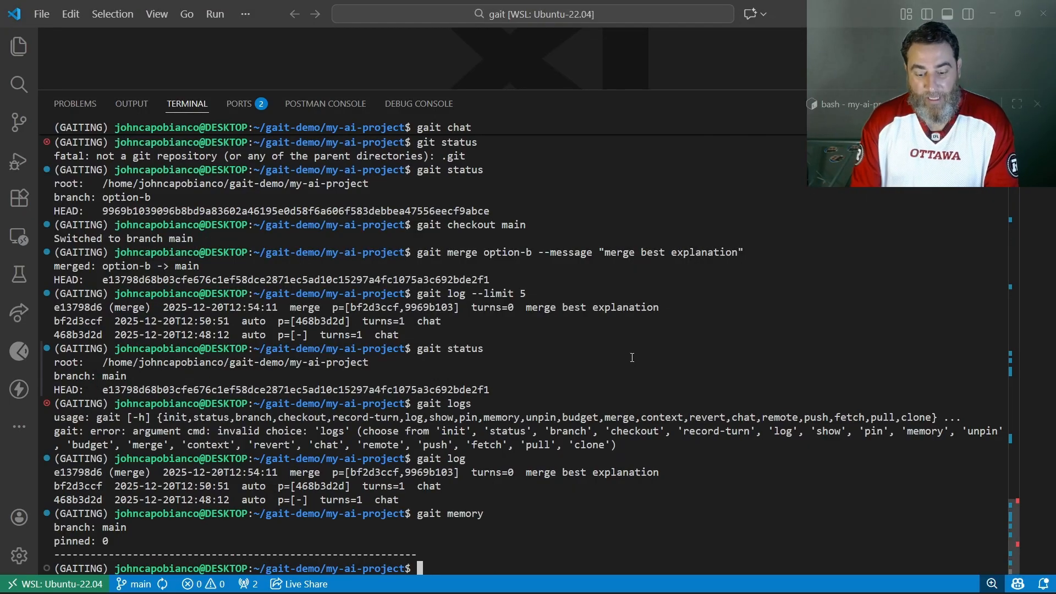
# Run gait budget to show zero pinned items and zero token totals on main
pyautogui.write('gait budget')
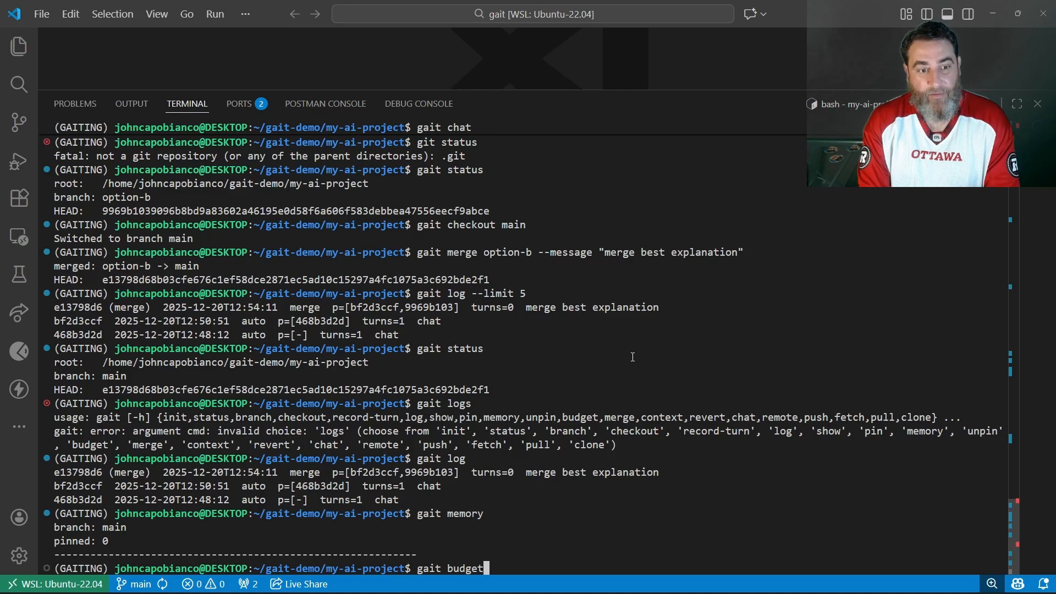
pyautogui.press('Return')
pyautogui.write('gait context')
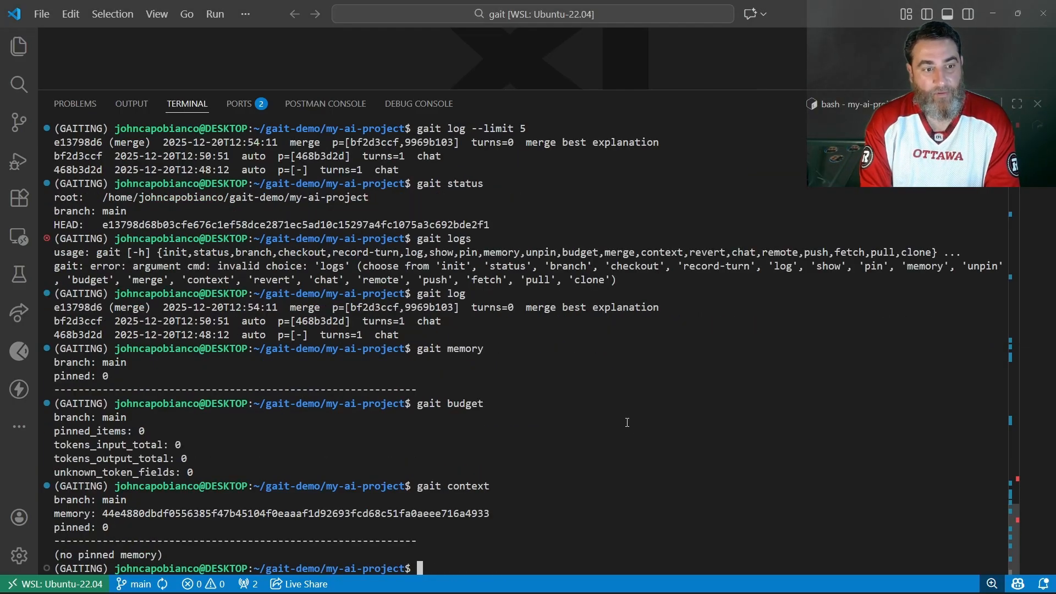
pyautogui.moveTo(618, 405)
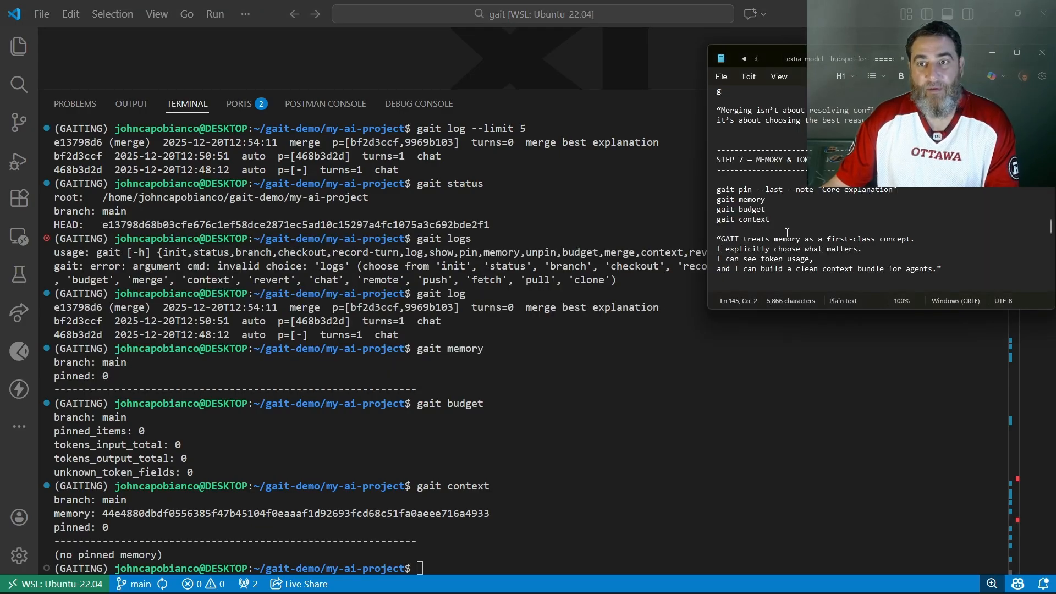
# Pin the last reply with note 'Core explanation', then check gait context, budget and memory
pyautogui.tripleClick(774, 190)
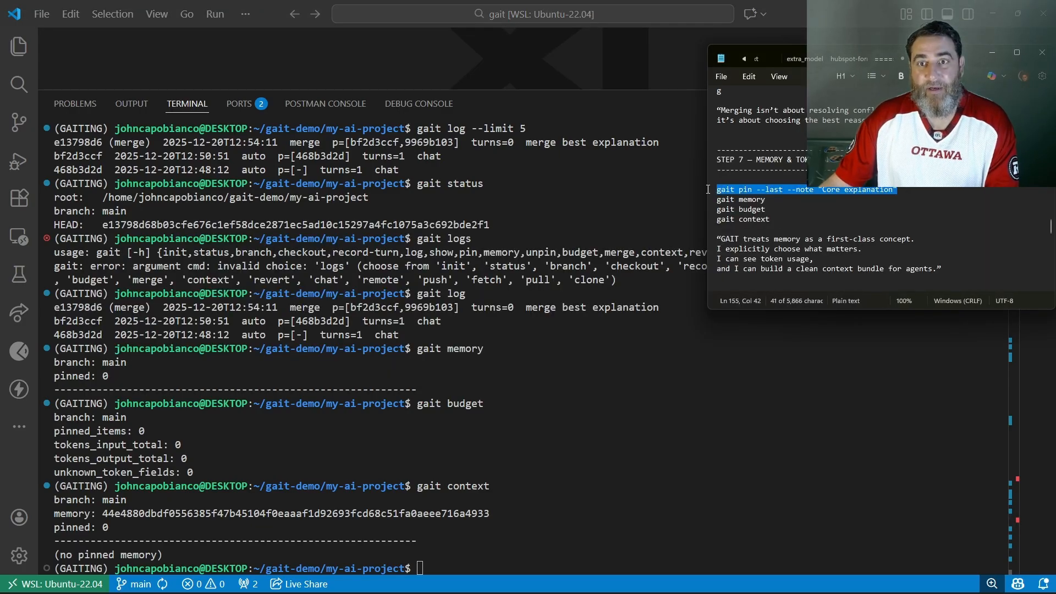
pyautogui.rightClick(805, 189)
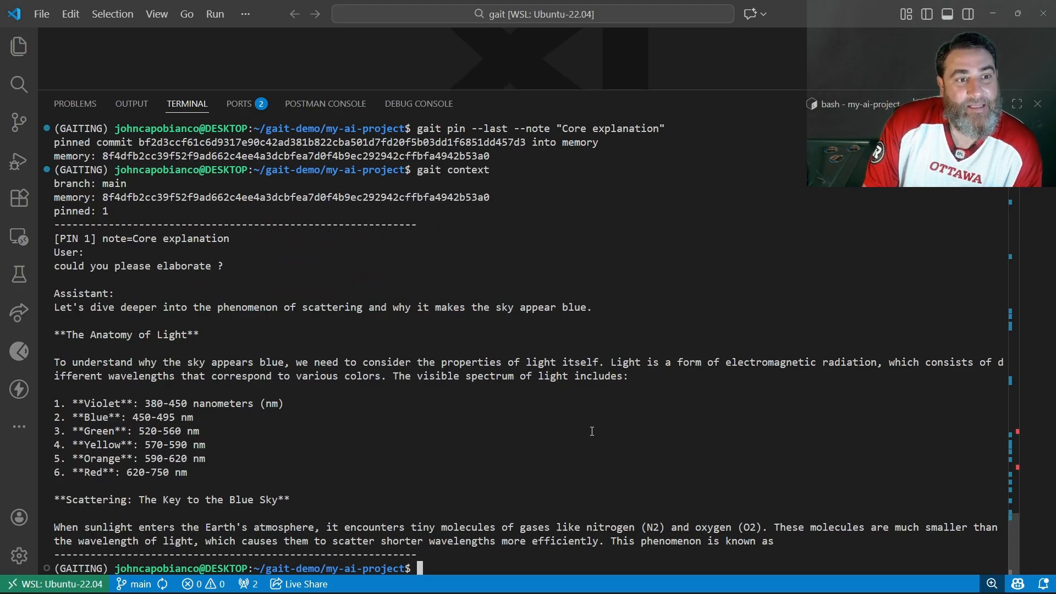
pyautogui.write('gait context')
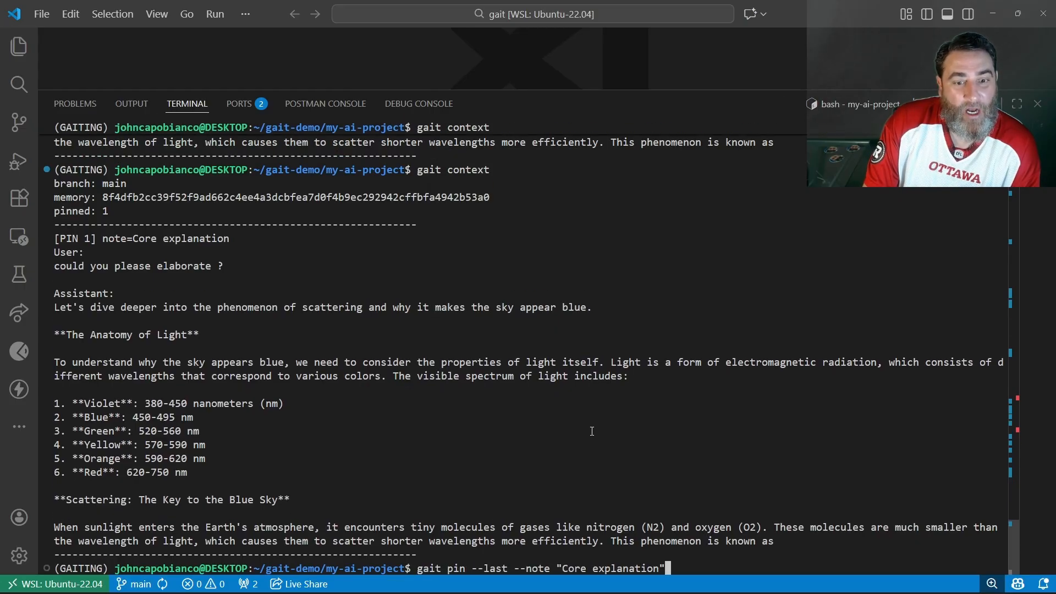
pyautogui.press('Return')
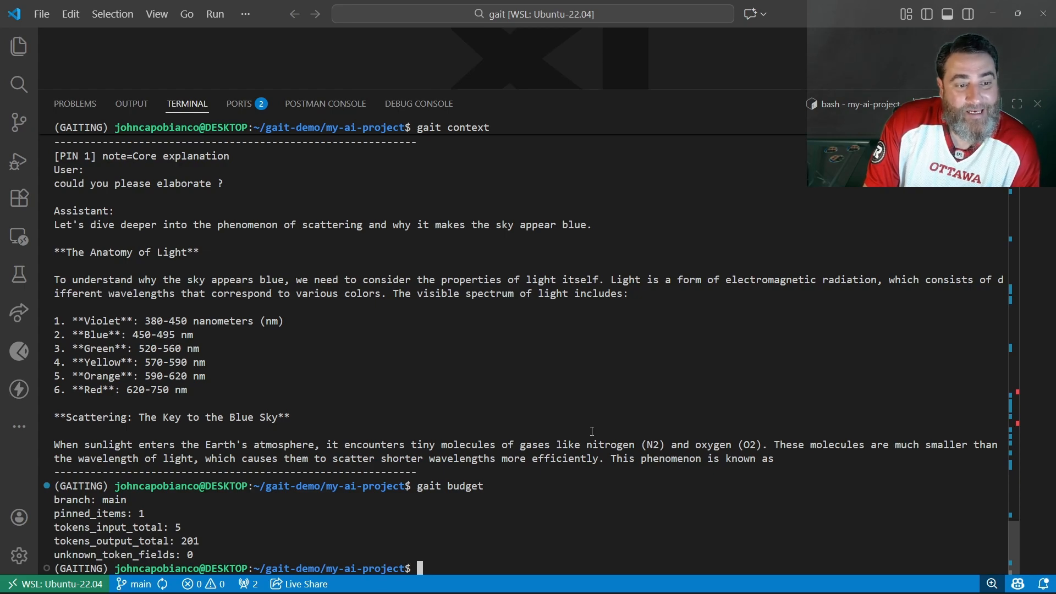
pyautogui.write('gait budget')
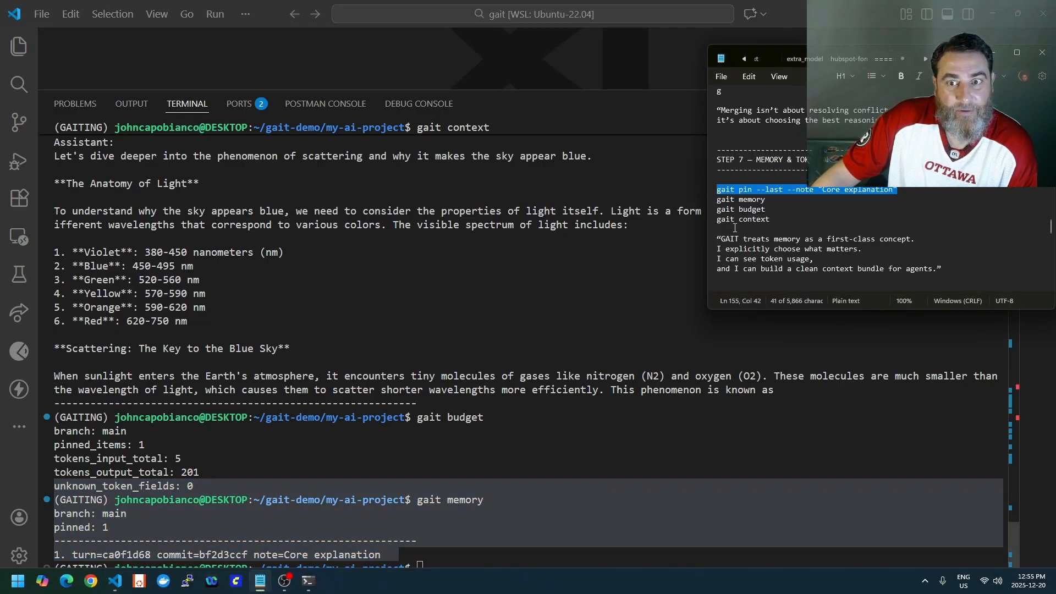
pyautogui.click(859, 218)
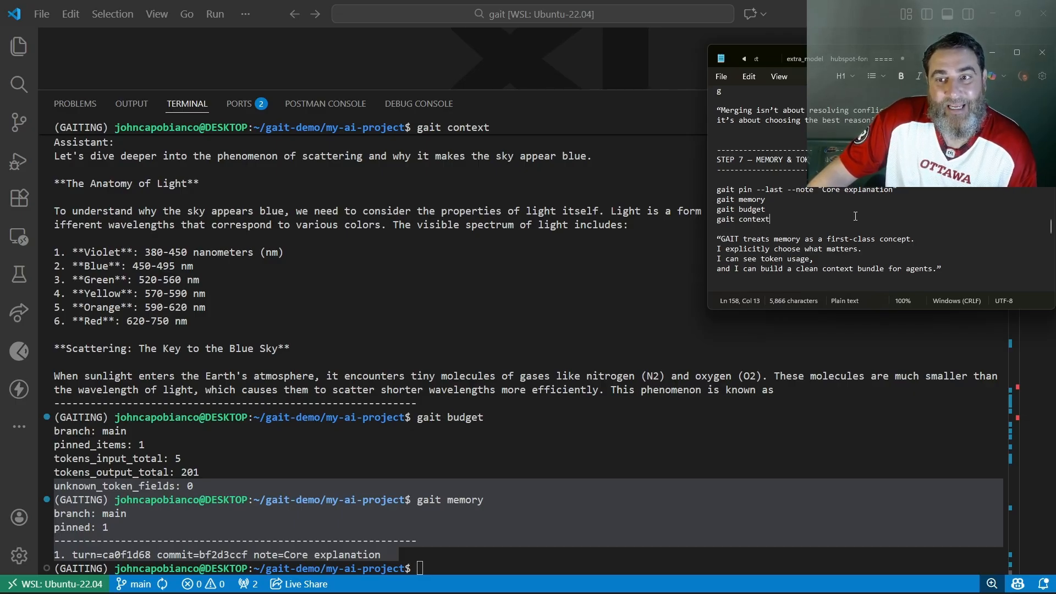
pyautogui.scroll(-3)
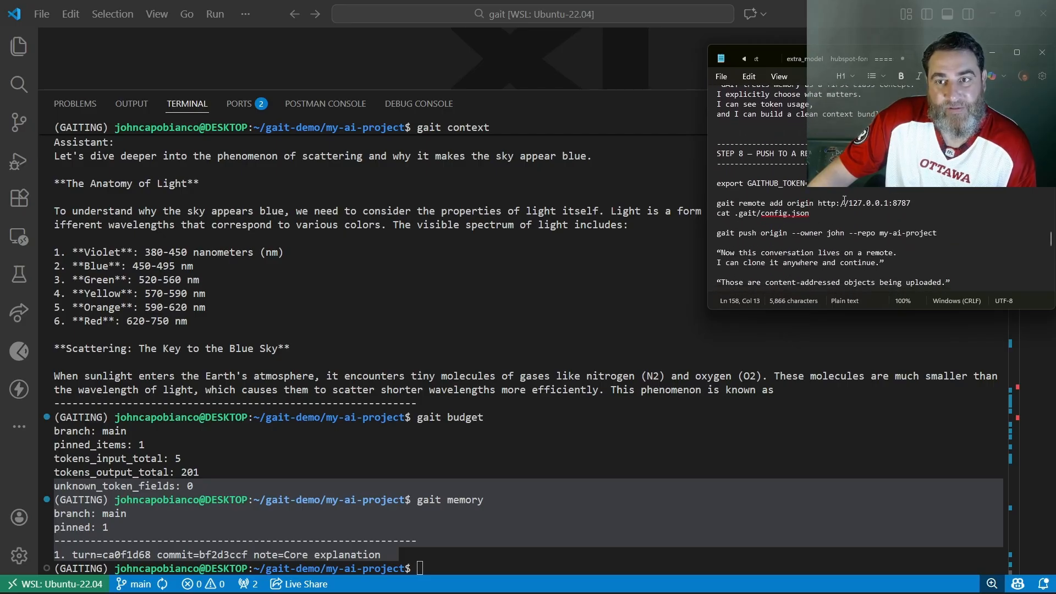
pyautogui.scroll(-3)
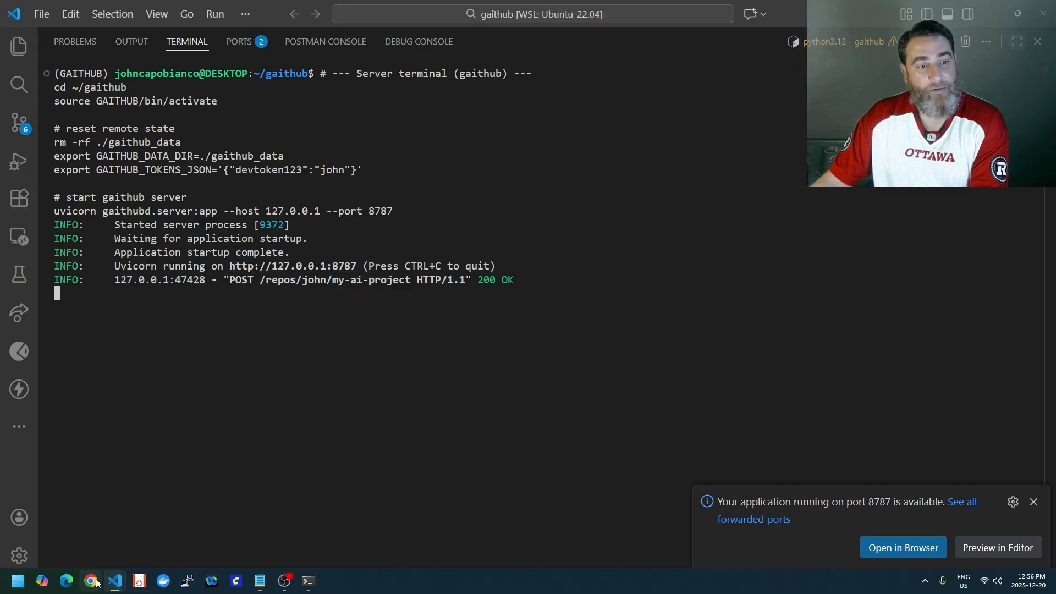
pyautogui.click(260, 580)
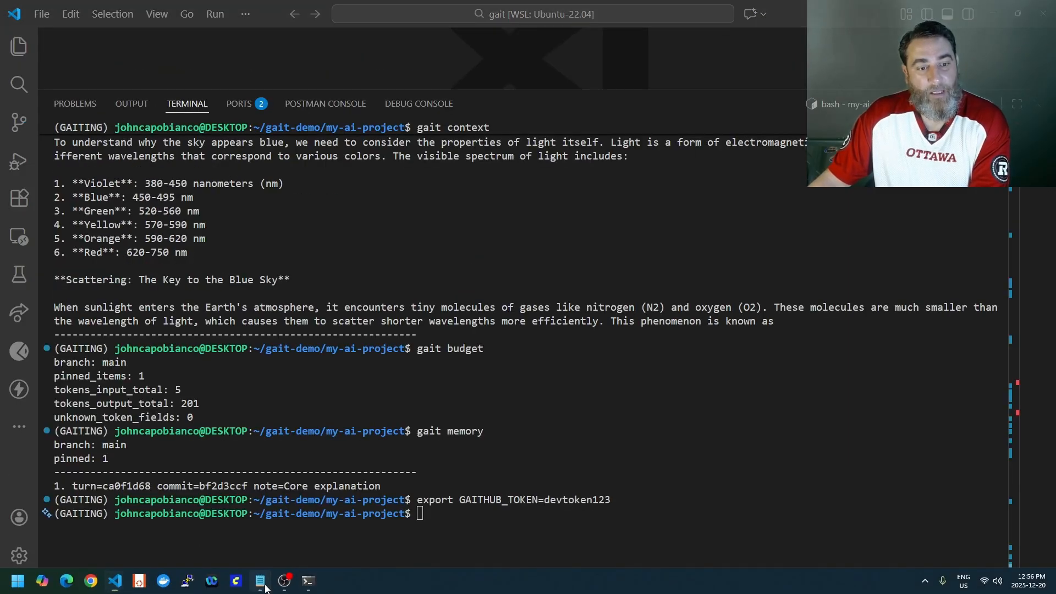
pyautogui.click(260, 581)
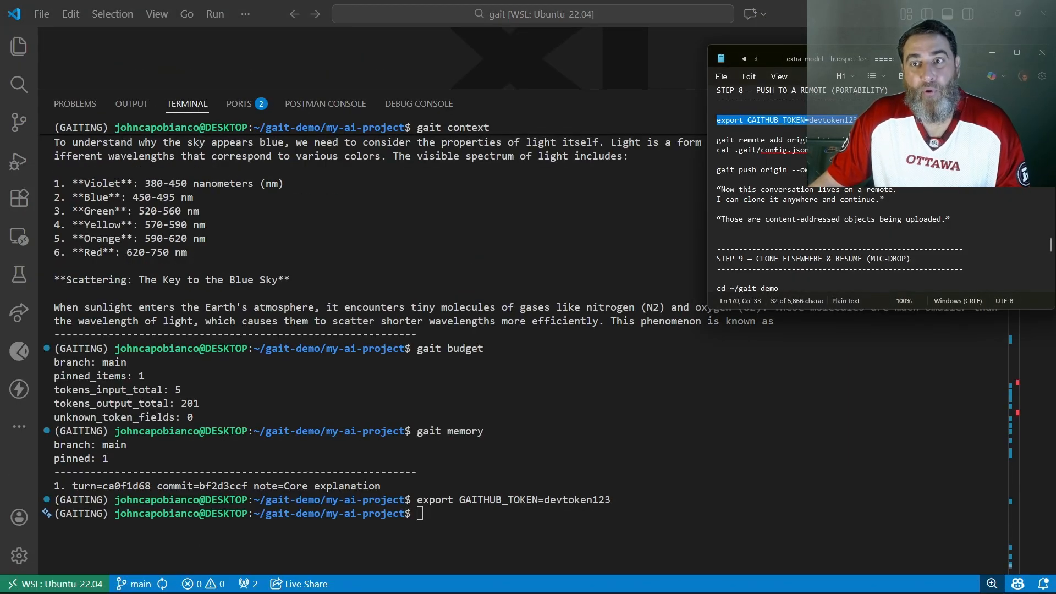
pyautogui.rightClick(761, 139)
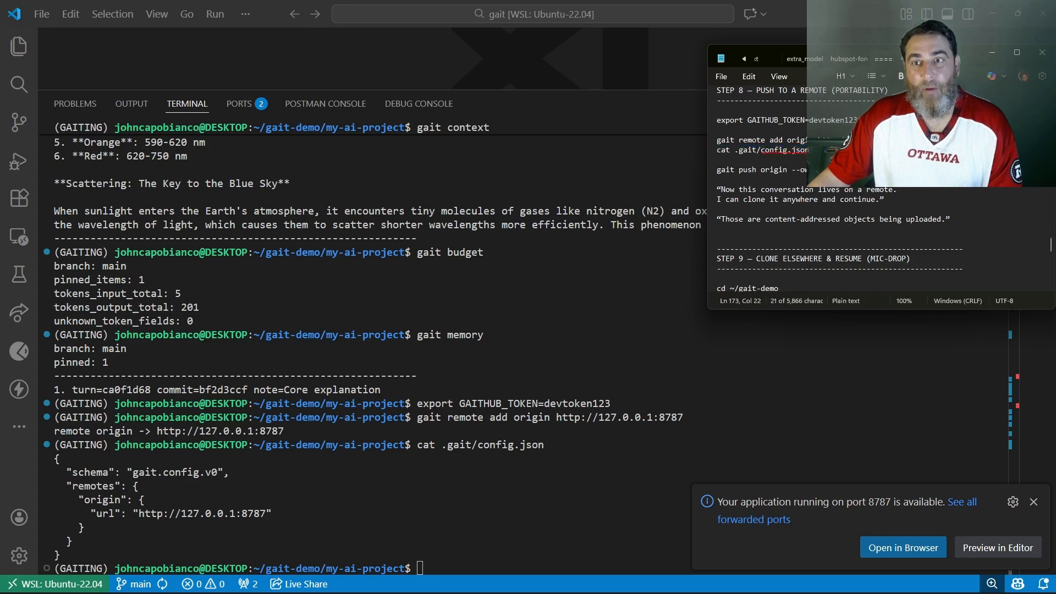
pyautogui.rightClick(761, 169)
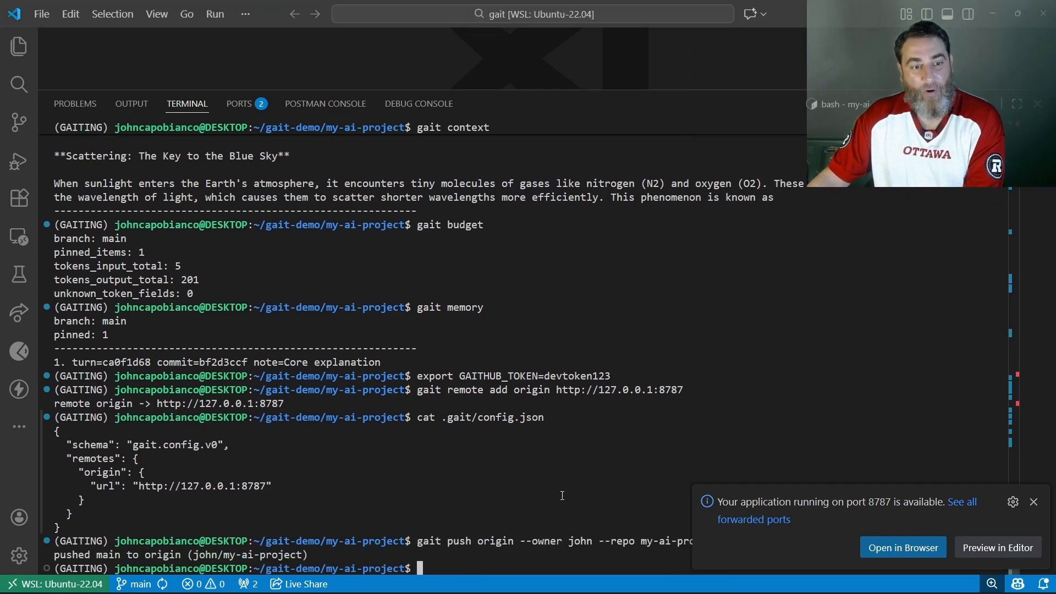
pyautogui.click(1033, 501)
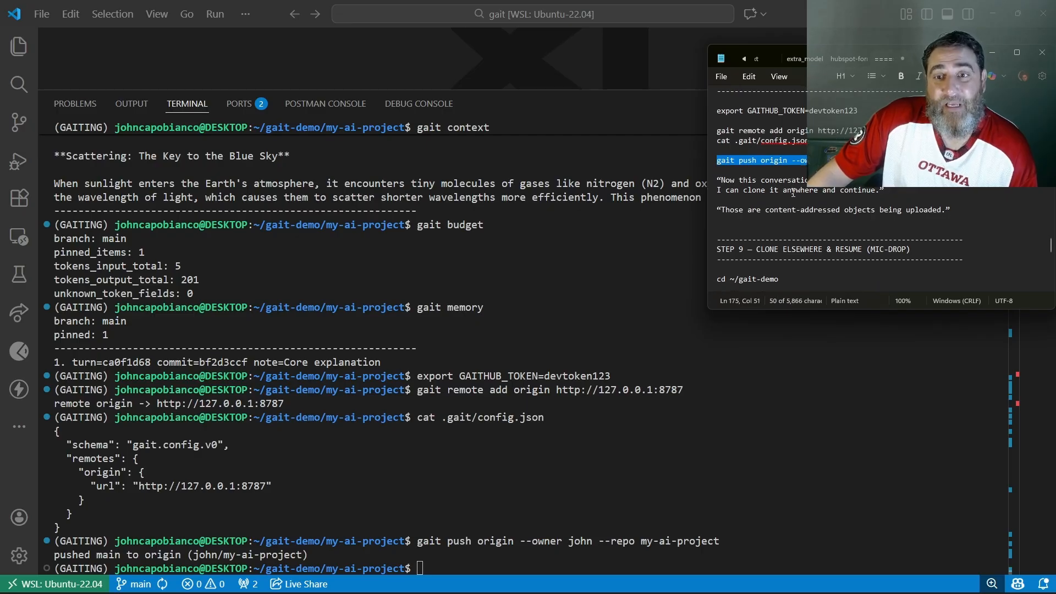
pyautogui.scroll(-3)
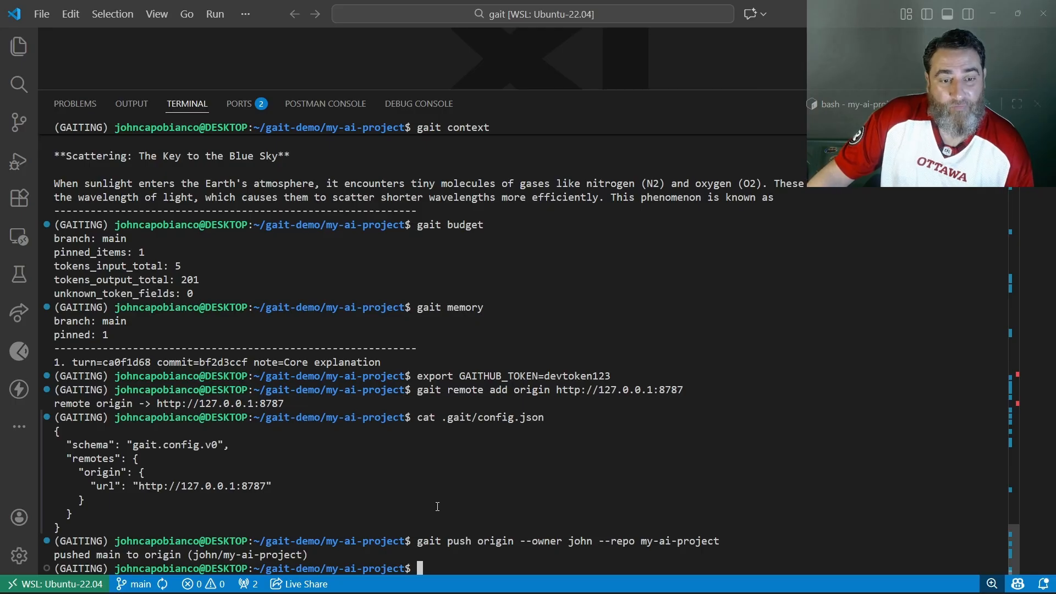
# Create remote-example, clone the project into my-ai-project-clone from the local remote, and check gait status
pyautogui.write('cd')
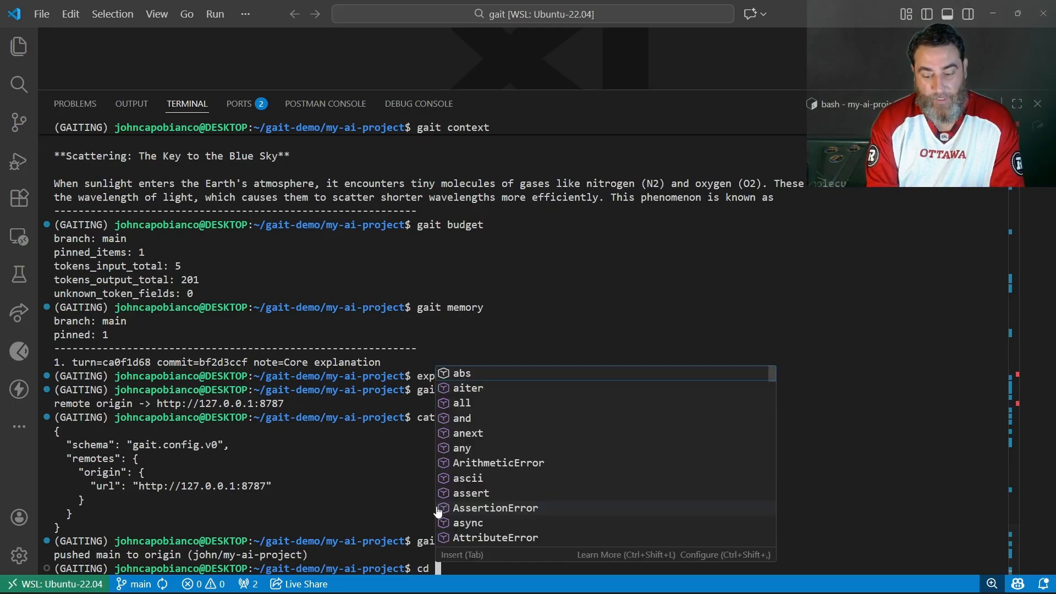
pyautogui.write('mkdir remote-example')
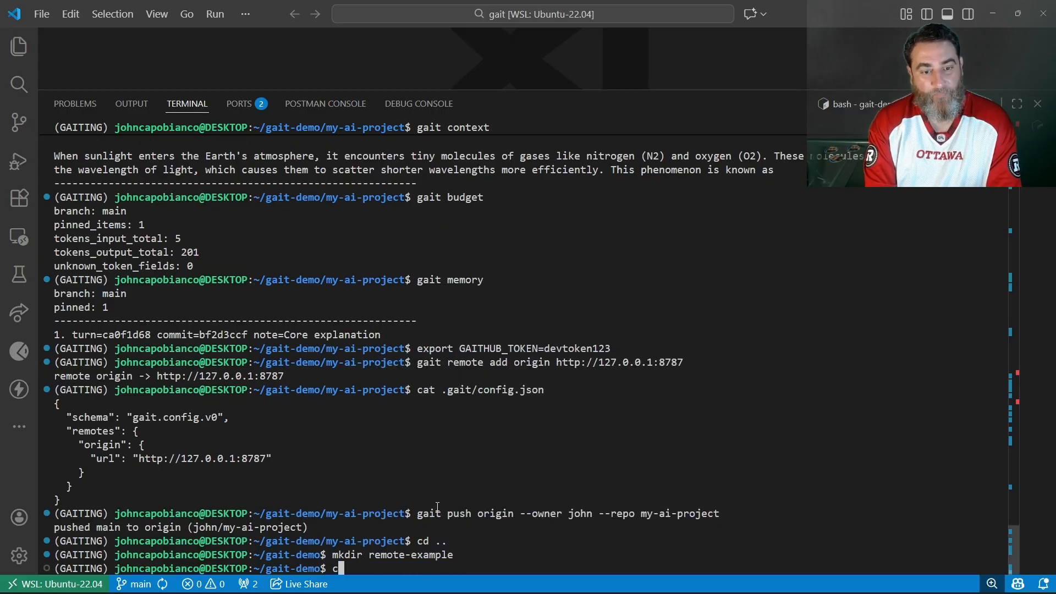
pyautogui.write('d ./remote-example/')
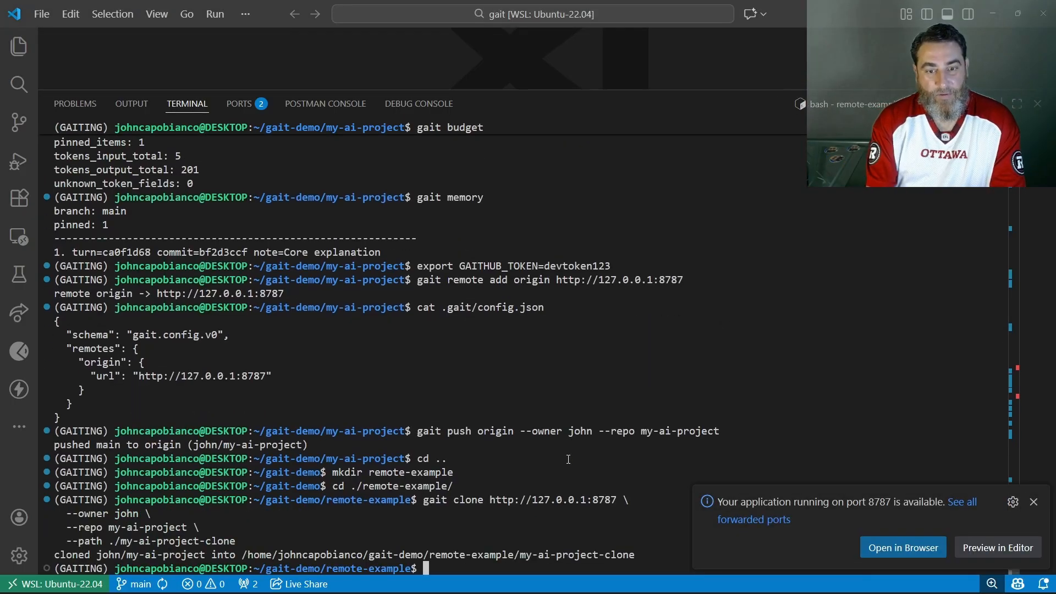
pyautogui.write('cd my')
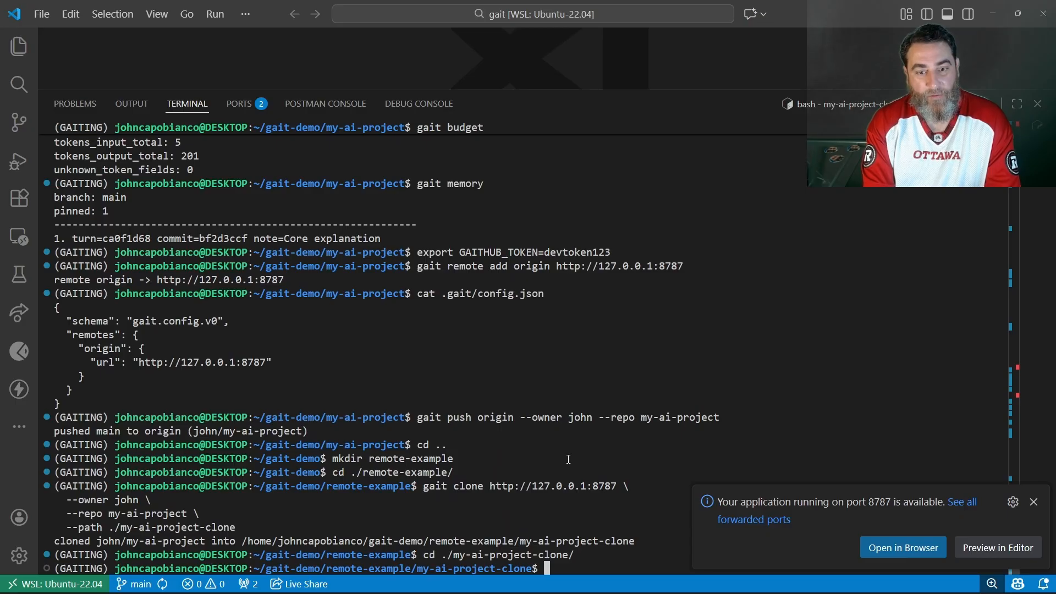
pyautogui.write('git status')
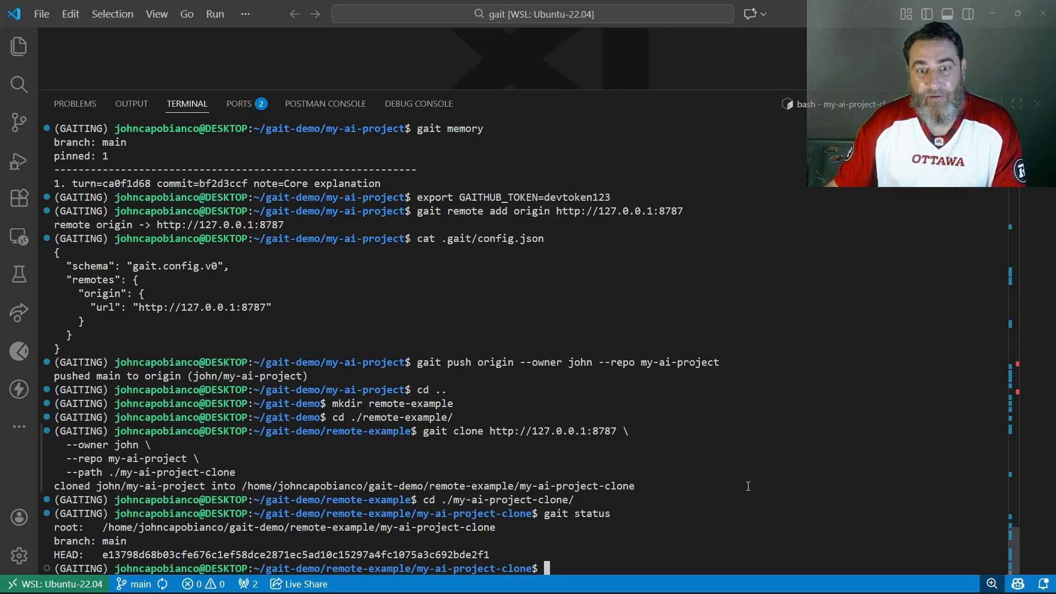
pyautogui.write('gait chat')
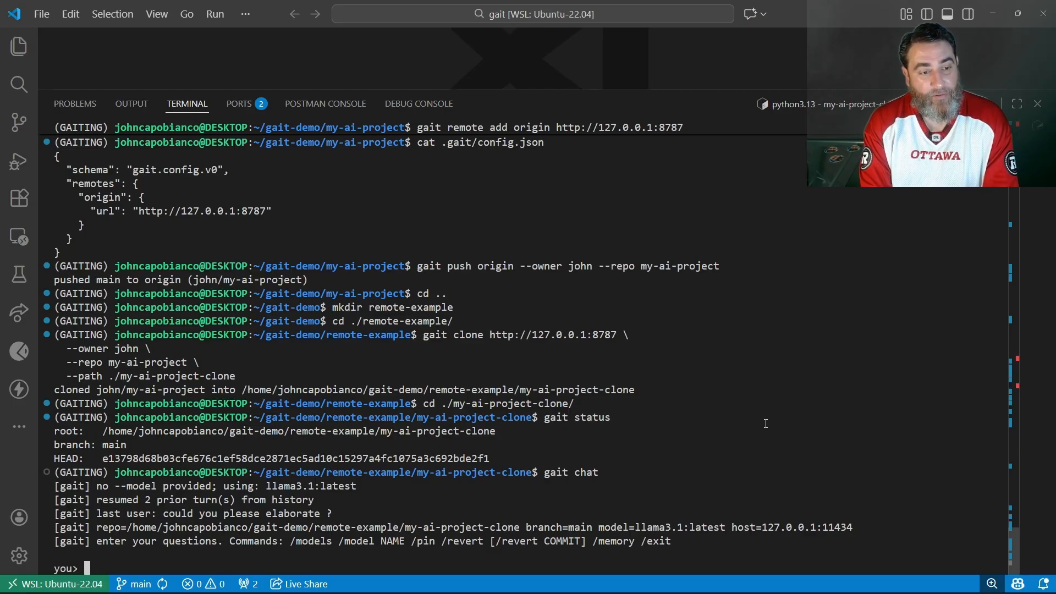
# Ask the resumed llama3.1 chat to elaborate on the Moon's impact on the sky colour
pyautogui.write("please elaborate more on the moon's impact o")
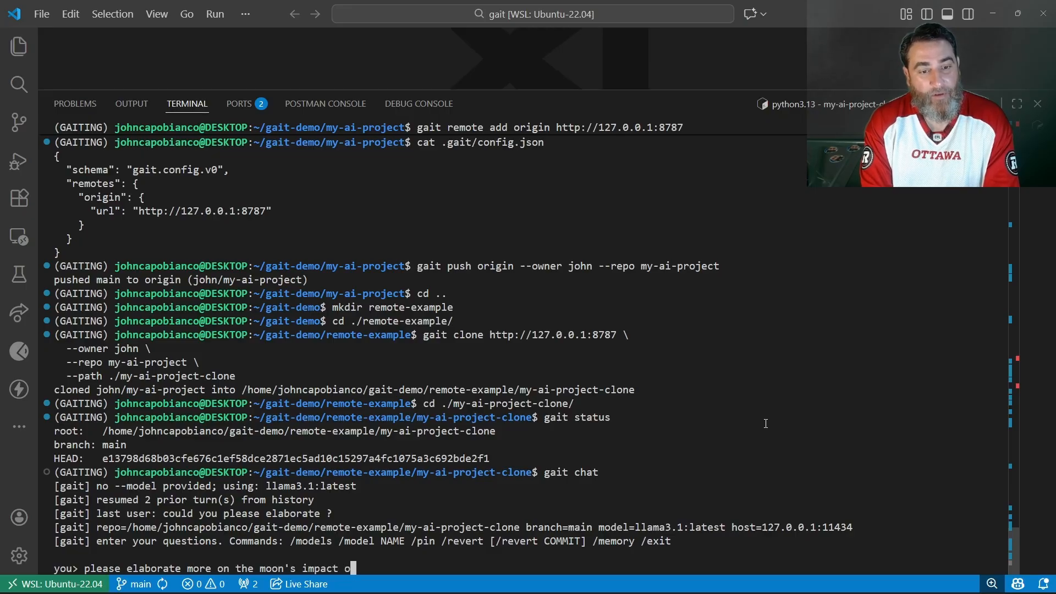
pyautogui.write('n the sky colour please')
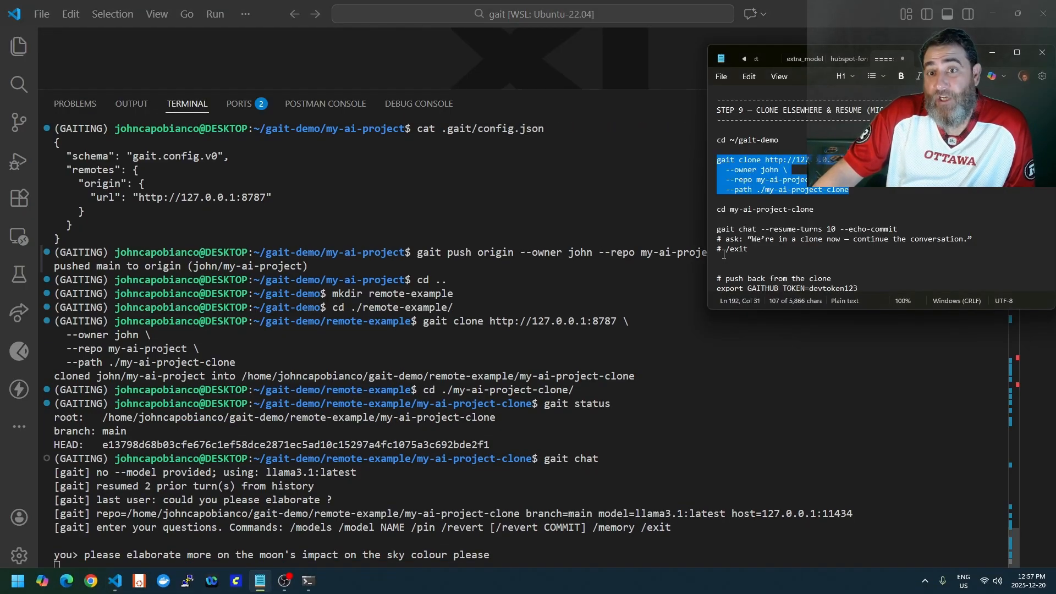
pyautogui.scroll(-3)
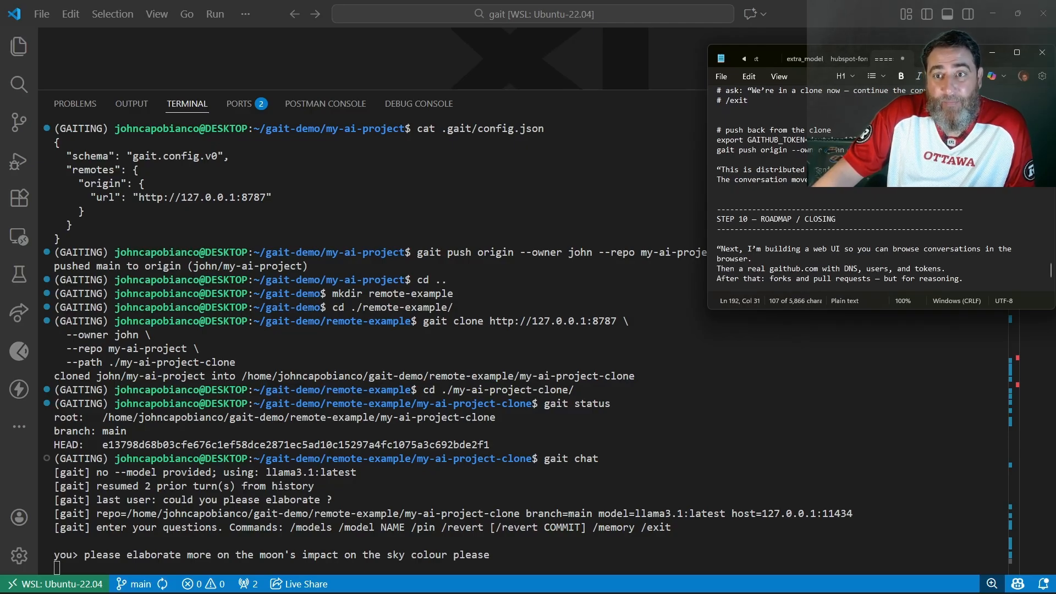
pyautogui.scroll(-3)
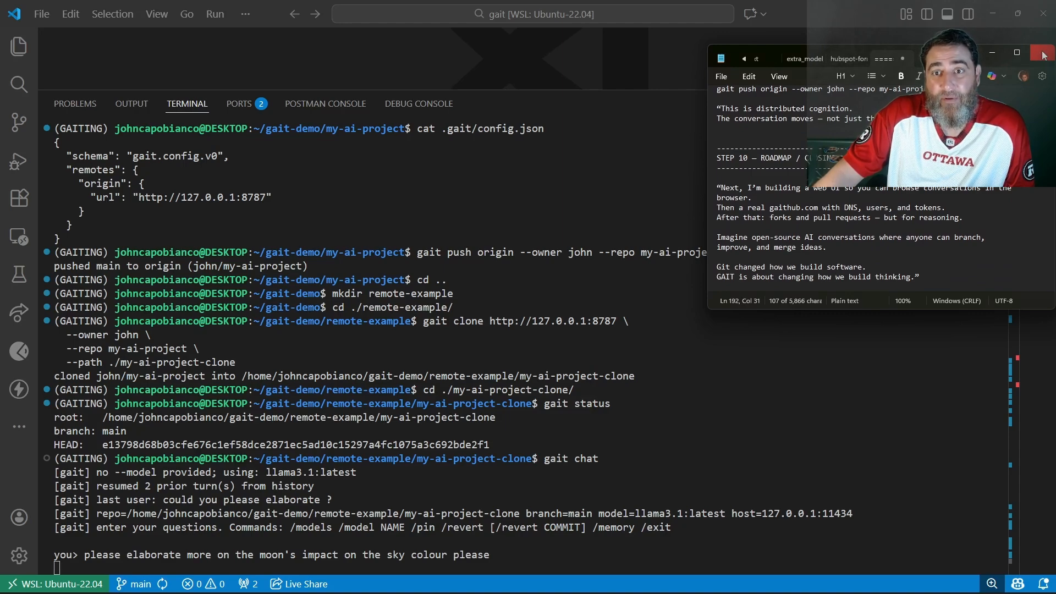
# Close the demo script Notepad window and return focus to the AI answer in the terminal
pyautogui.click(1042, 55)
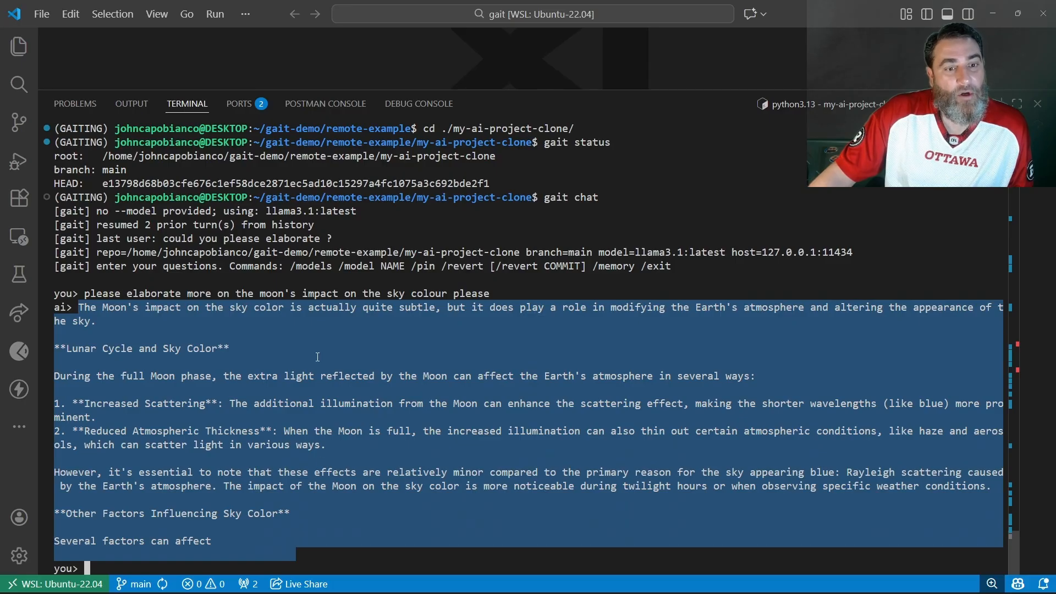
pyautogui.click(317, 356)
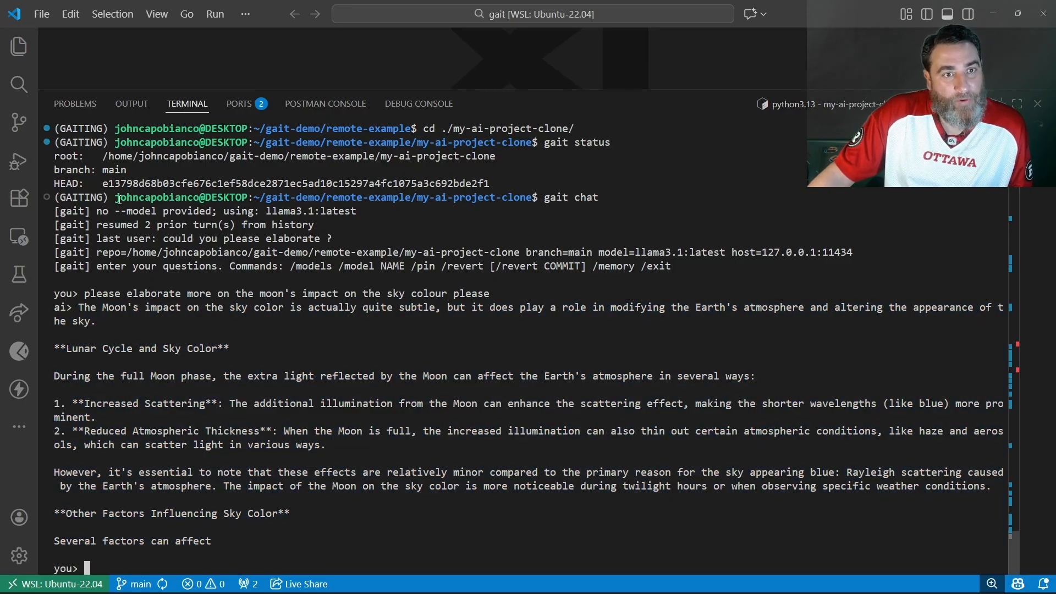
pyautogui.moveTo(431, 431)
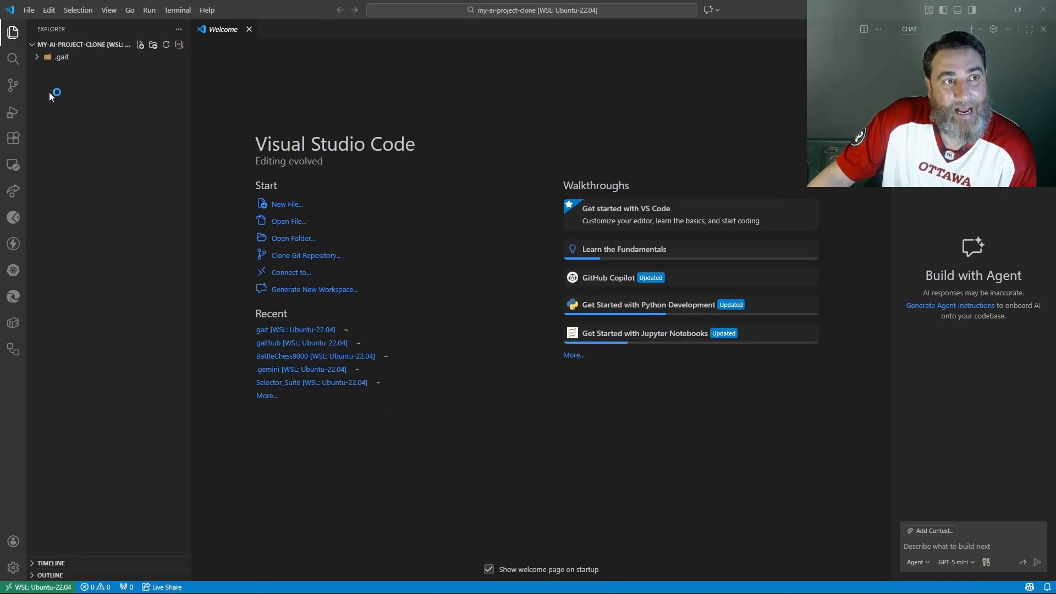
# Expand the clone's .gait and objects folders and inspect config.json and memory.jsonl
pyautogui.click(59, 56)
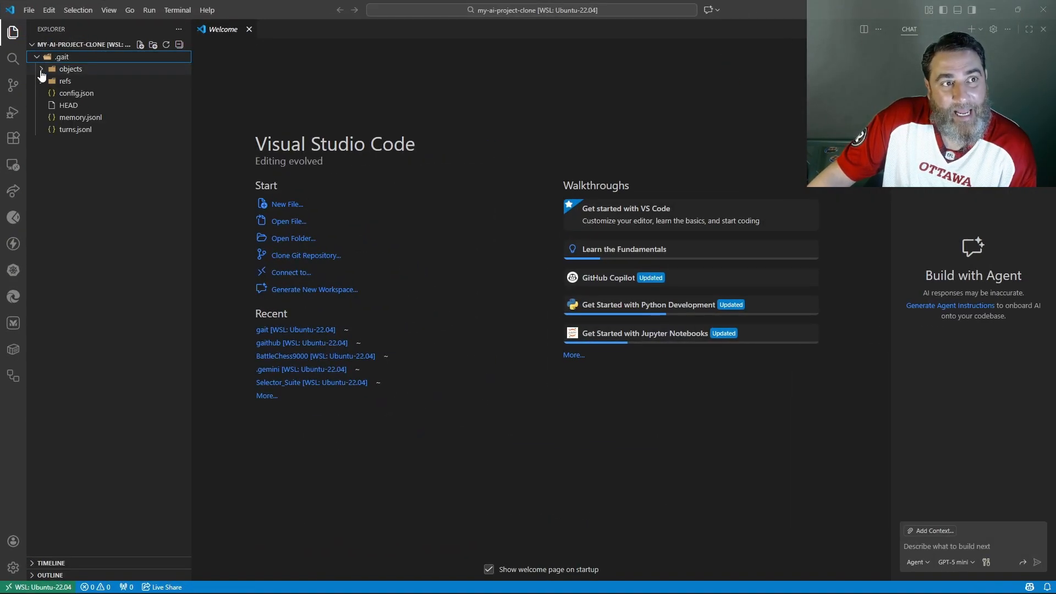
pyautogui.click(70, 68)
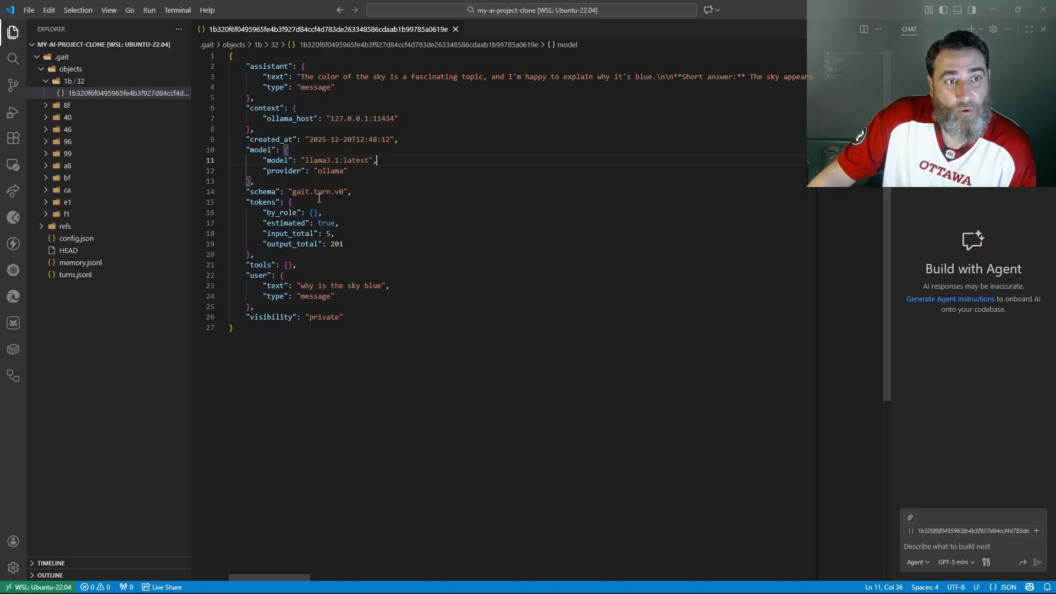
pyautogui.click(76, 238)
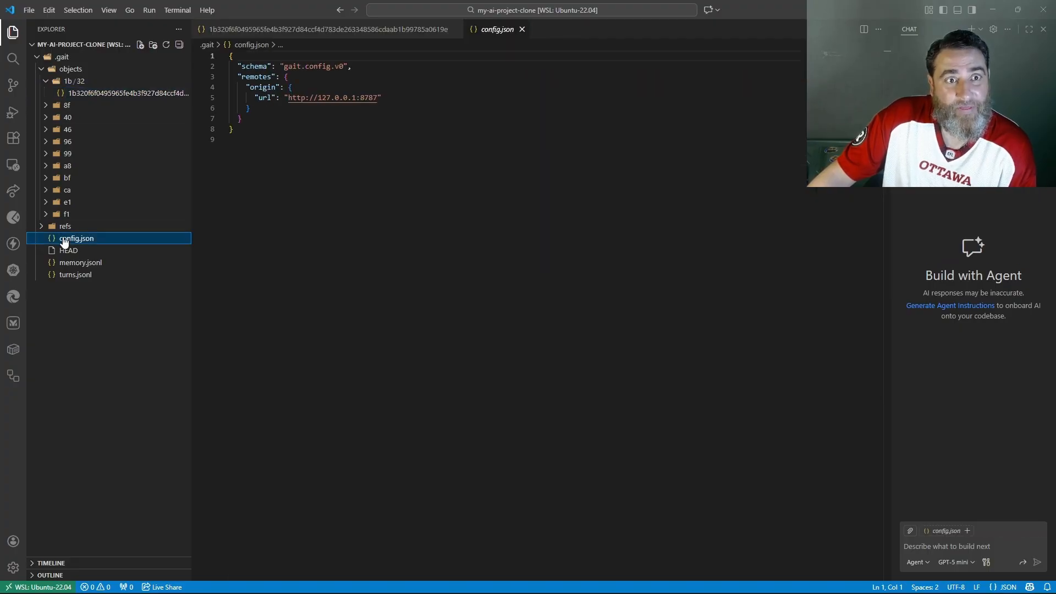
pyautogui.click(80, 261)
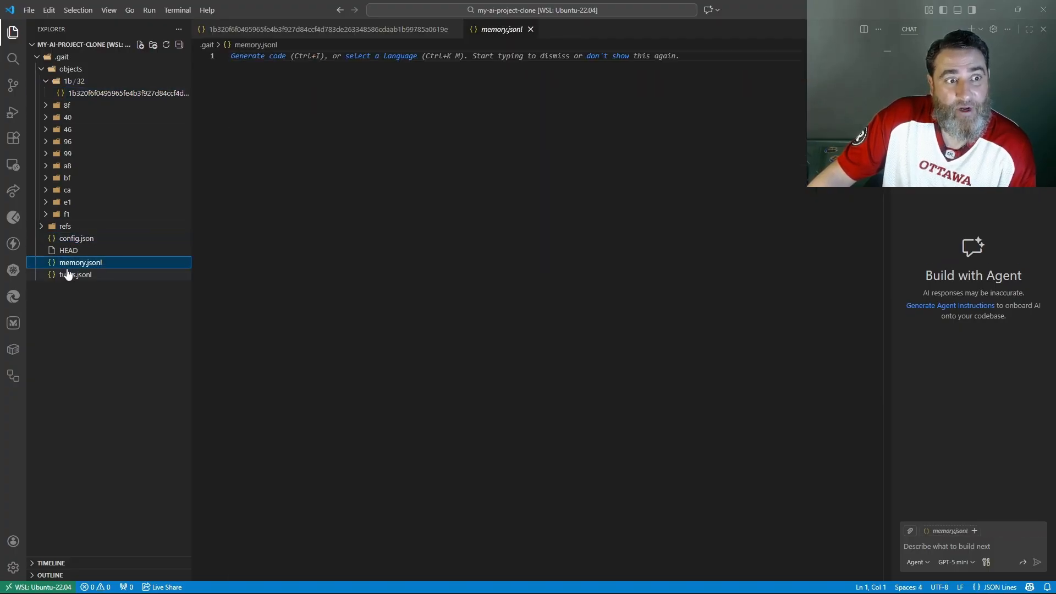
# Inspect turns.jsonl and the merge commit object, then collapse the .gait folder
pyautogui.click(76, 274)
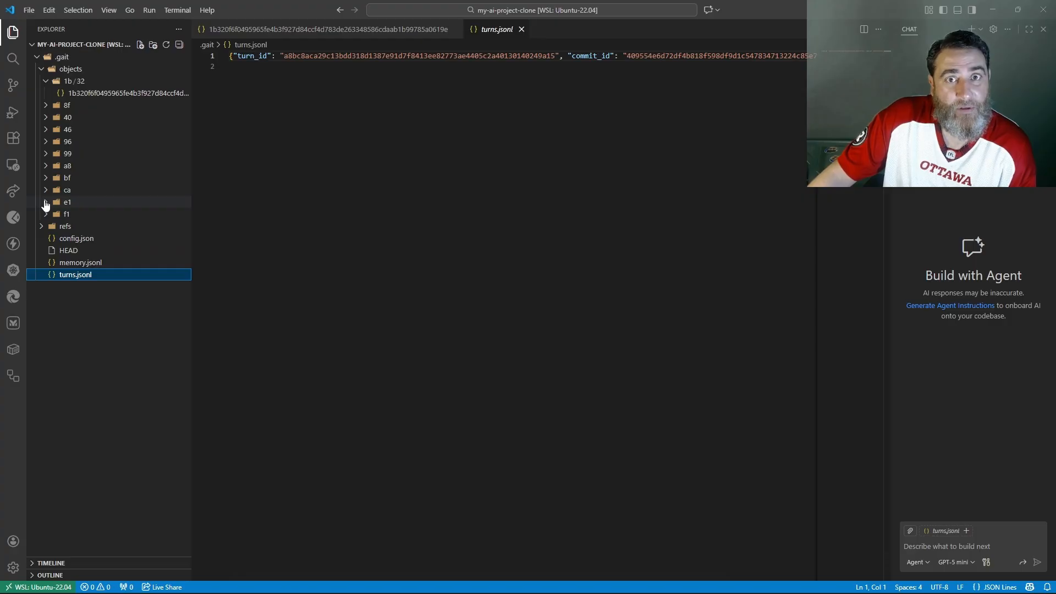
pyautogui.click(67, 202)
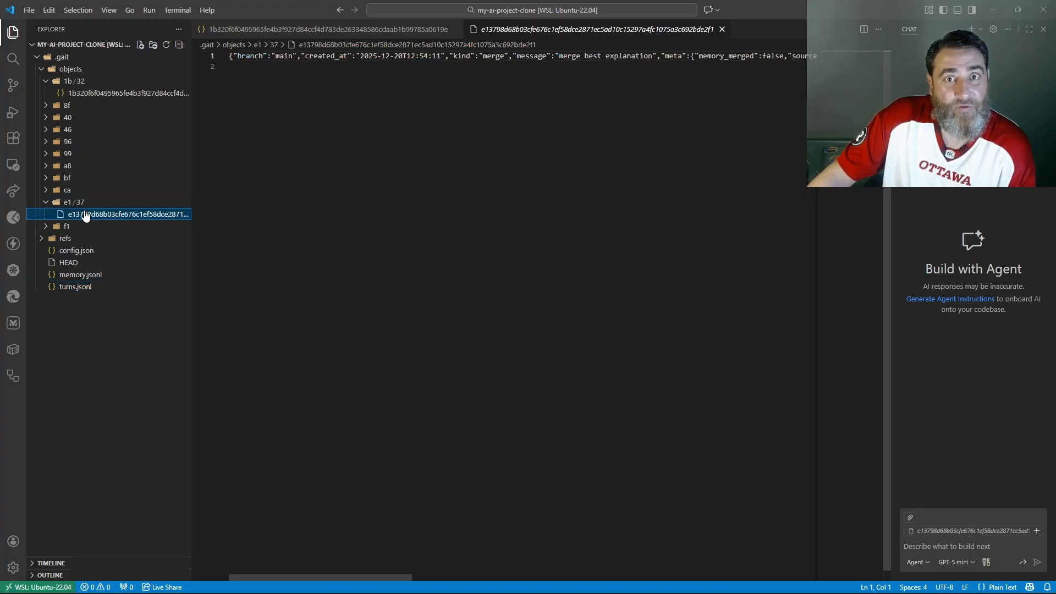
pyautogui.click(62, 56)
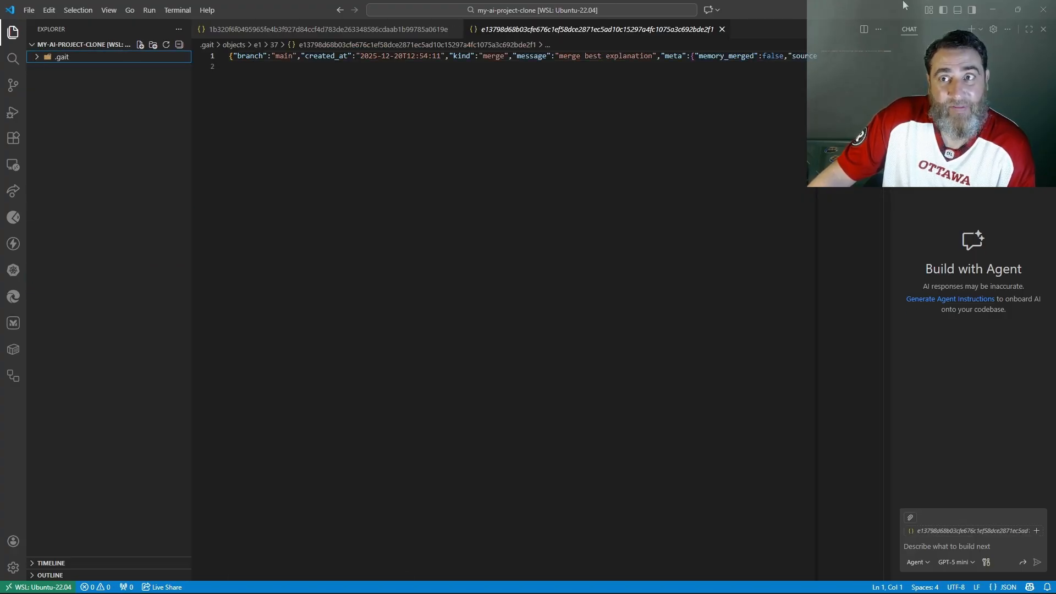